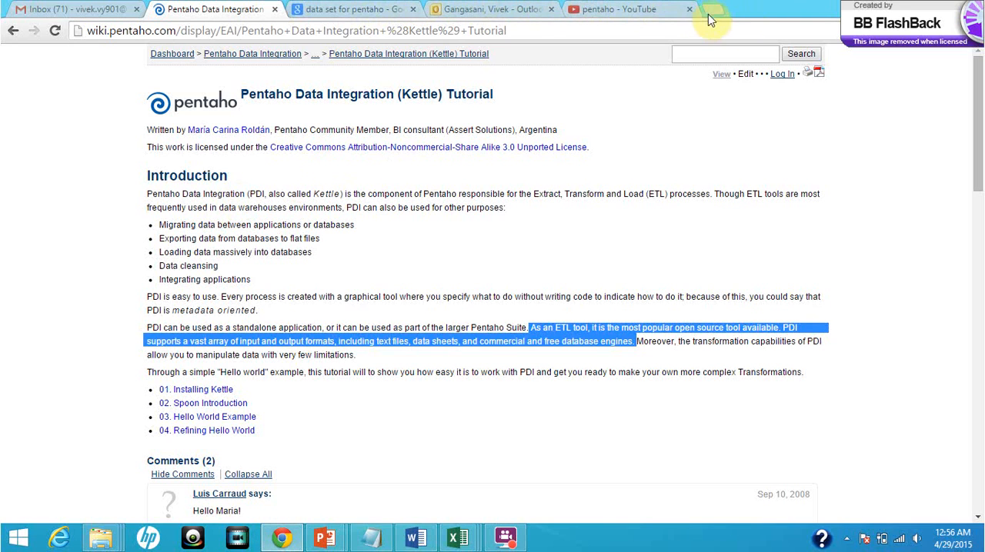
Step: Start a new browser tab for loading the Pentaho User Console home page
click(723, 9)
text(localhost:8080/pentaho/Home)
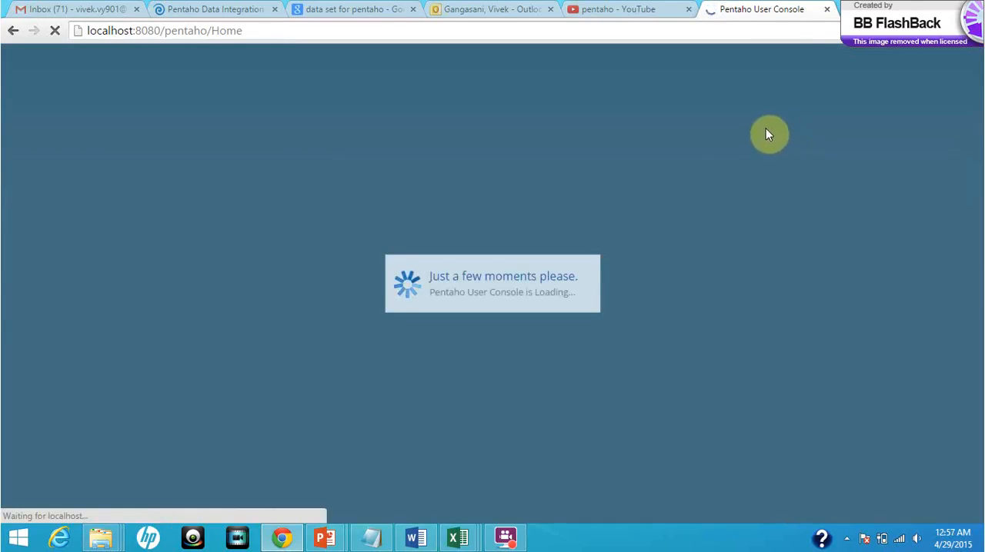
mouse_move(712, 161)
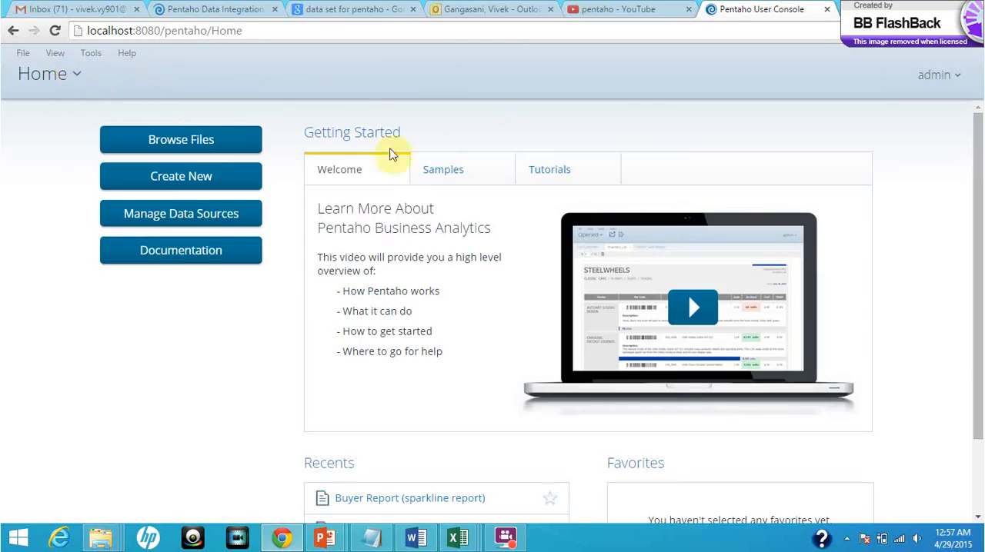
mouse_move(550, 170)
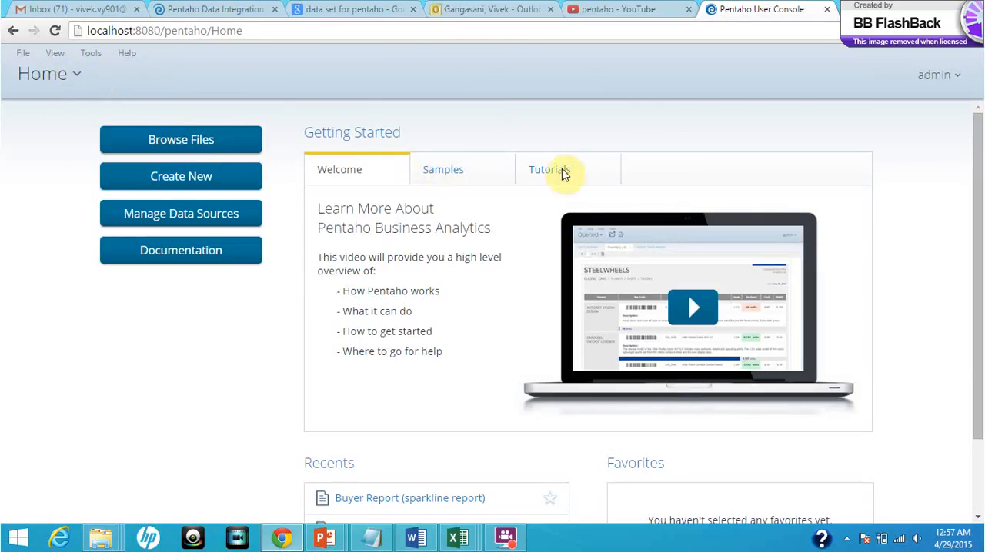
Step: Switch the Getting Started area to its Tutorials view with the tutorial videos
click(549, 170)
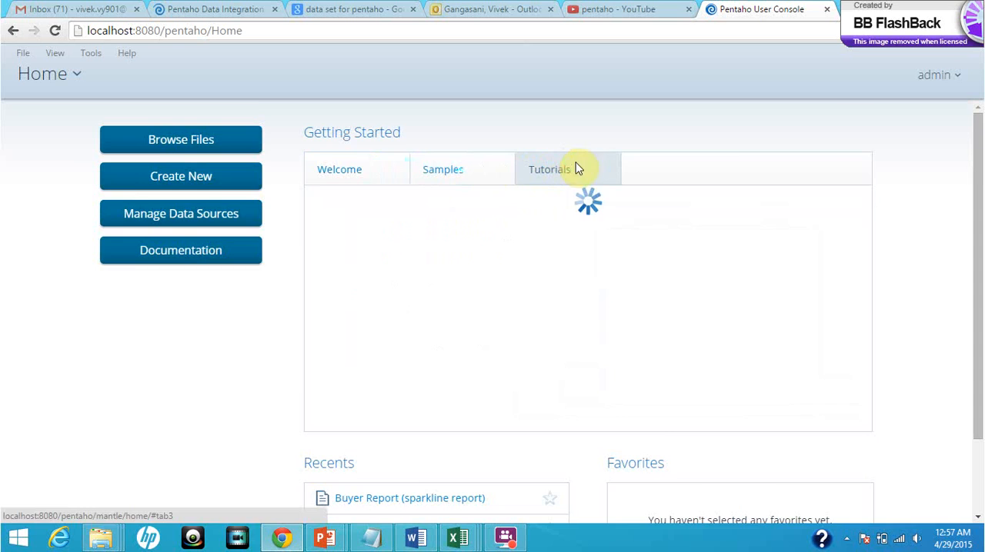
click(550, 169)
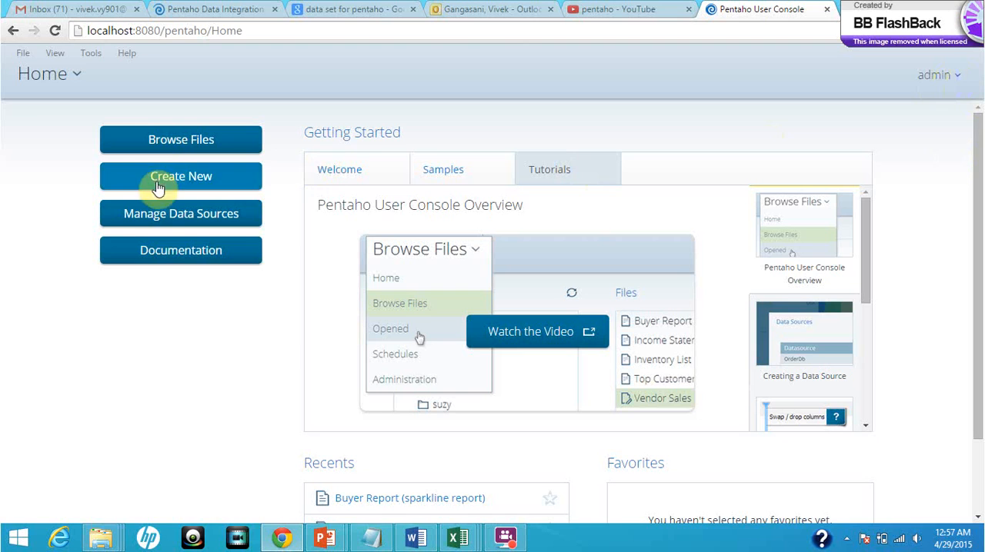
mouse_move(197, 136)
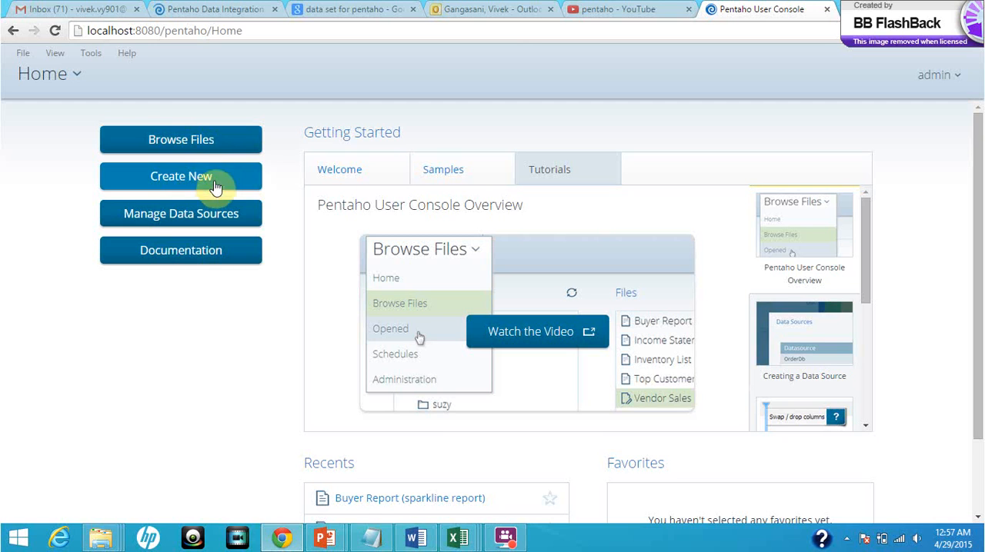
Step: Begin a new data source named test33 in the Data Source Wizard and list the source types
click(181, 176)
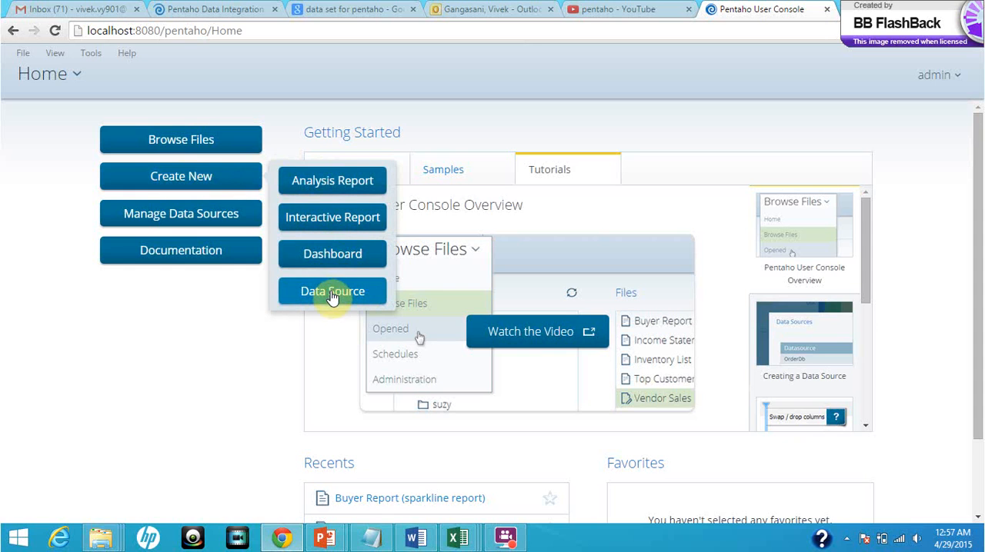
mouse_move(341, 298)
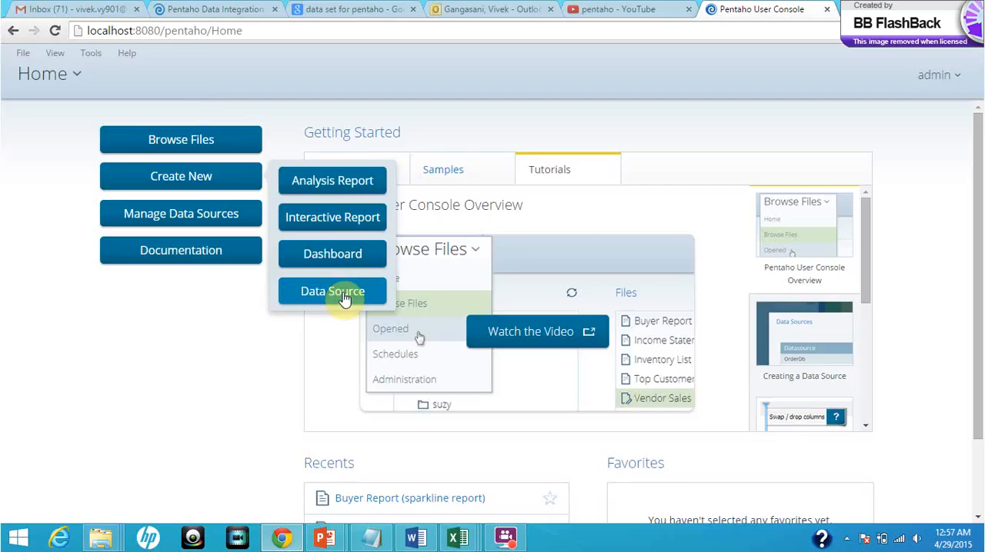
click(332, 291)
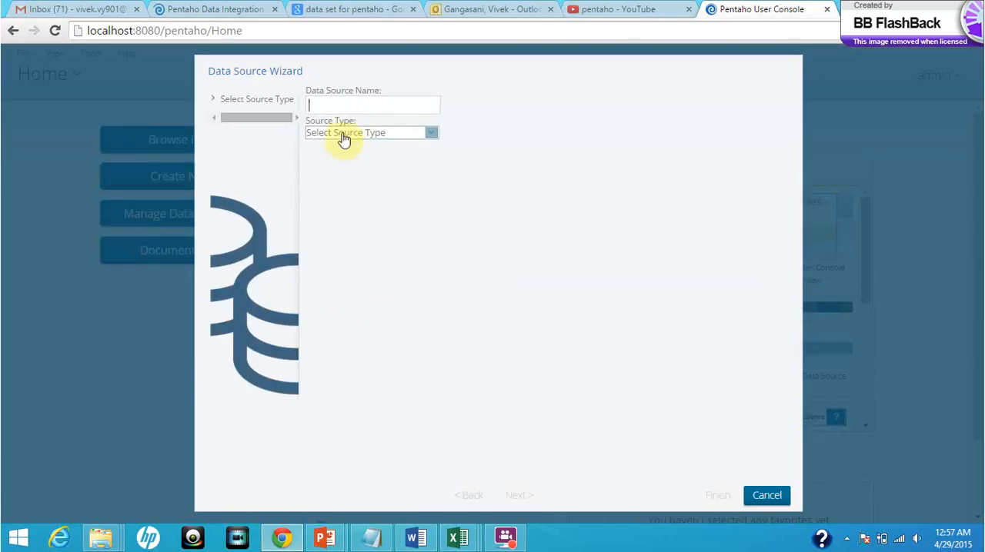
mouse_move(351, 105)
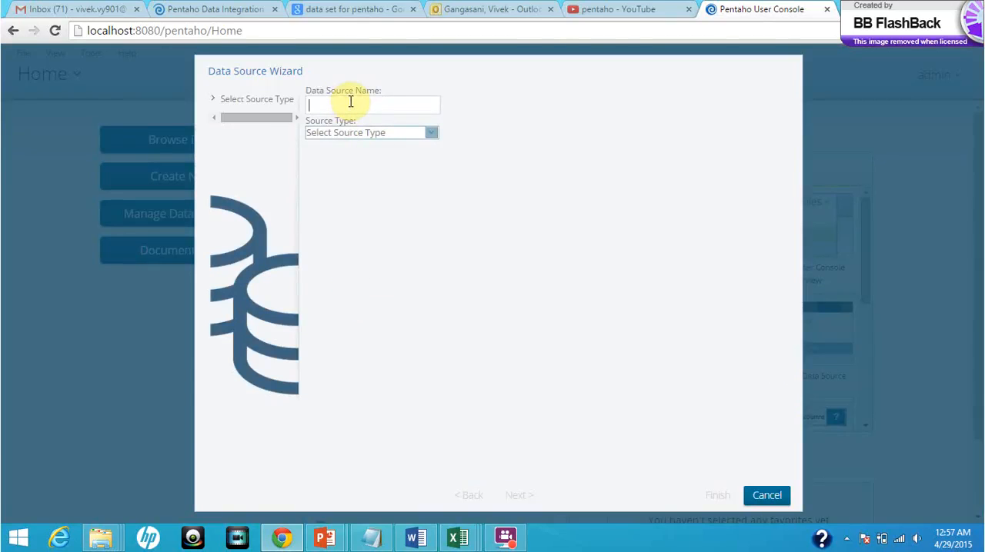
text(test3)
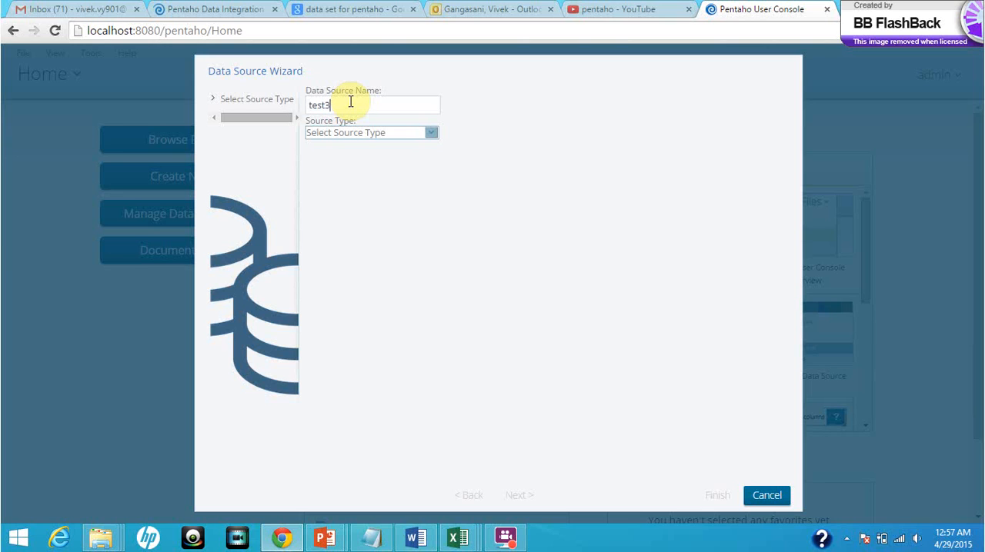
click(369, 132)
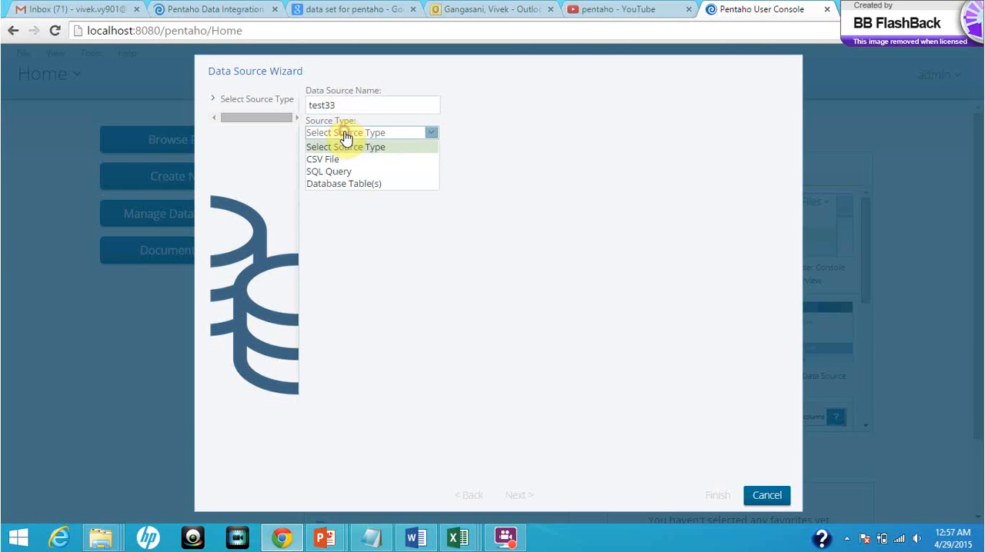
mouse_move(345, 158)
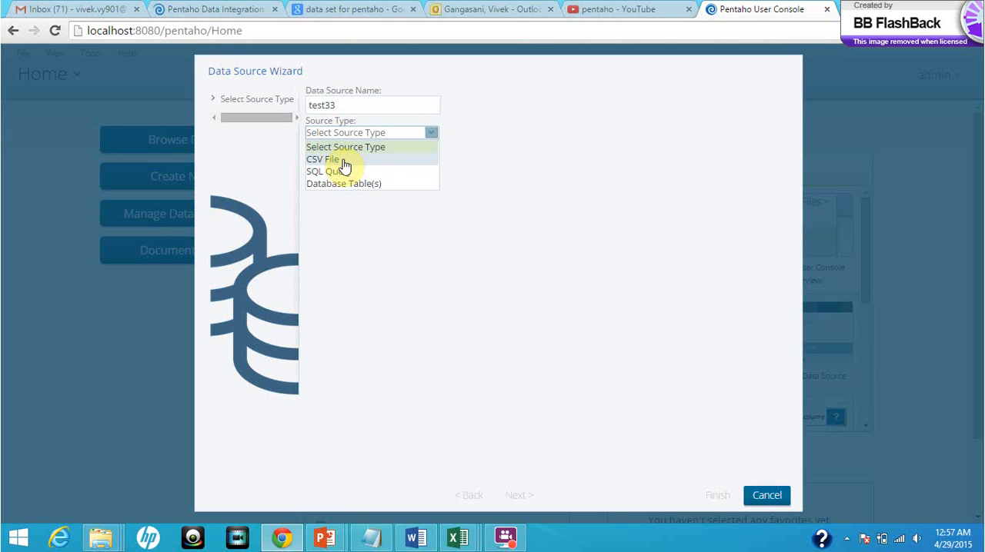
mouse_move(351, 186)
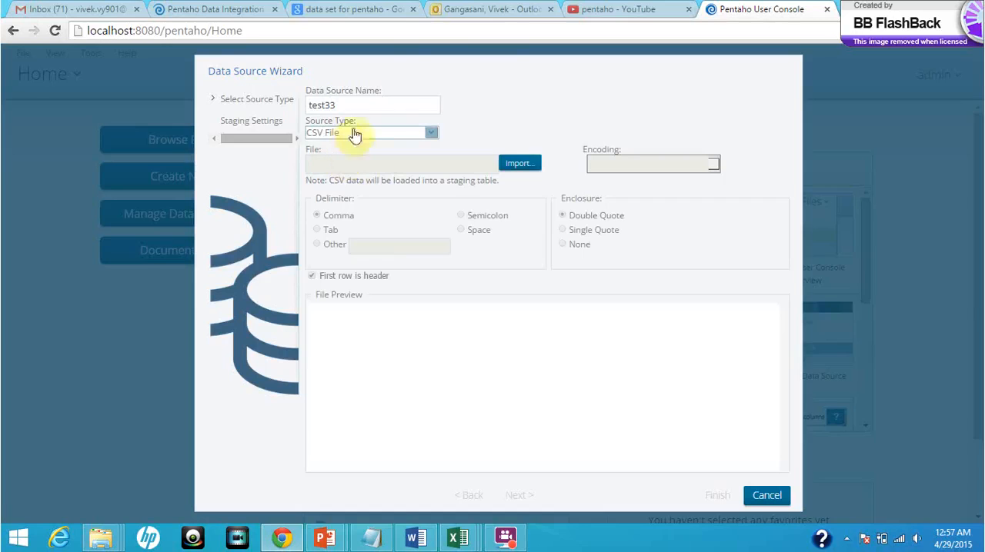
Step: Browse to the Desktop and choose DataRetail2.csv as the file to import
click(520, 163)
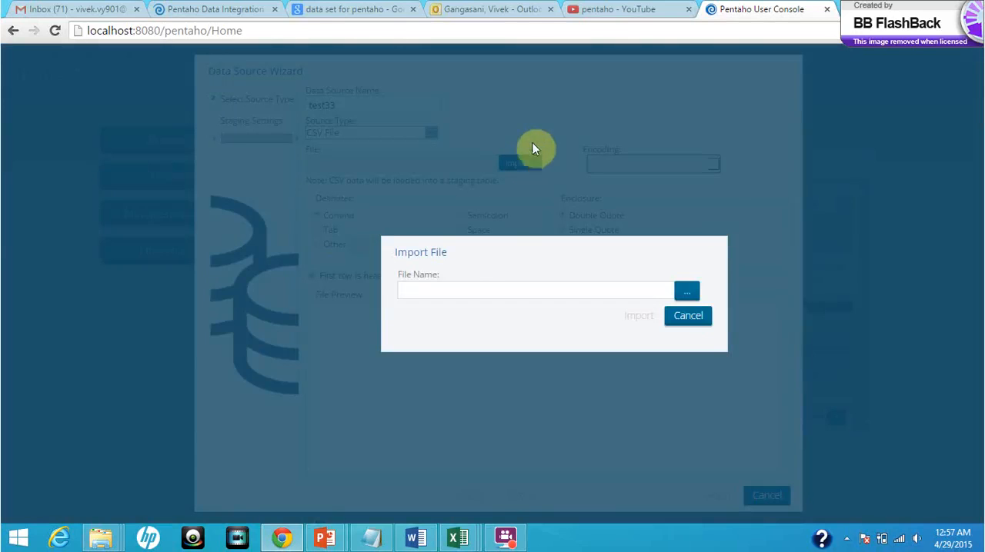
click(686, 291)
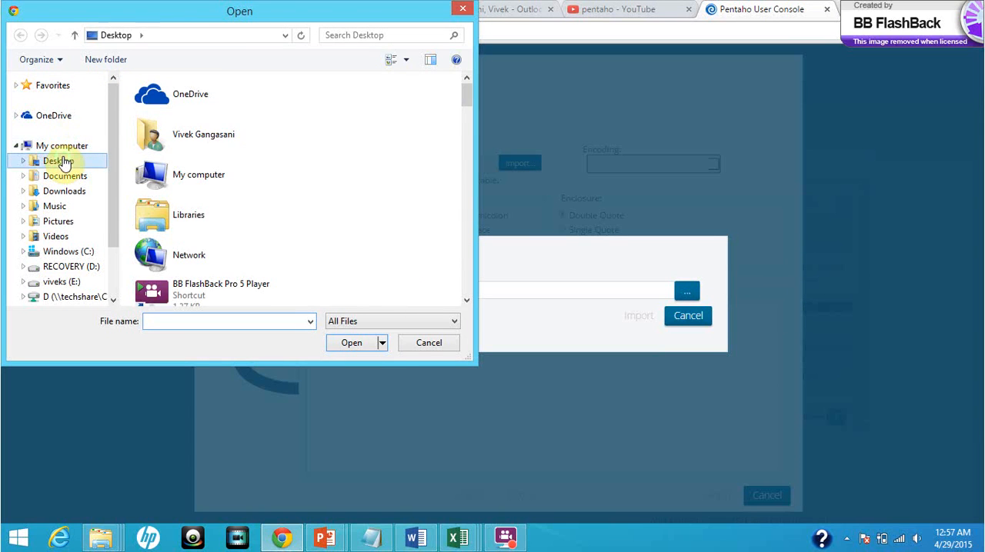
double_click(59, 160)
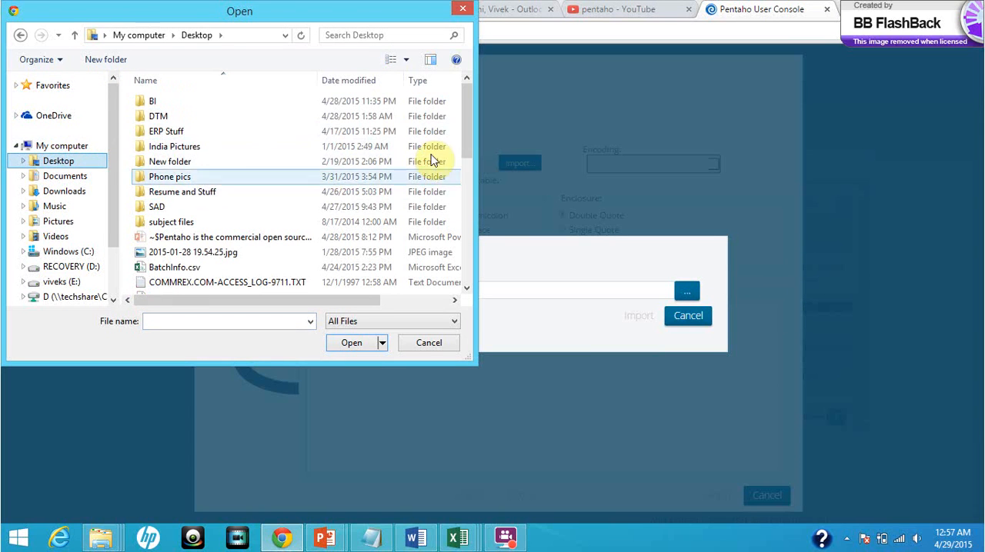
scroll(down, 3)
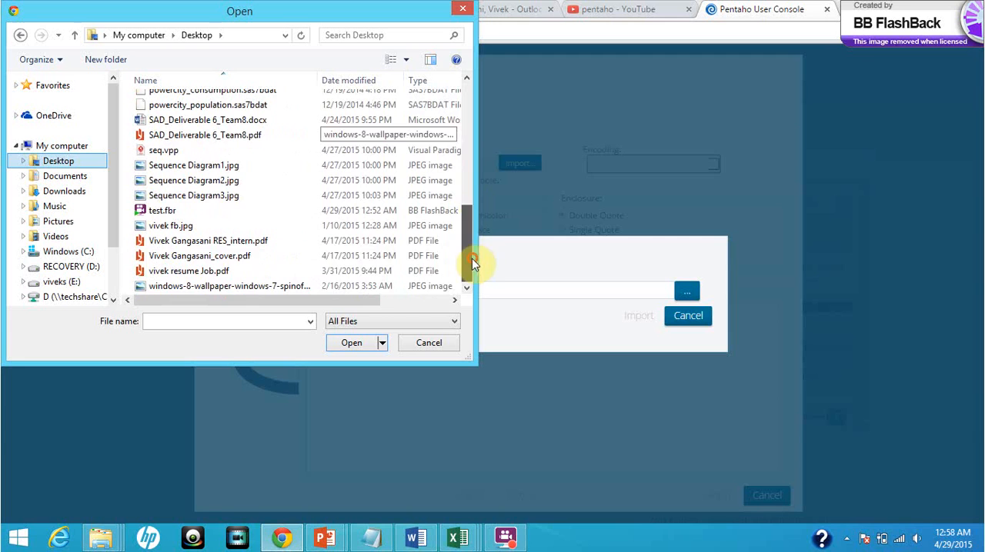
click(163, 151)
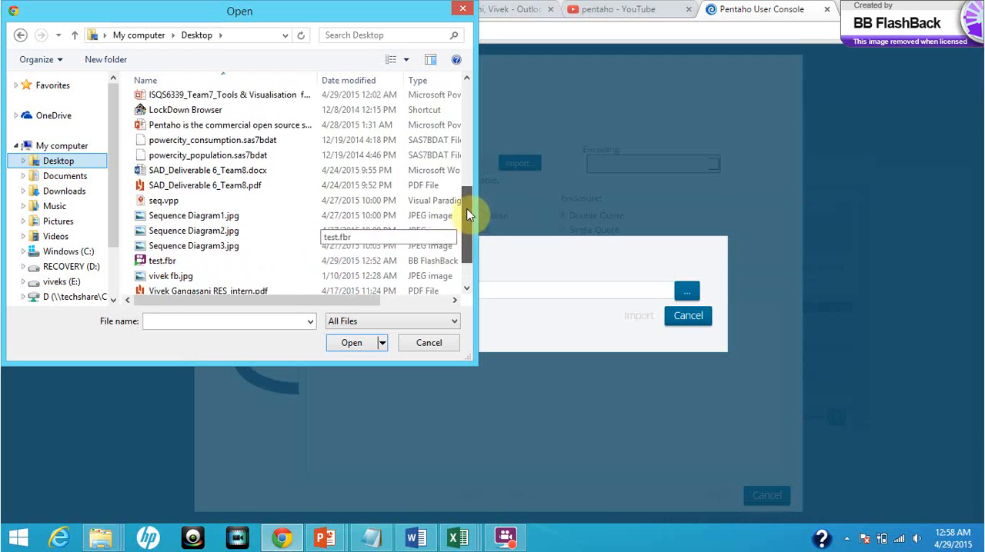
click(177, 130)
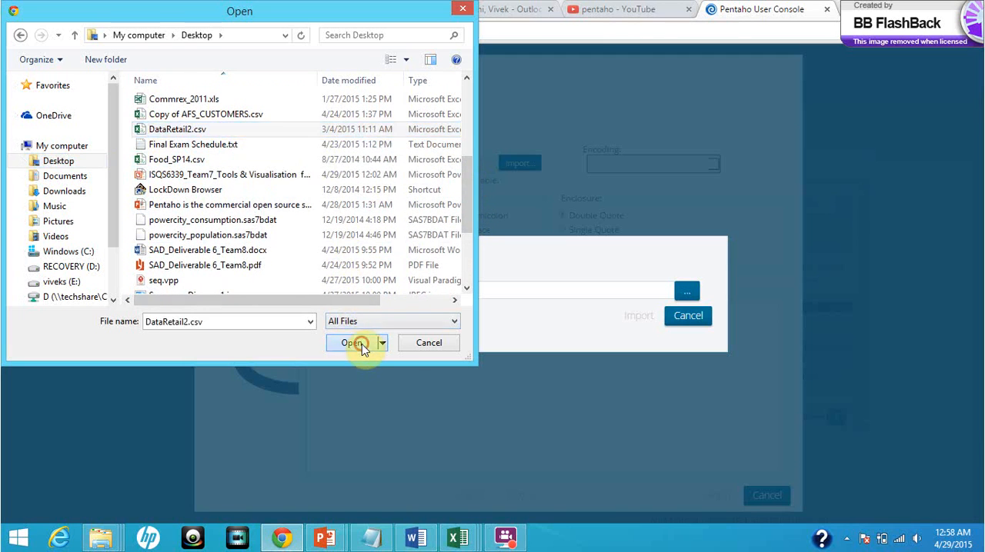
click(350, 342)
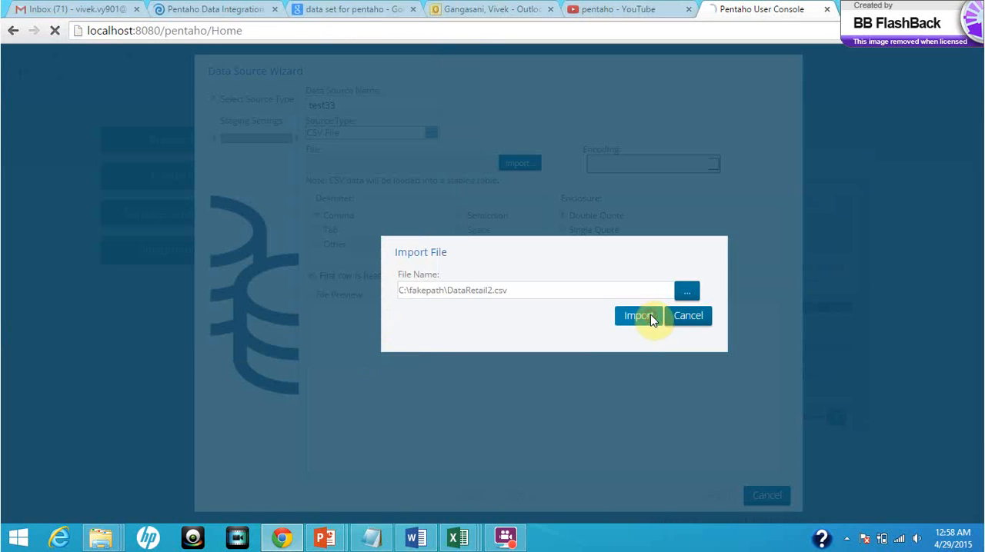
Step: Import DataRetail2.csv, accept its staged columns and finish the test33 data source
click(637, 315)
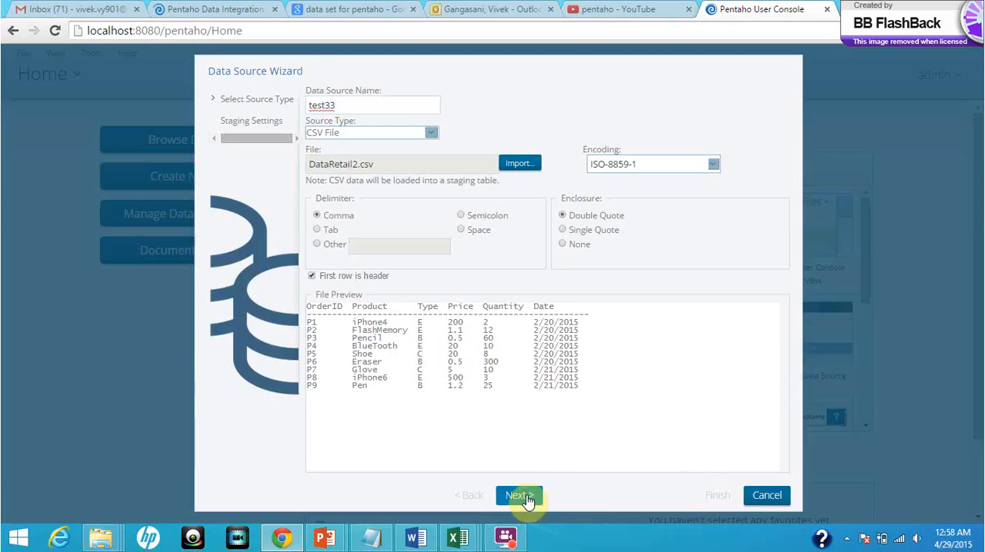
click(519, 495)
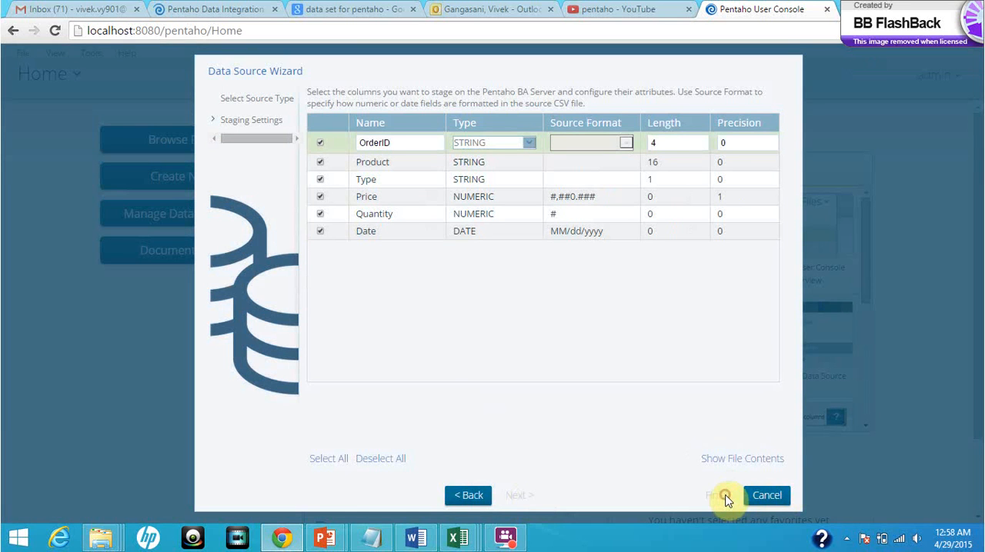
click(726, 495)
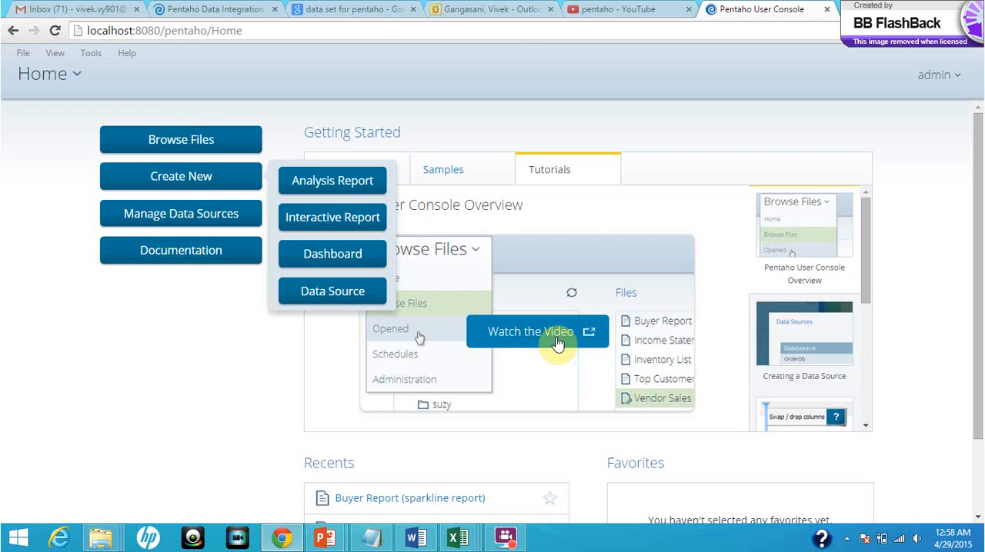
mouse_move(351, 184)
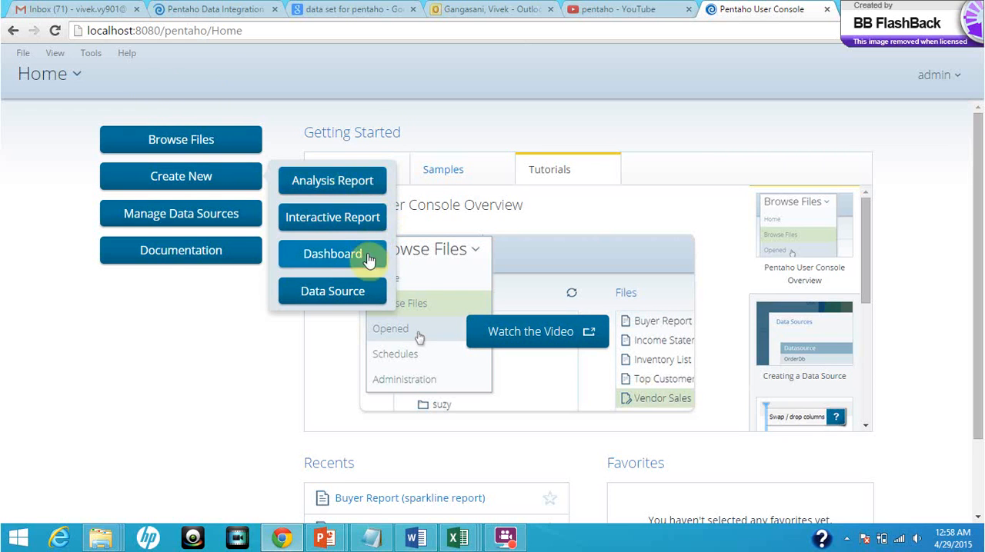
mouse_move(414, 285)
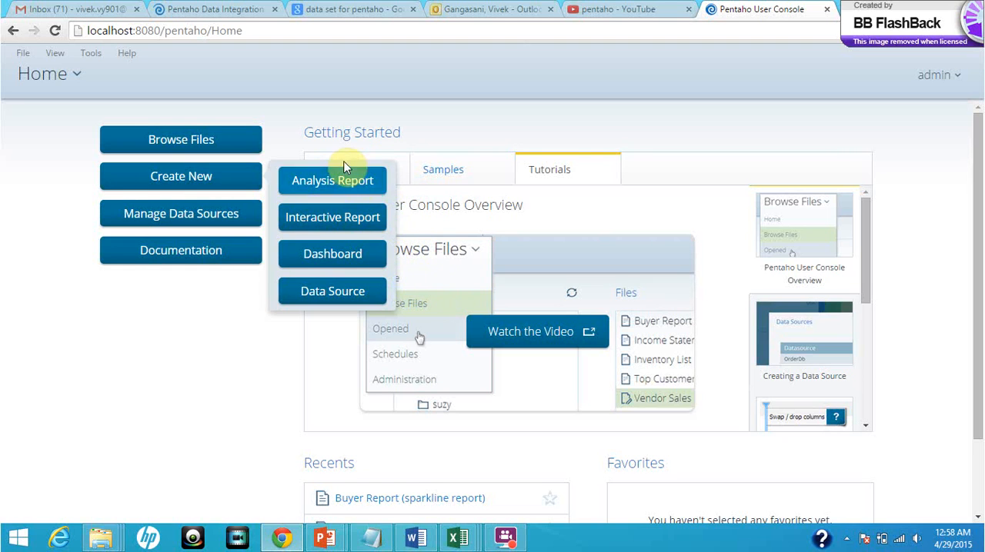
mouse_move(367, 218)
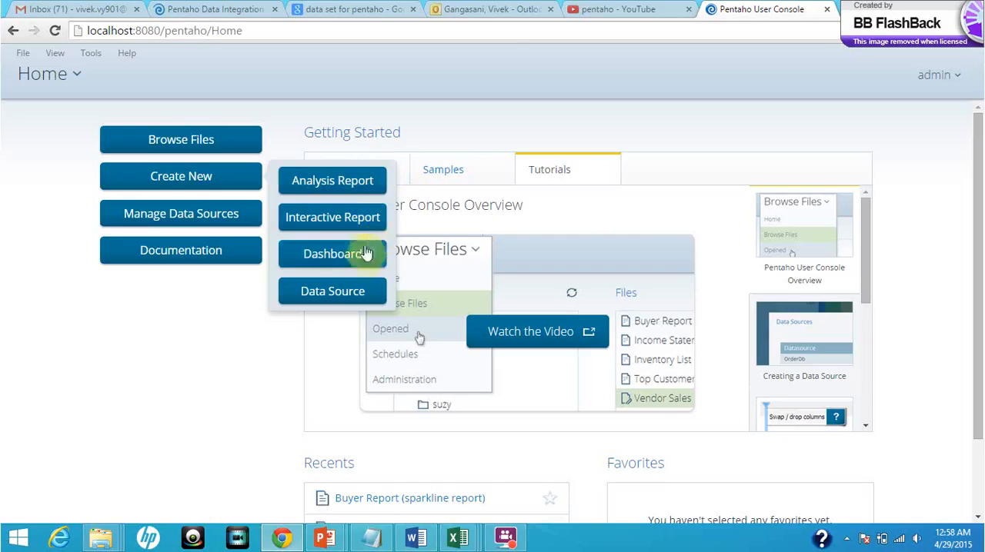
mouse_move(333, 185)
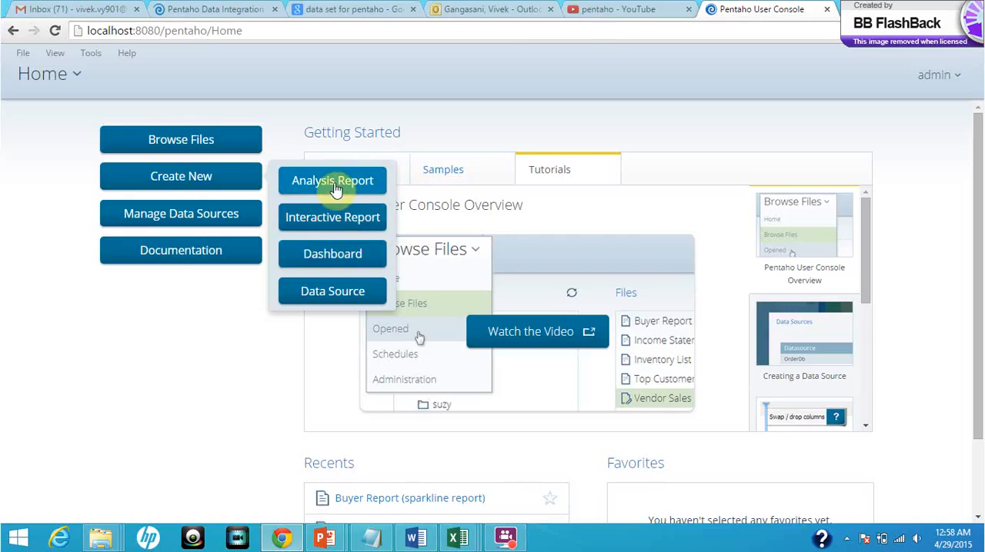
Step: Begin a new Analysis Report, reaching the data source selection
click(332, 180)
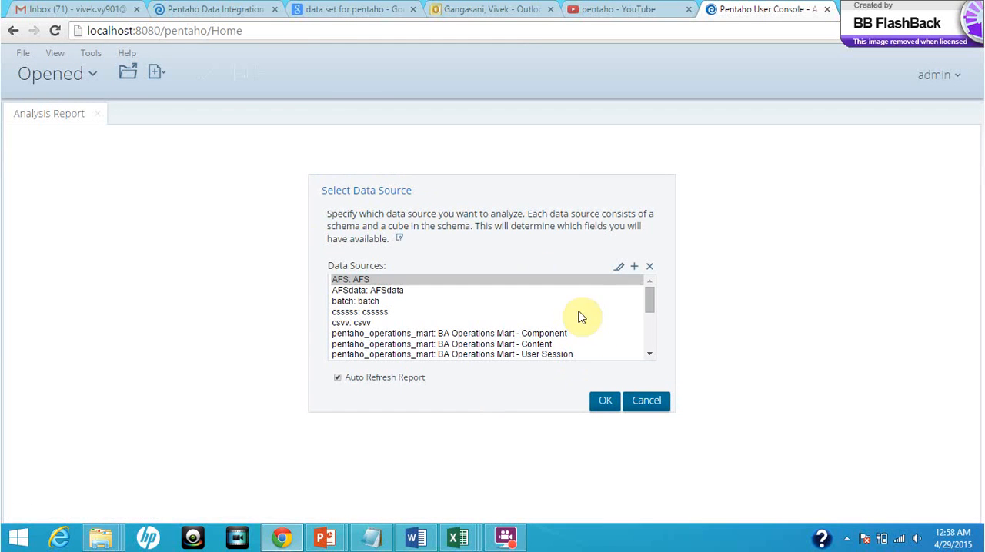
Step: Choose test33 as the analysis report's data source, exposing its fields
scroll(down, 3)
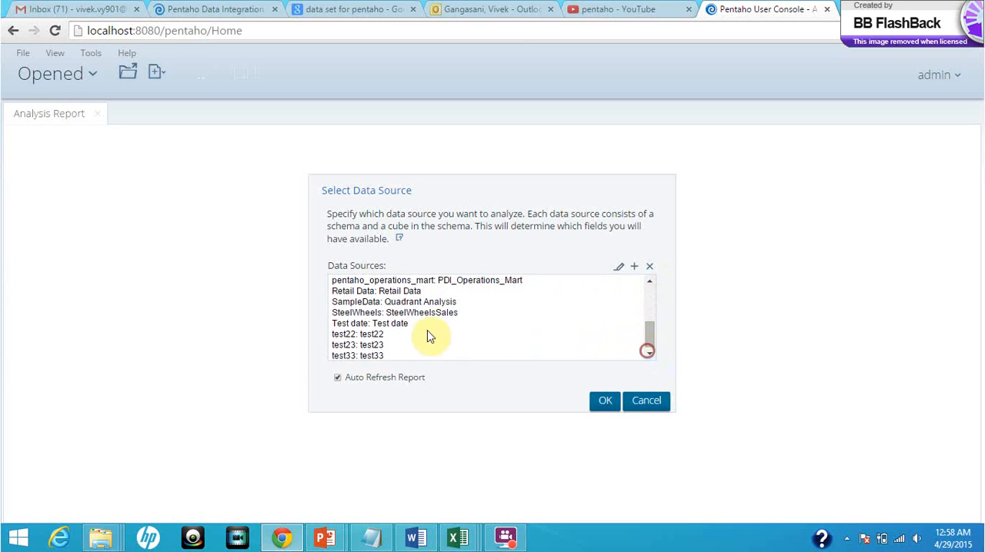
click(357, 353)
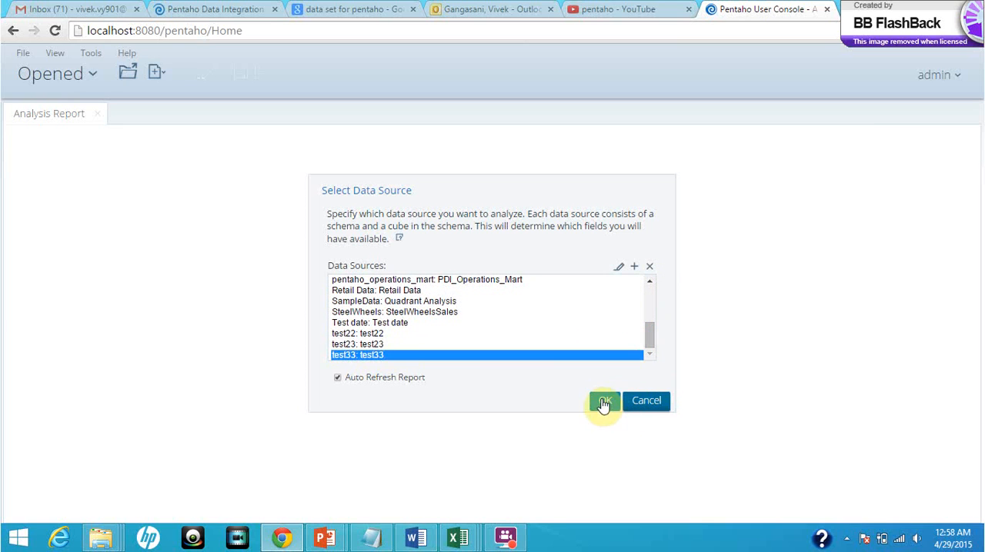
click(603, 400)
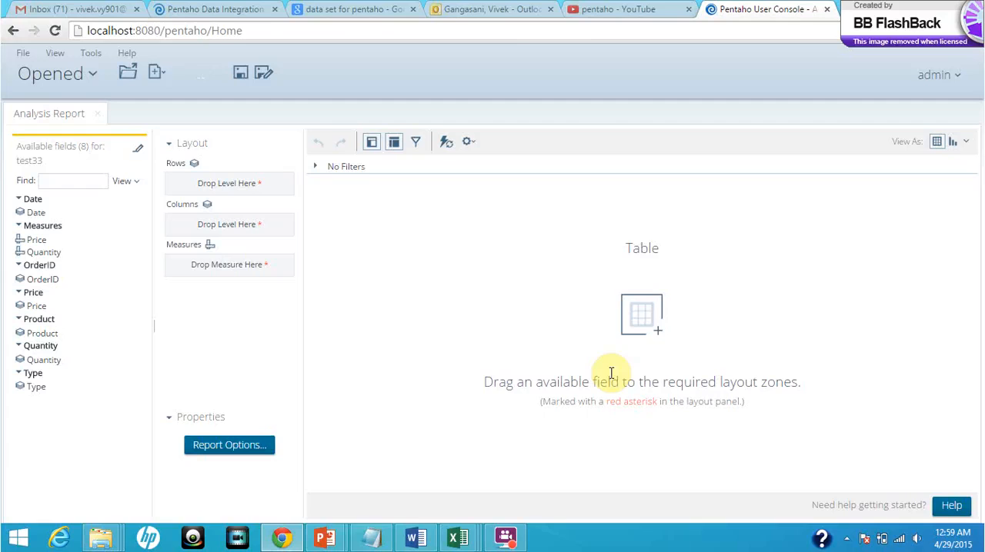
mouse_move(511, 467)
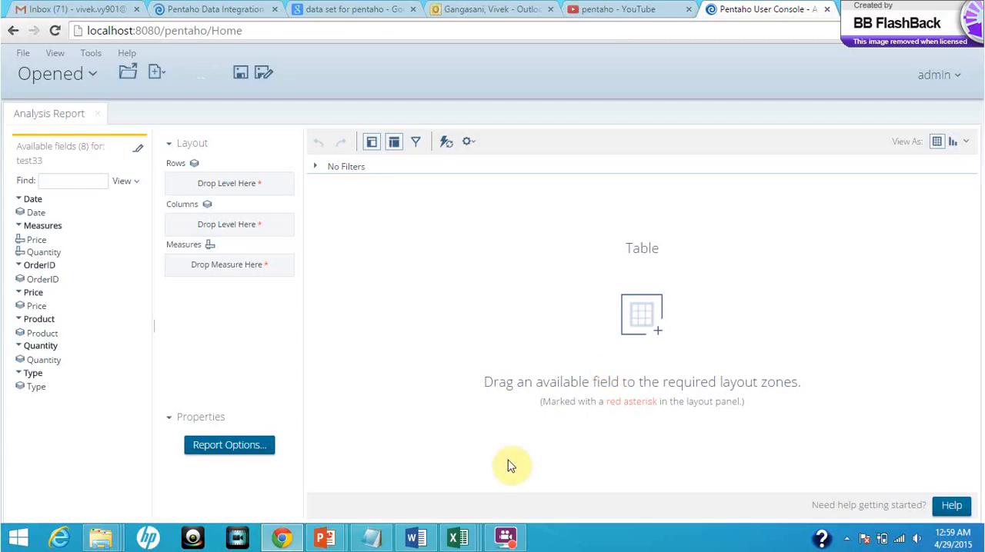
mouse_move(443, 363)
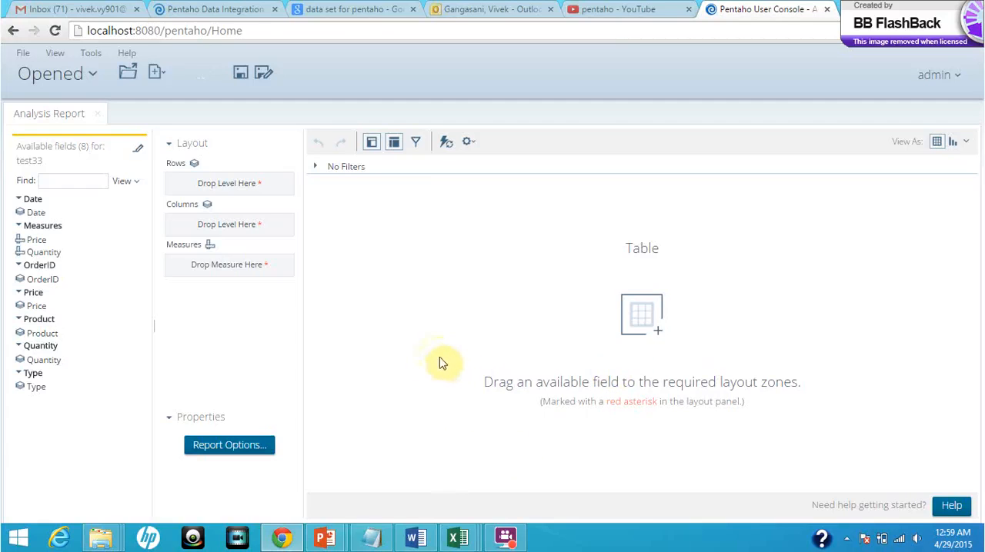
mouse_move(400, 376)
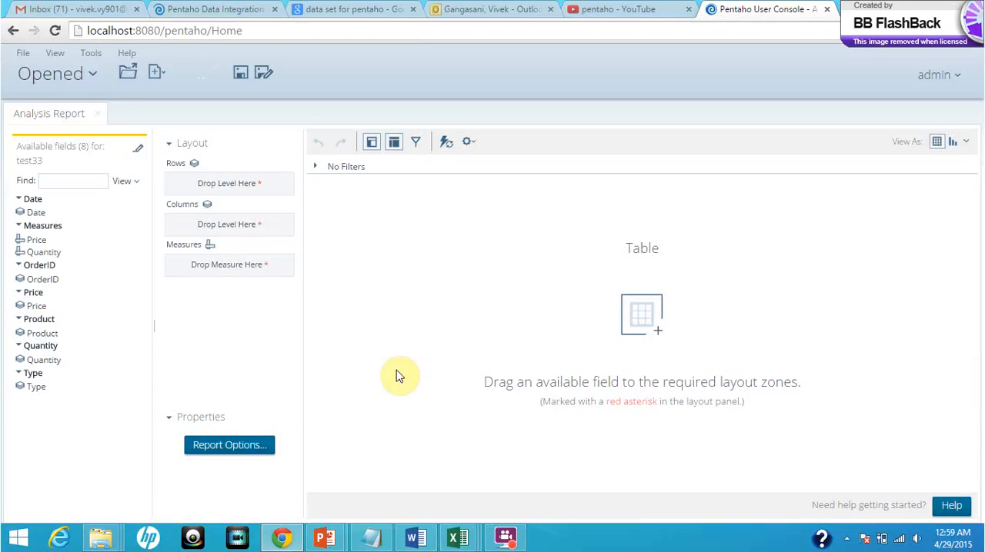
mouse_move(111, 81)
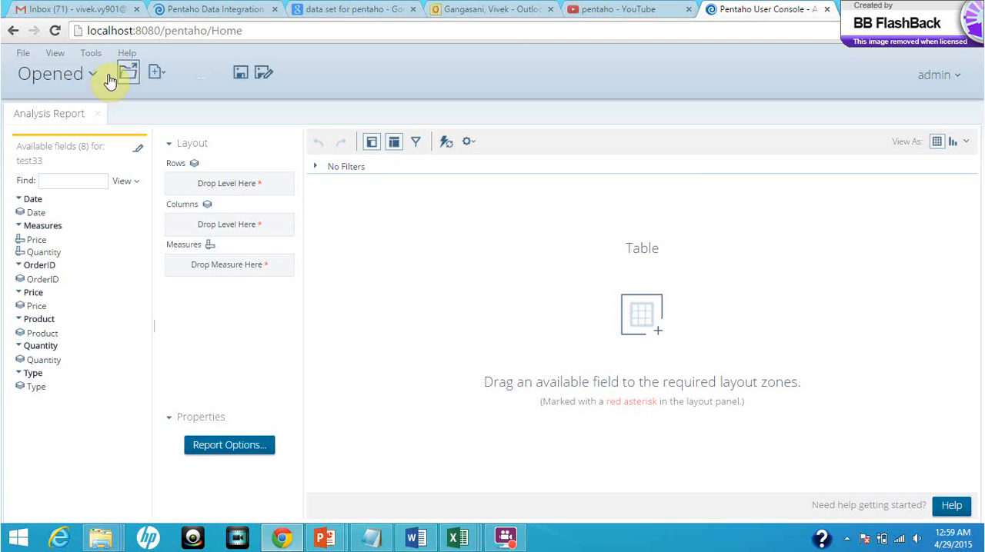
mouse_move(77, 183)
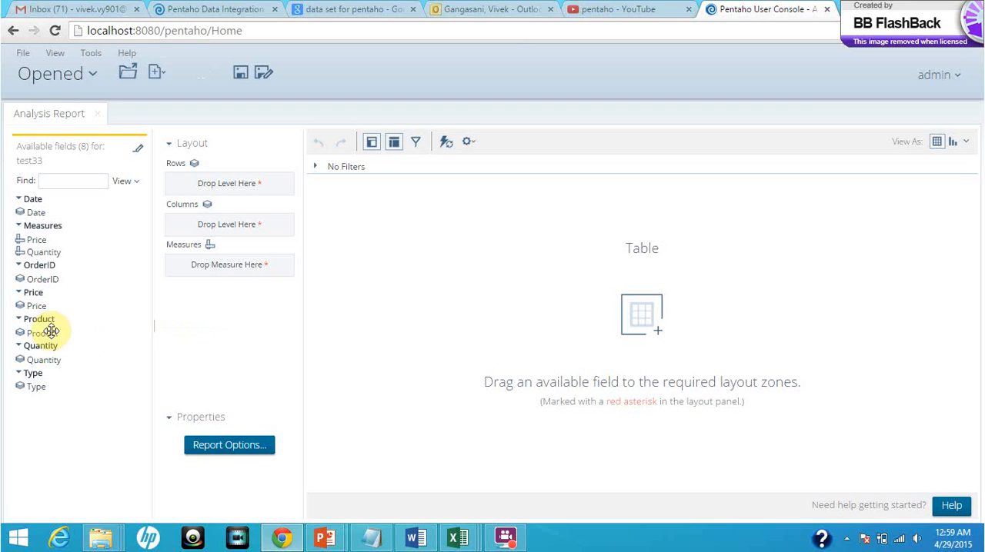
mouse_move(38, 333)
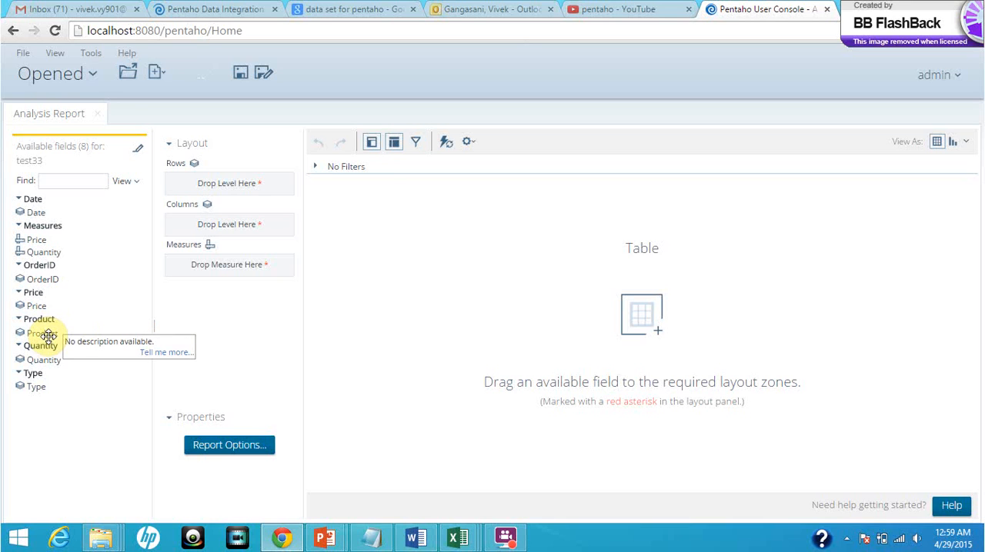
mouse_move(193, 199)
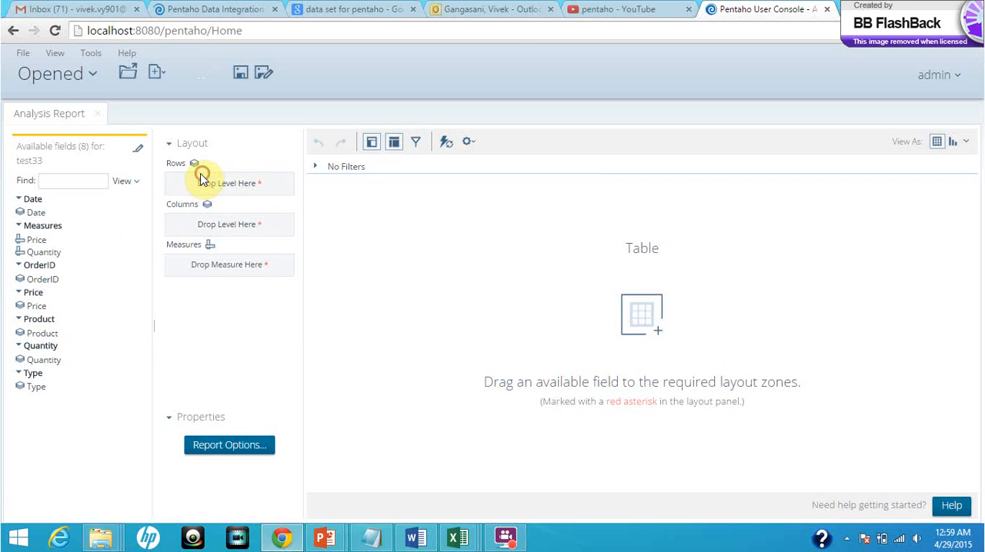
mouse_move(37, 362)
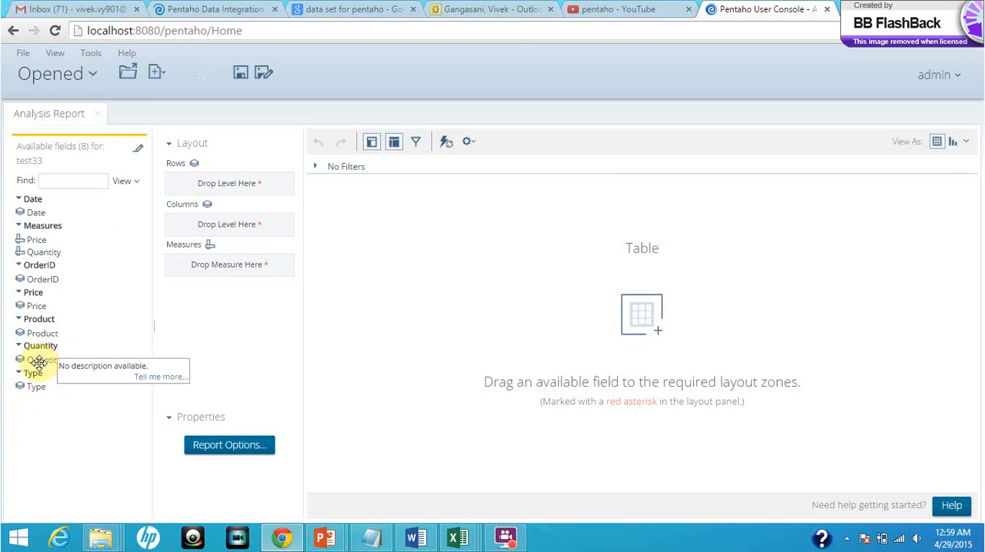
mouse_move(119, 328)
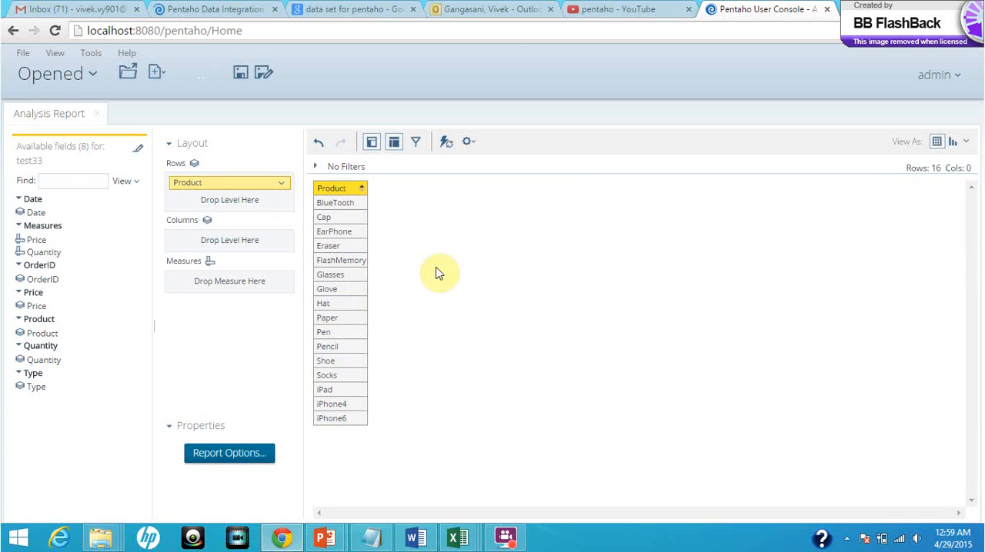
mouse_move(335, 274)
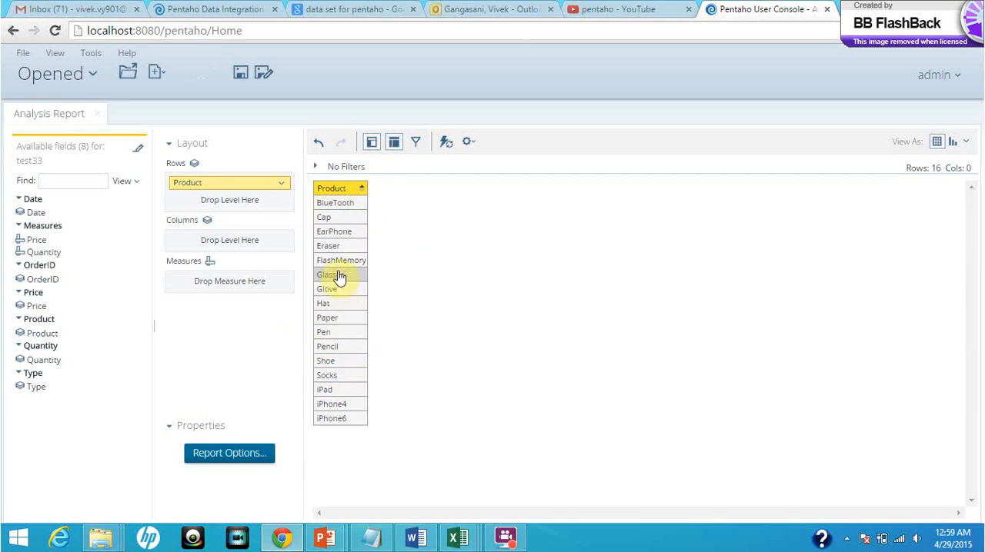
mouse_move(49, 359)
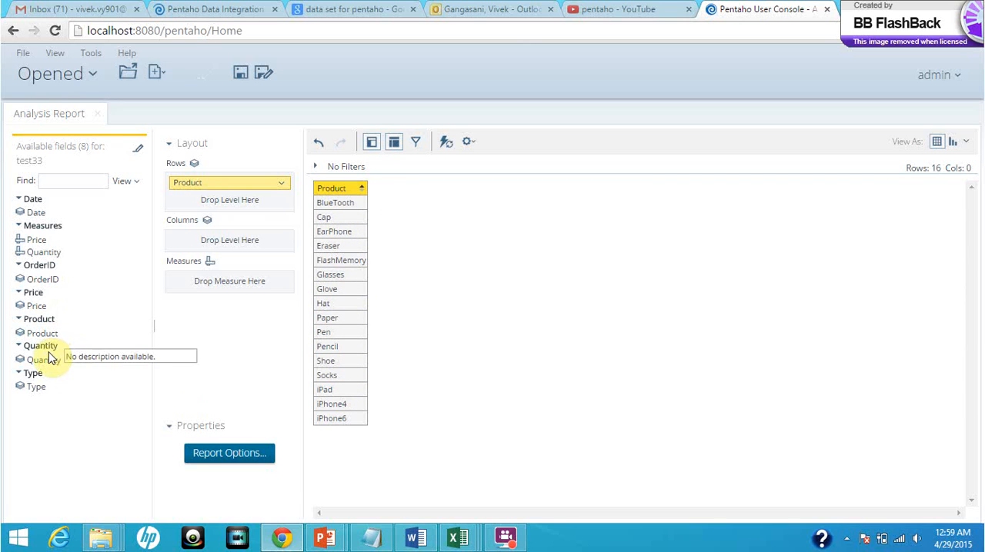
mouse_move(39, 300)
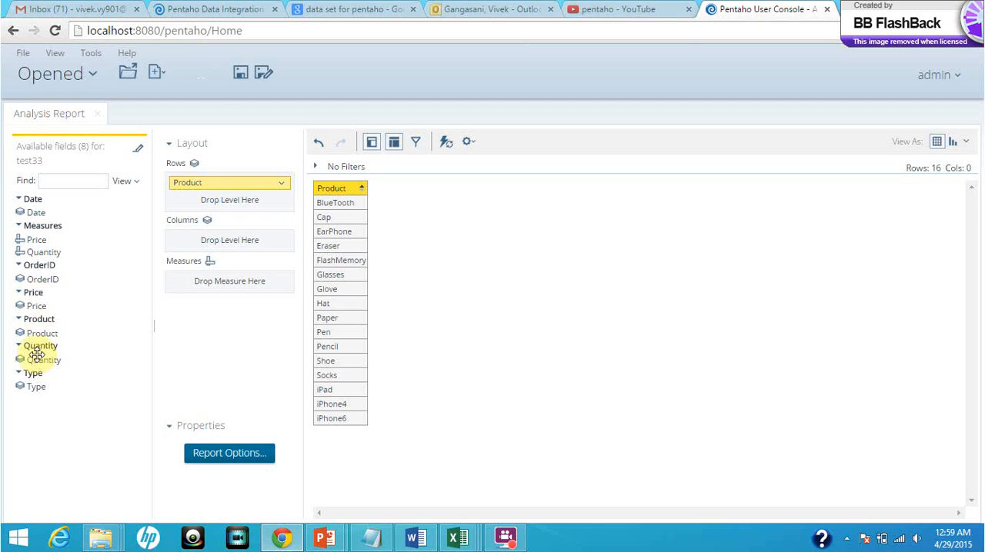
Step: Place Quantity as a second row level and Type as a column level in the layout
drag(40, 344, 160, 243)
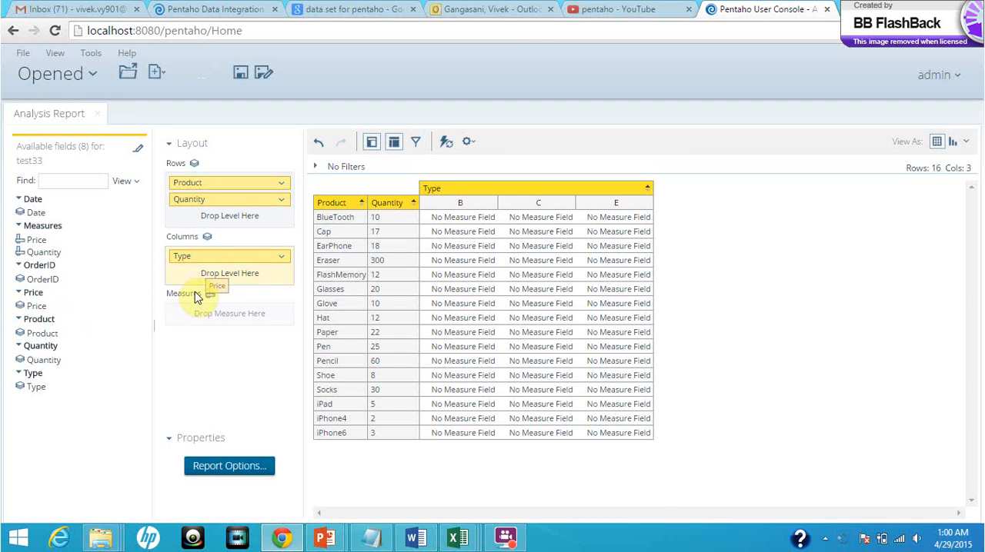
drag(34, 240, 227, 273)
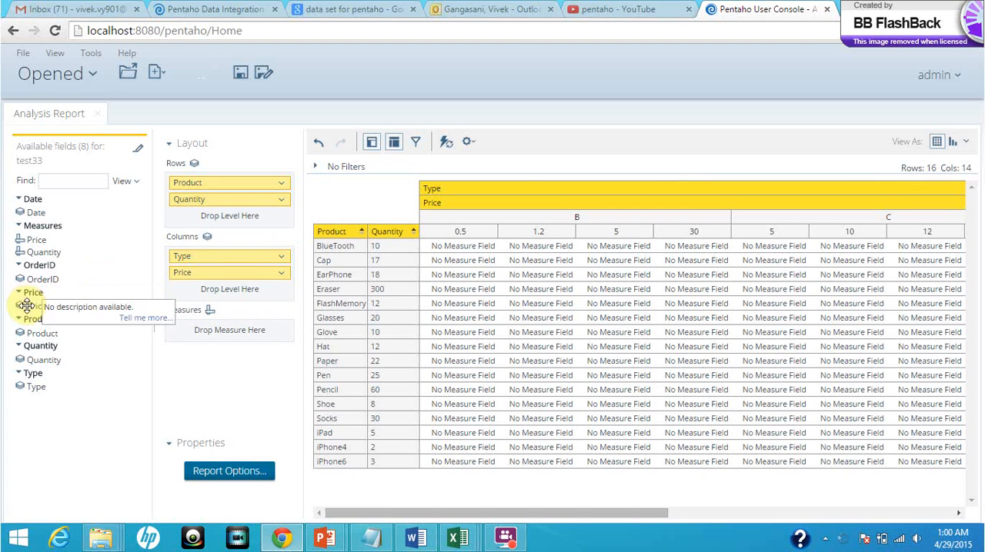
mouse_move(59, 328)
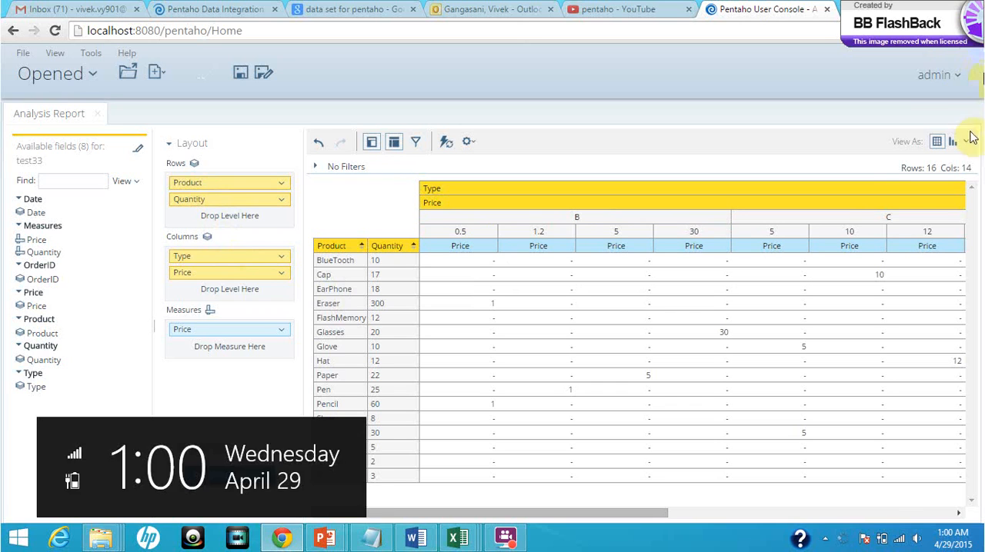
Step: Display the report as a bar chart of Price by product and quantity
click(952, 142)
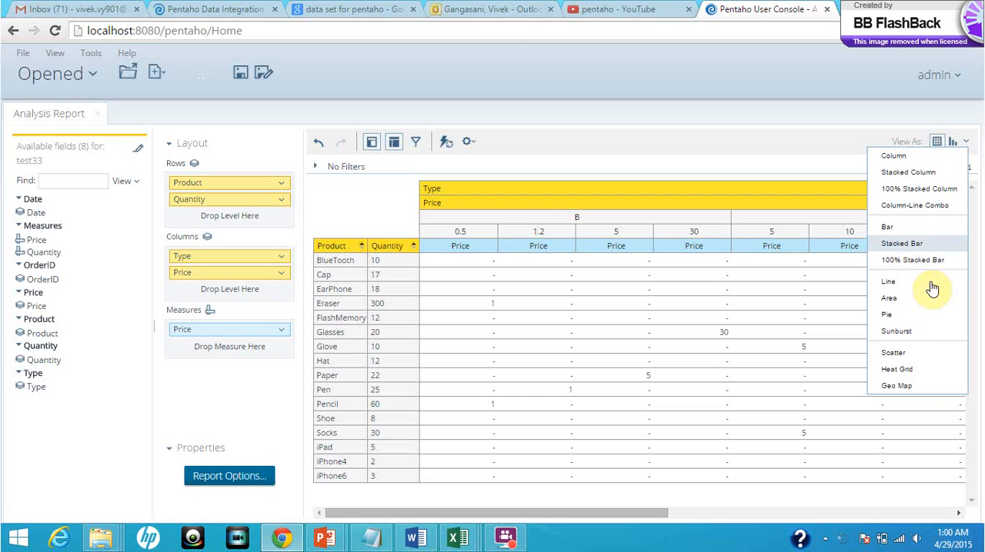
mouse_move(926, 354)
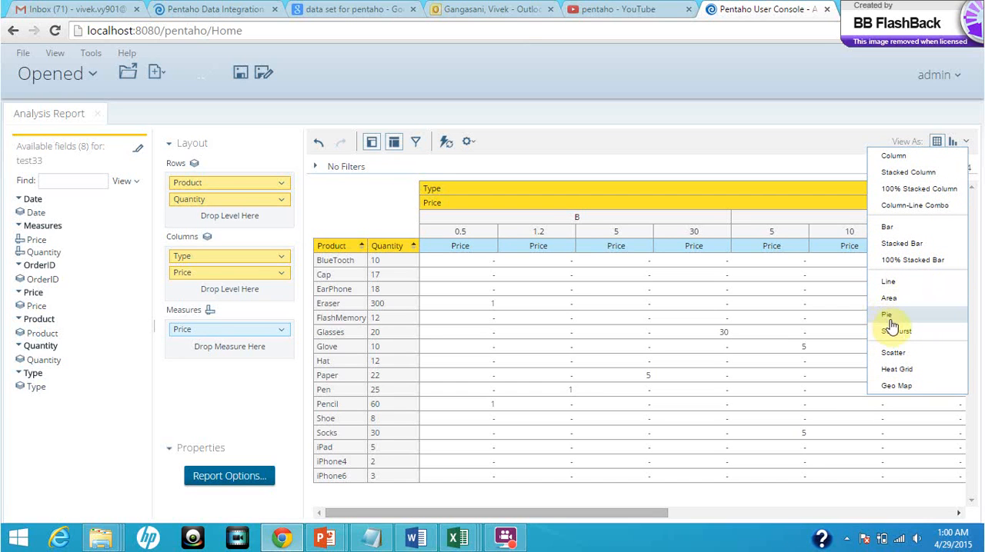
mouse_move(900, 228)
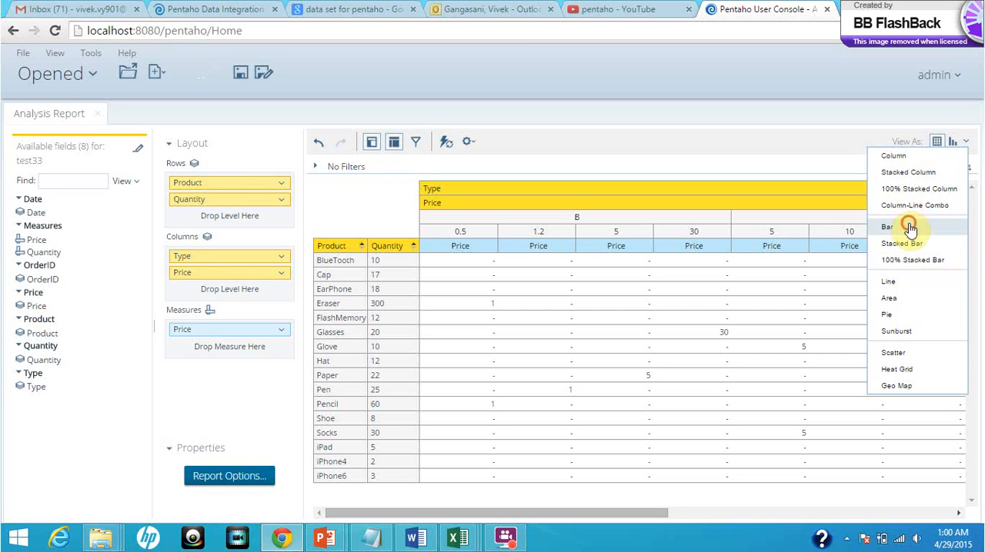
click(889, 226)
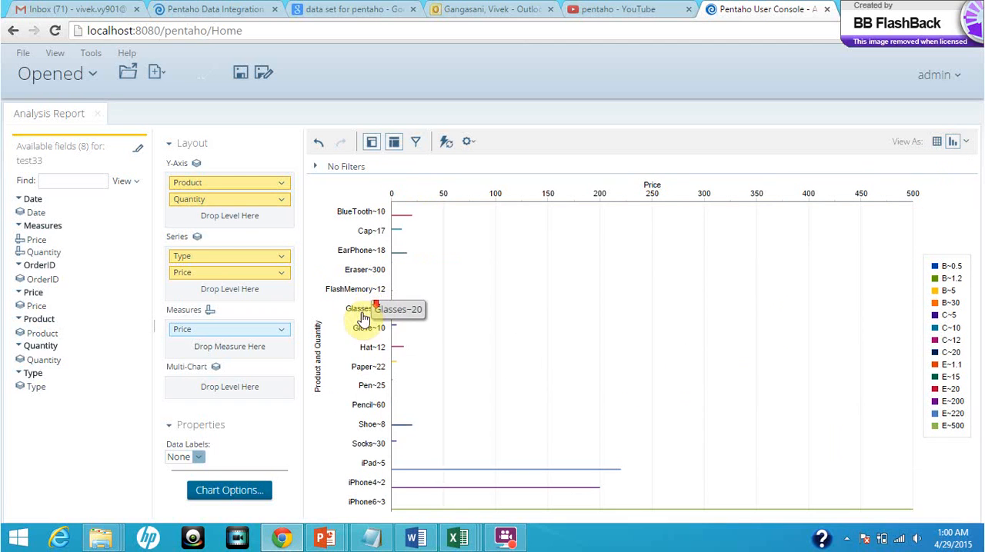
mouse_move(374, 213)
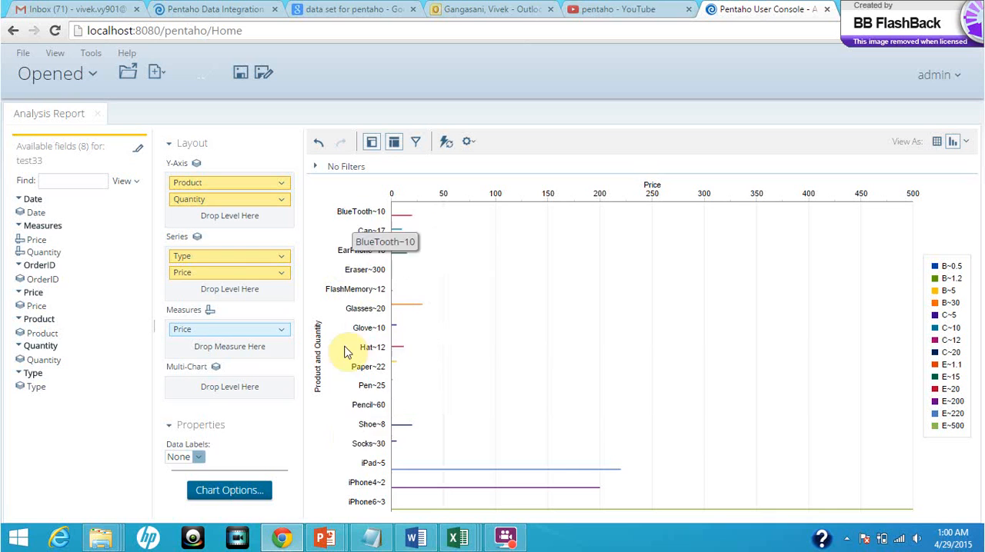
mouse_move(470, 194)
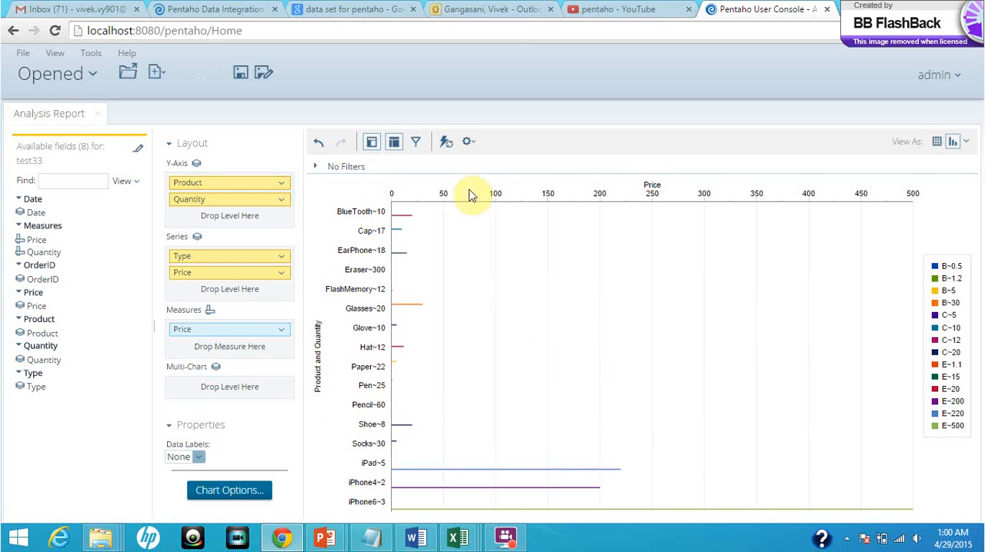
mouse_move(496, 181)
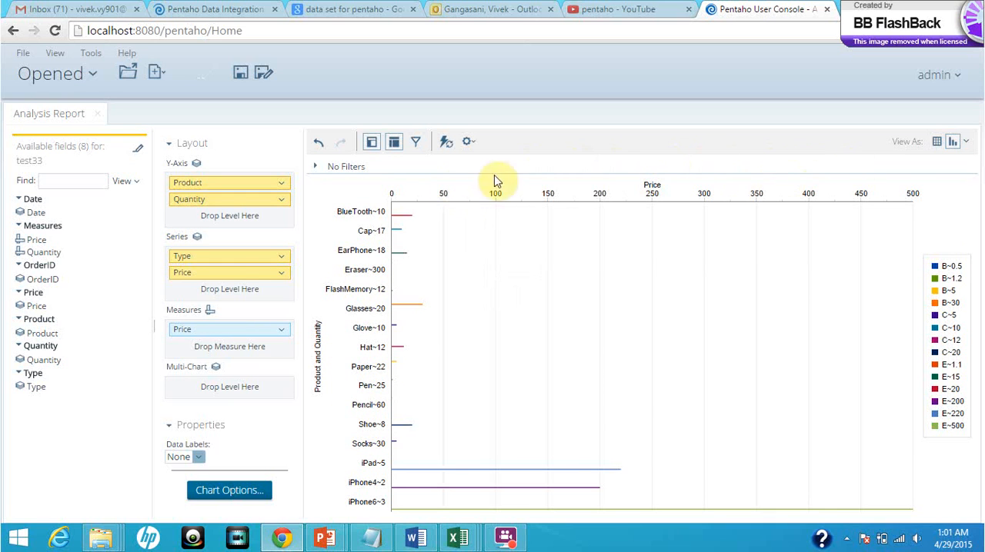
mouse_move(375, 323)
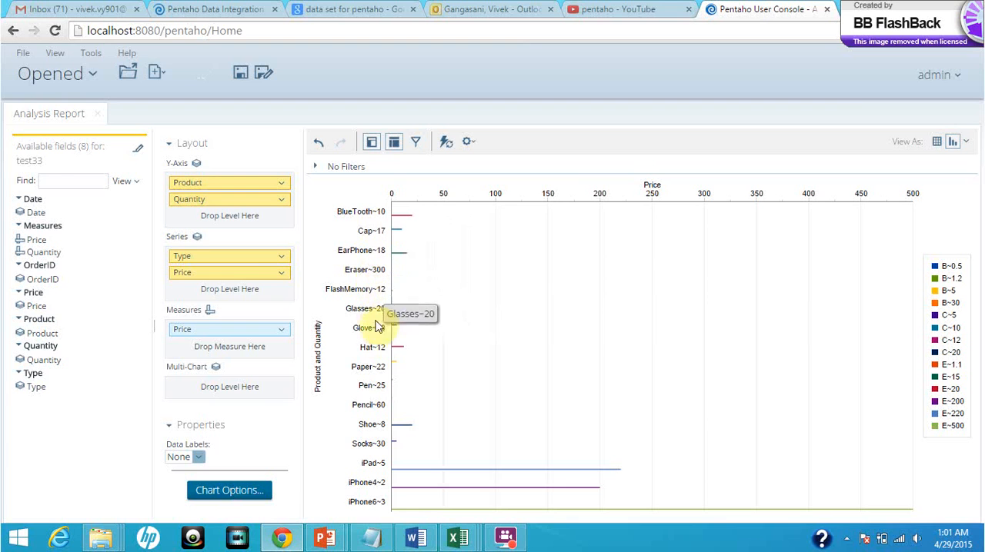
mouse_move(363, 232)
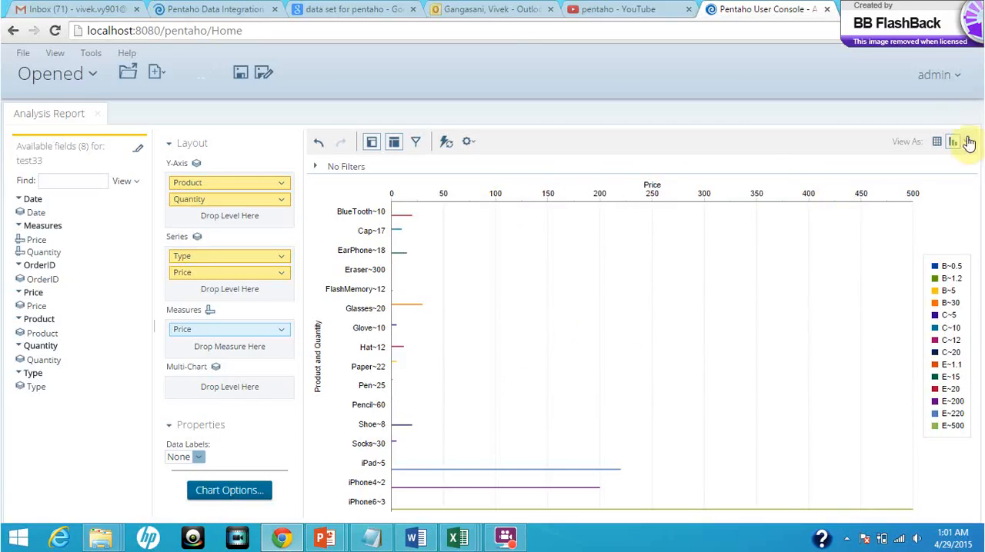
Step: Cycle the chart through stacked bar, 100% stacked bar and line, ending on an area chart
click(968, 142)
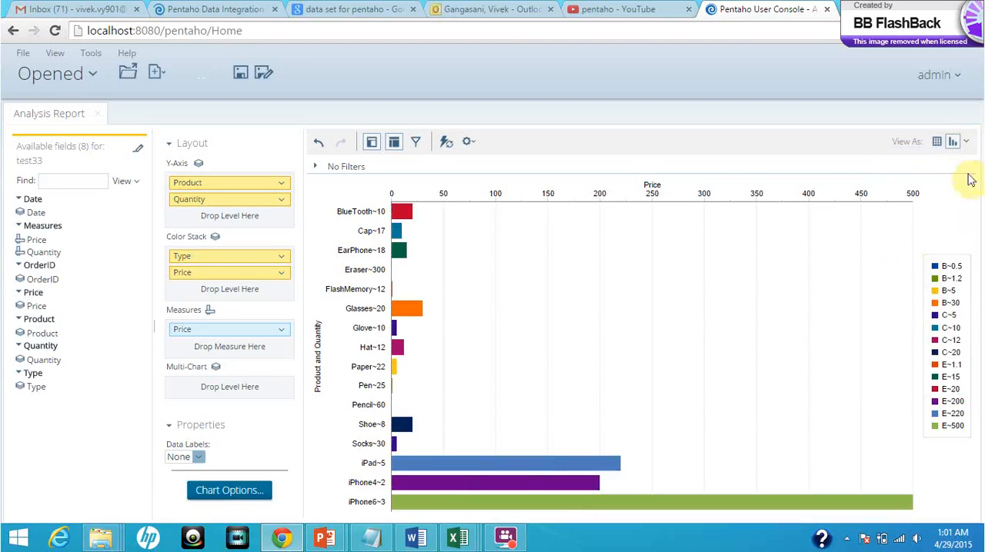
mouse_move(966, 141)
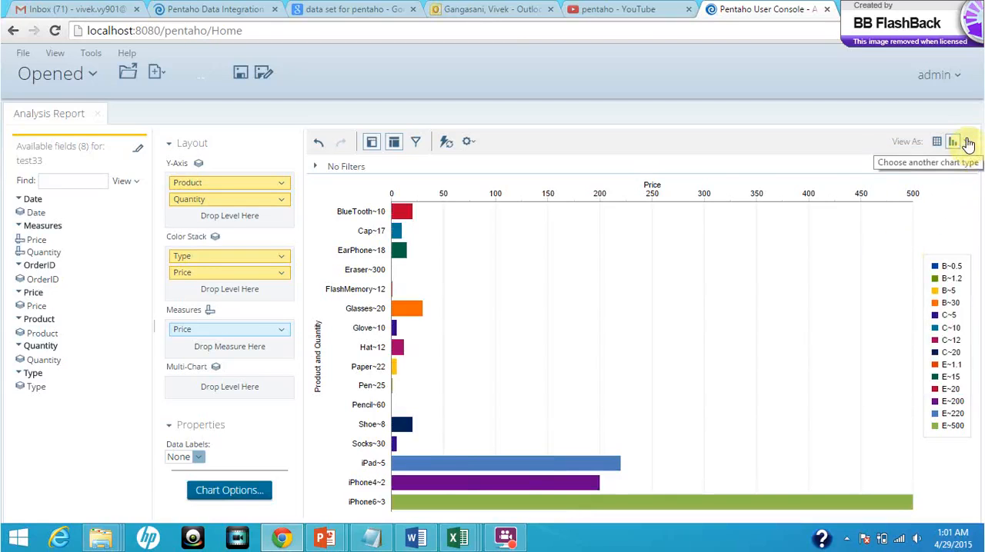
click(952, 141)
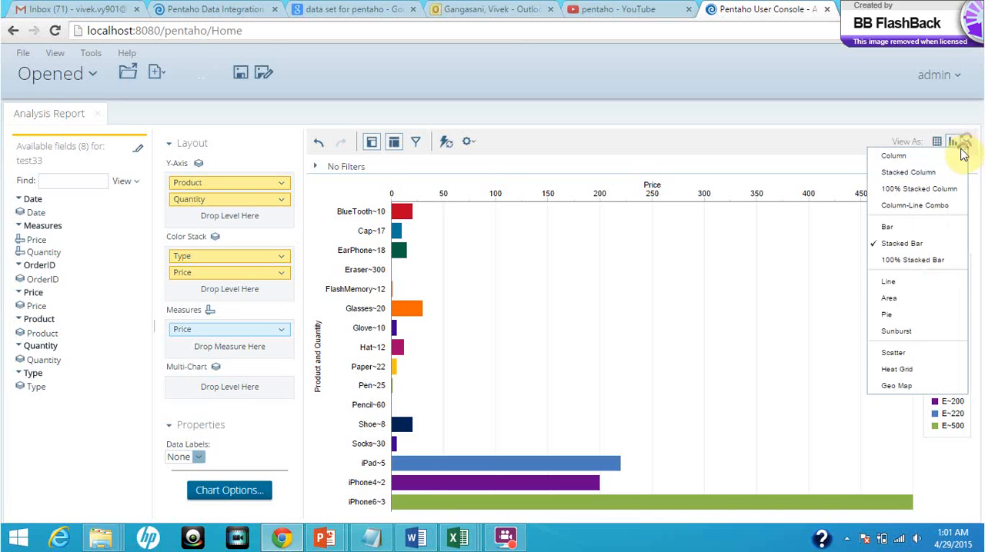
mouse_move(916, 260)
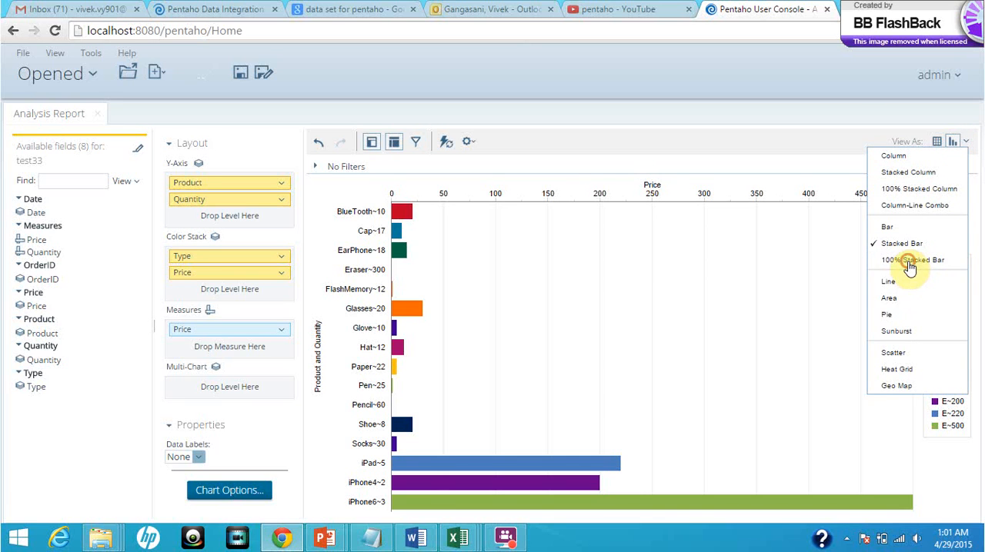
click(914, 260)
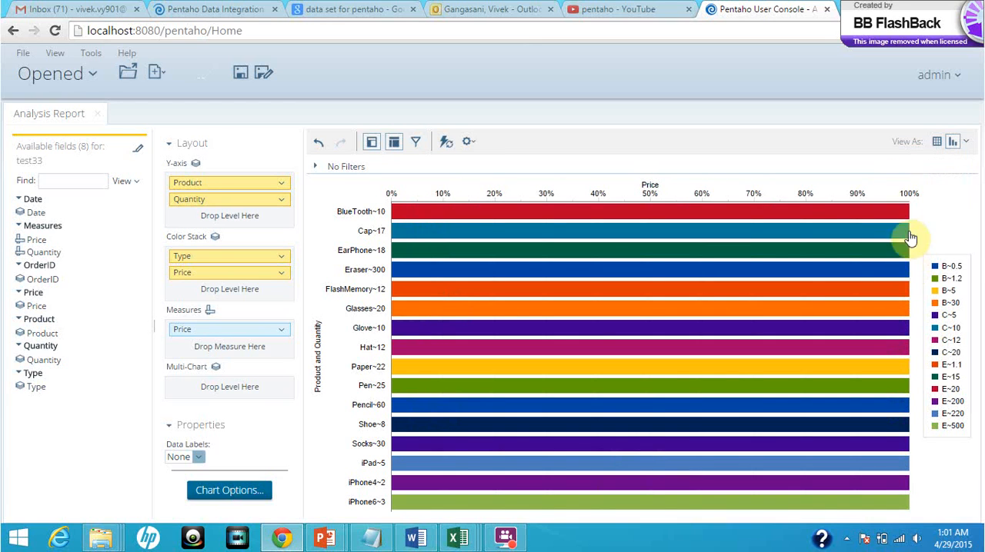
click(952, 142)
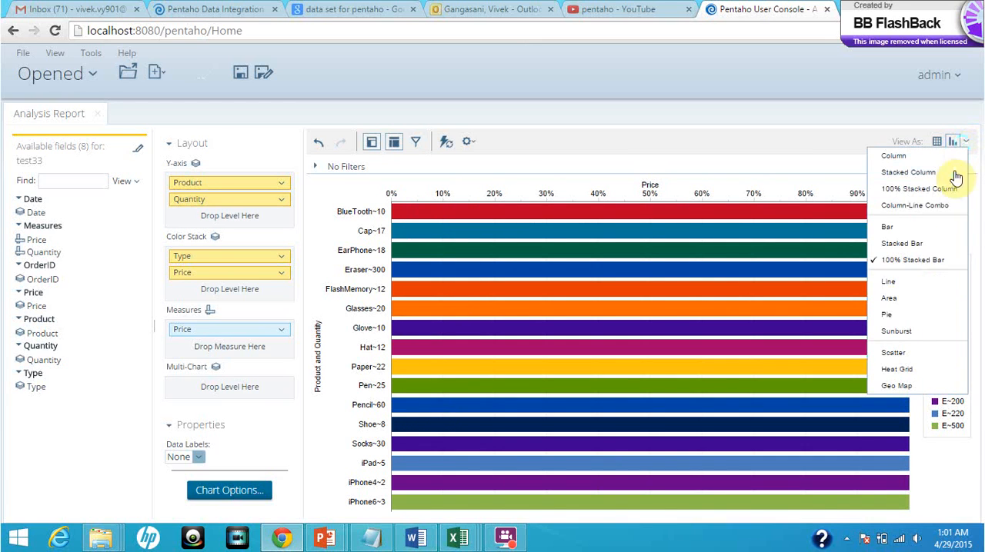
mouse_move(935, 224)
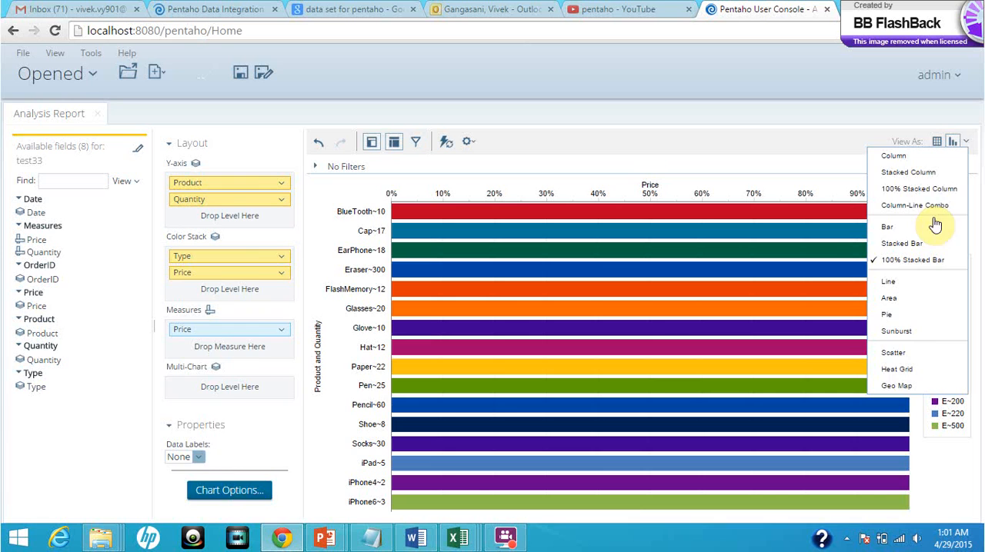
click(893, 352)
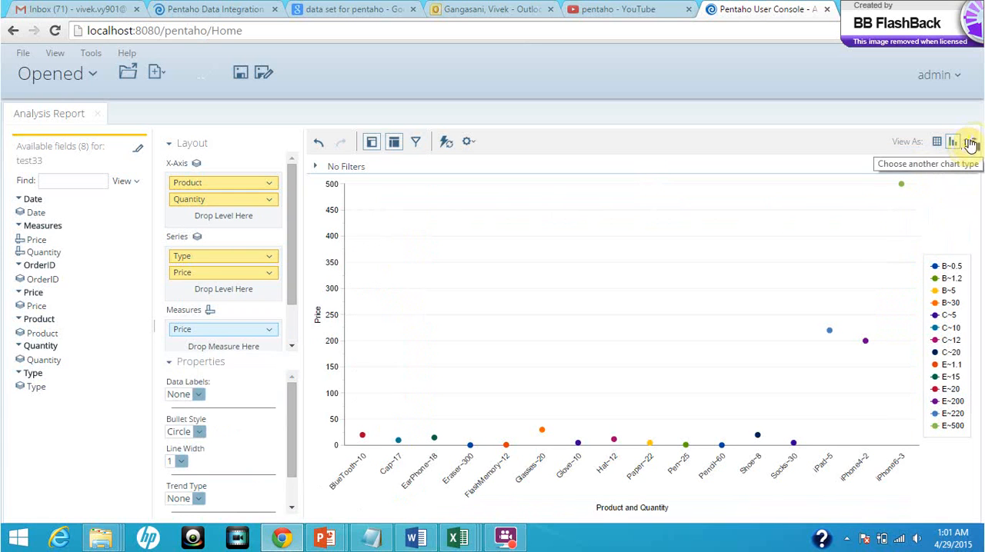
click(969, 141)
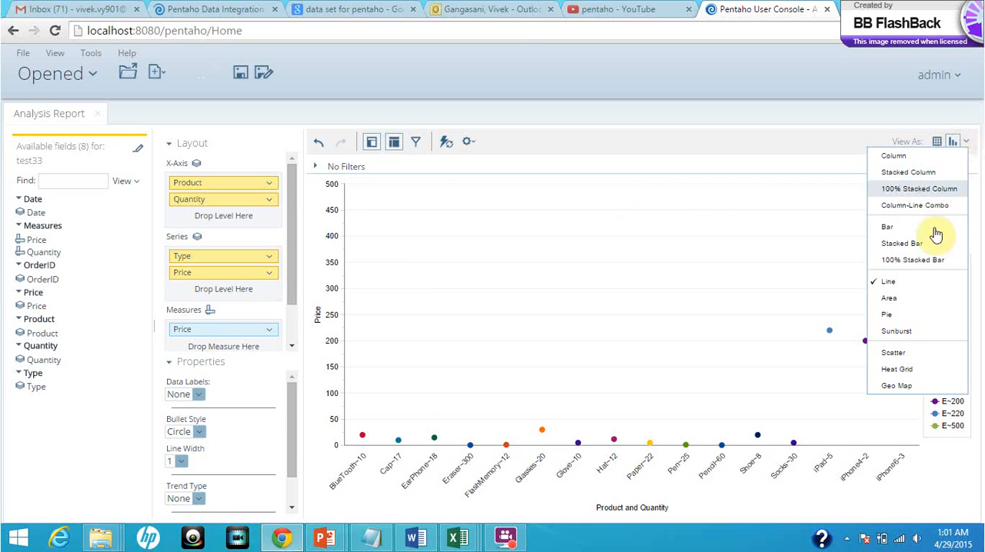
click(889, 299)
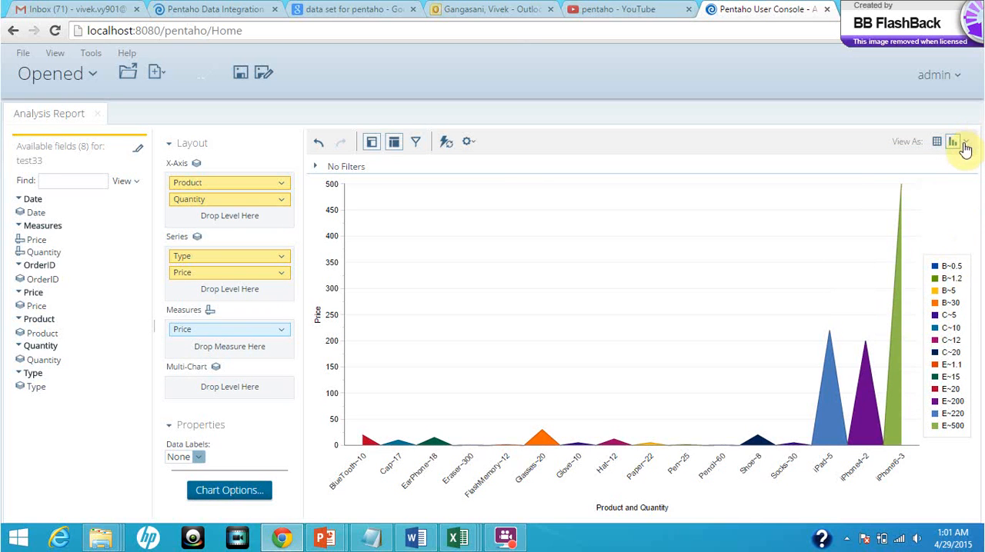
click(963, 142)
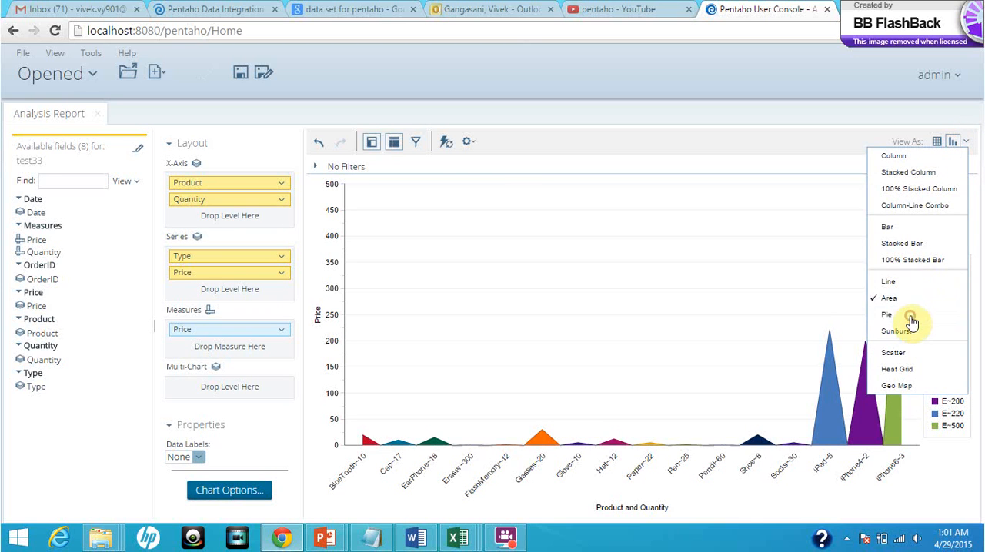
Step: Cycle the analysis chart through Pie, Sunburst (accepting the too-many-values alert) and Heat Grid
click(886, 314)
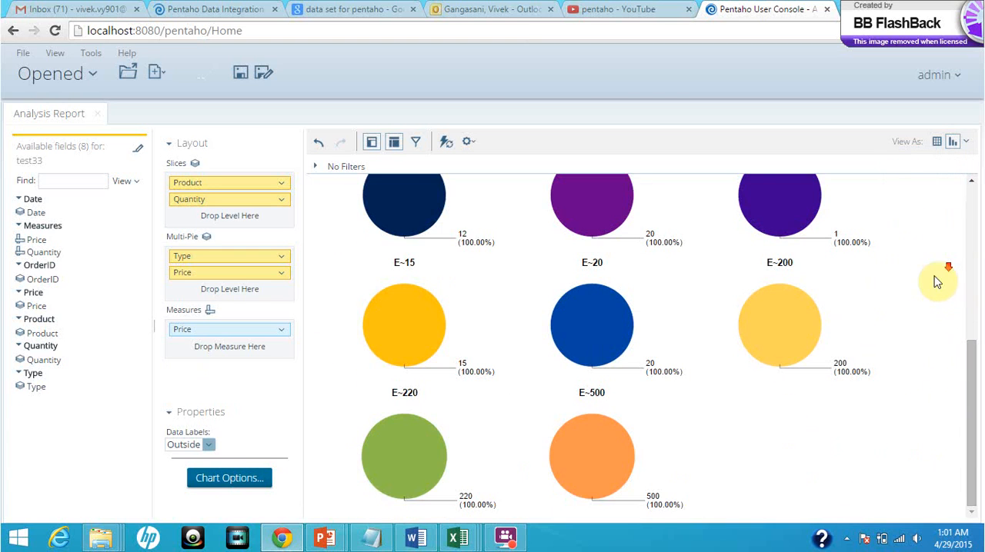
click(967, 142)
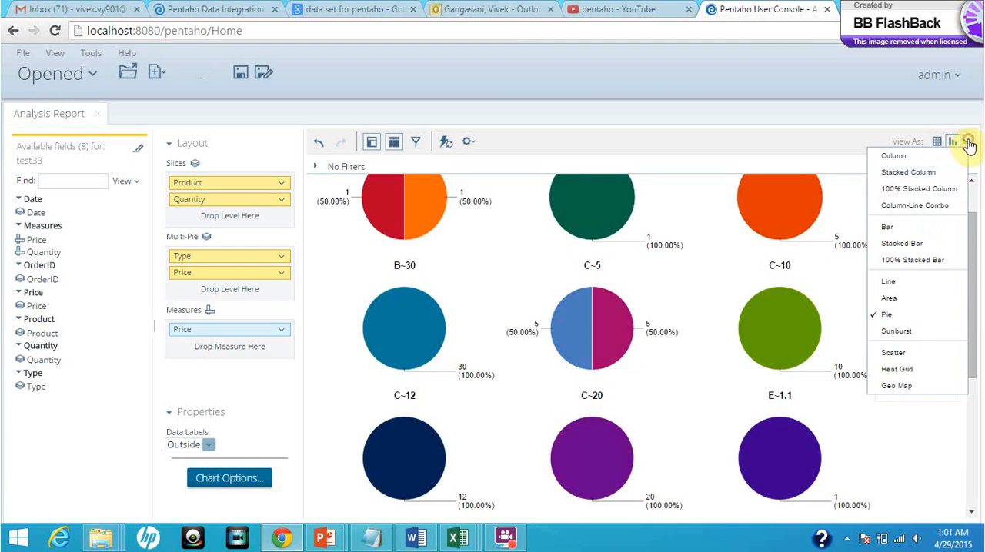
mouse_move(921, 342)
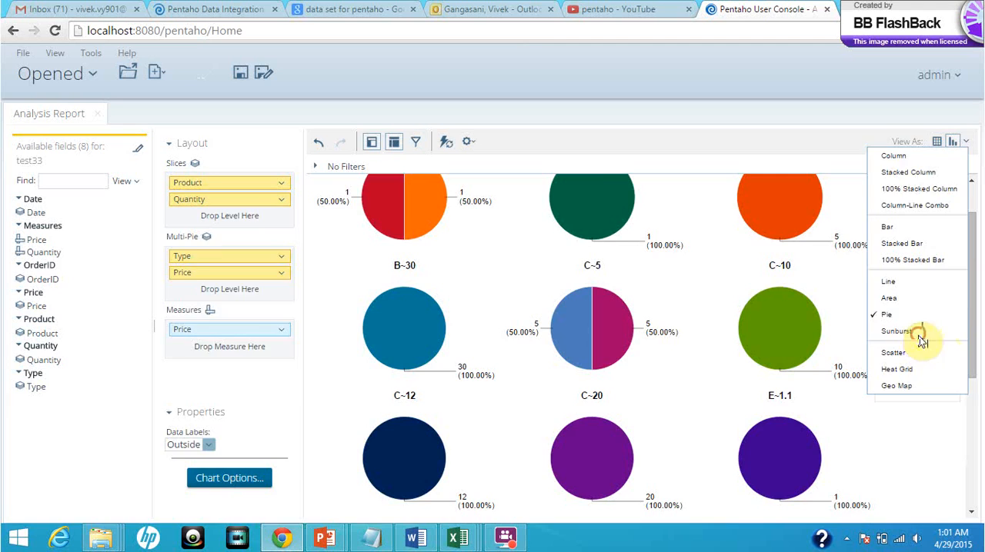
click(895, 330)
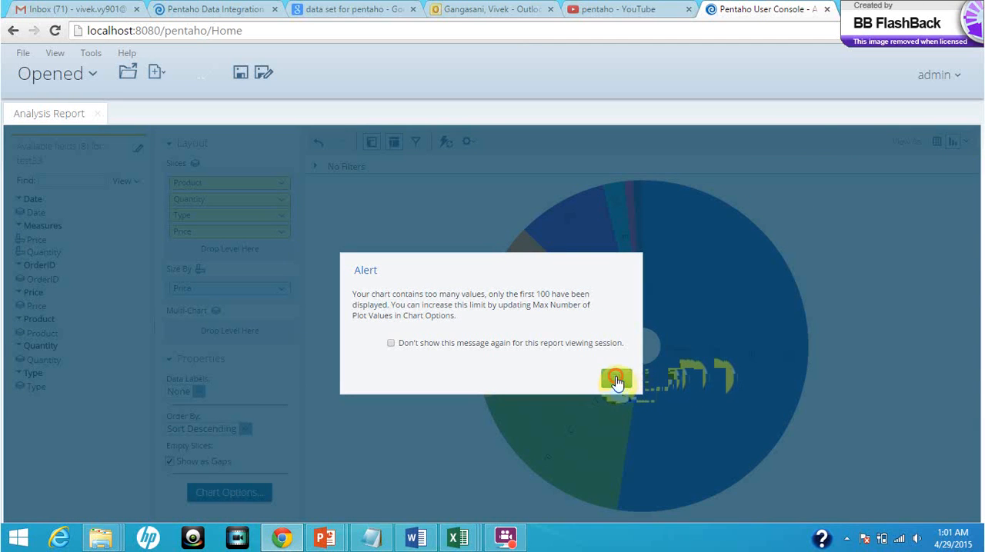
click(615, 382)
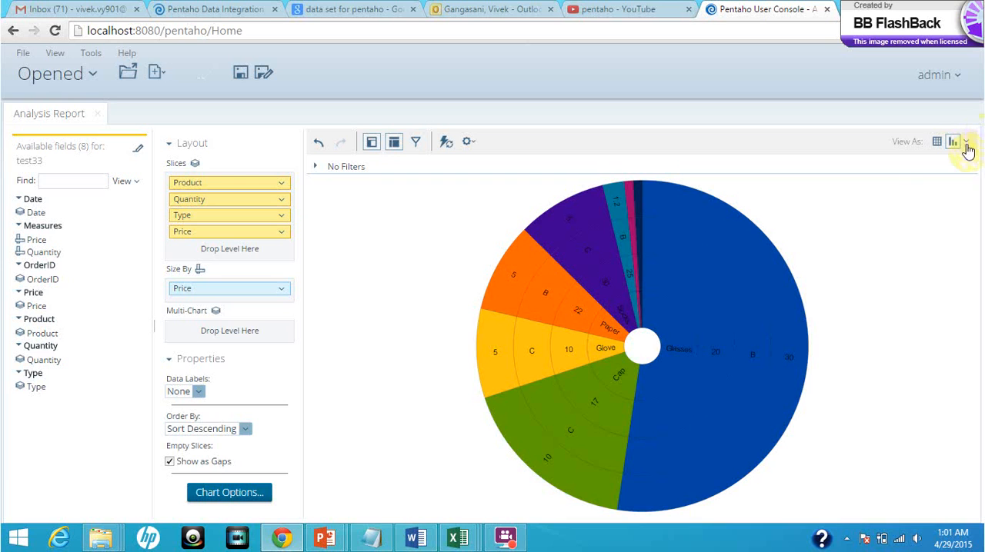
click(967, 142)
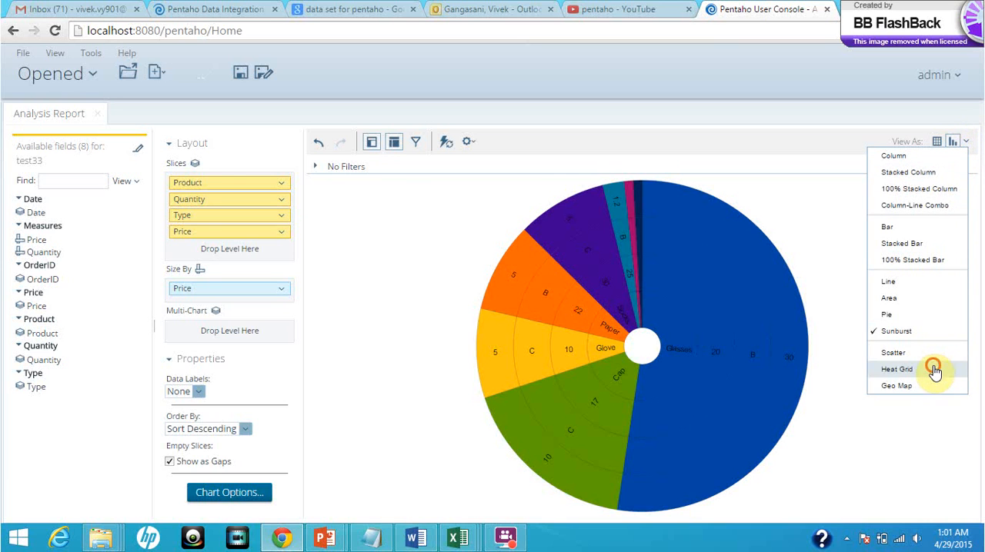
click(895, 369)
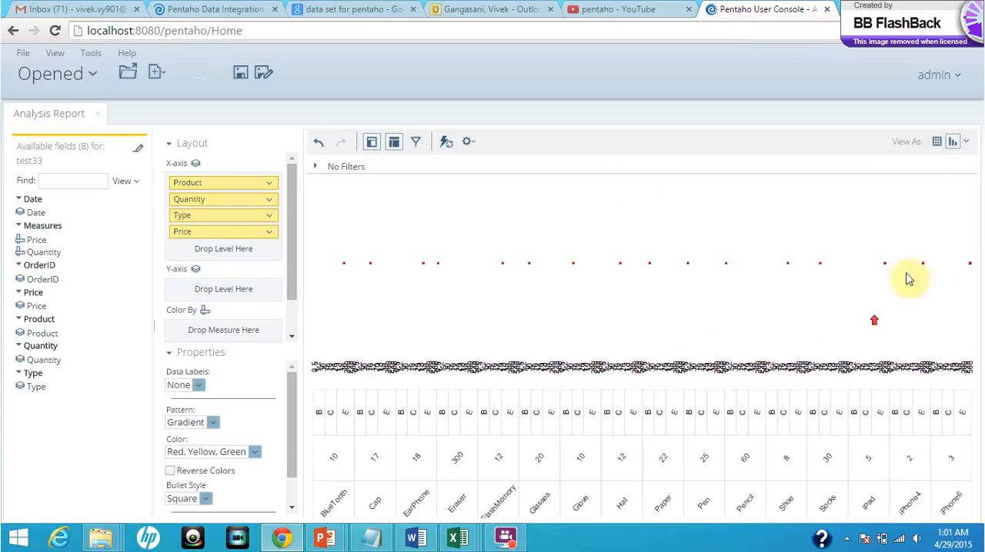
Step: Try a Scatter view, then settle on the Sunburst chart and accept the too-many-values alert
click(959, 142)
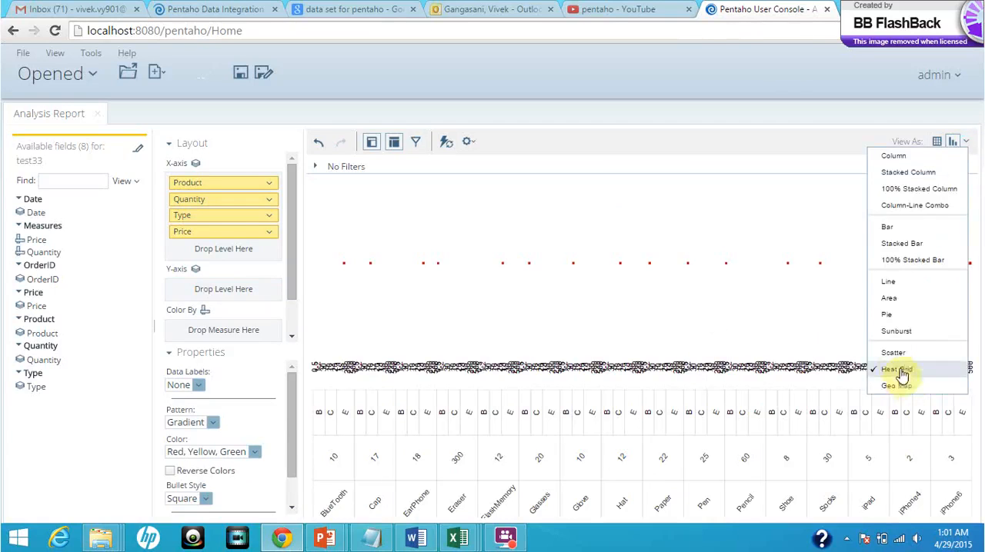
click(892, 353)
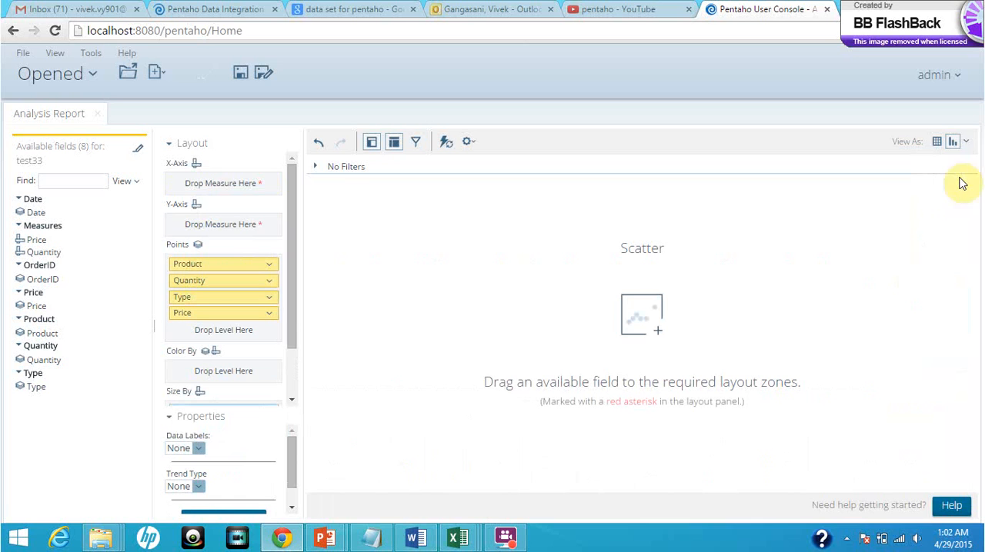
click(952, 141)
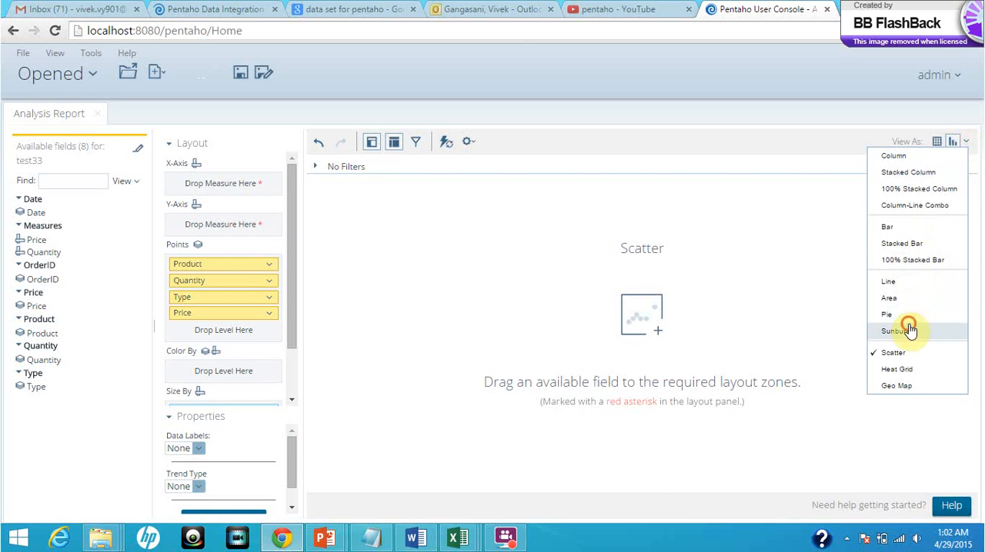
click(886, 314)
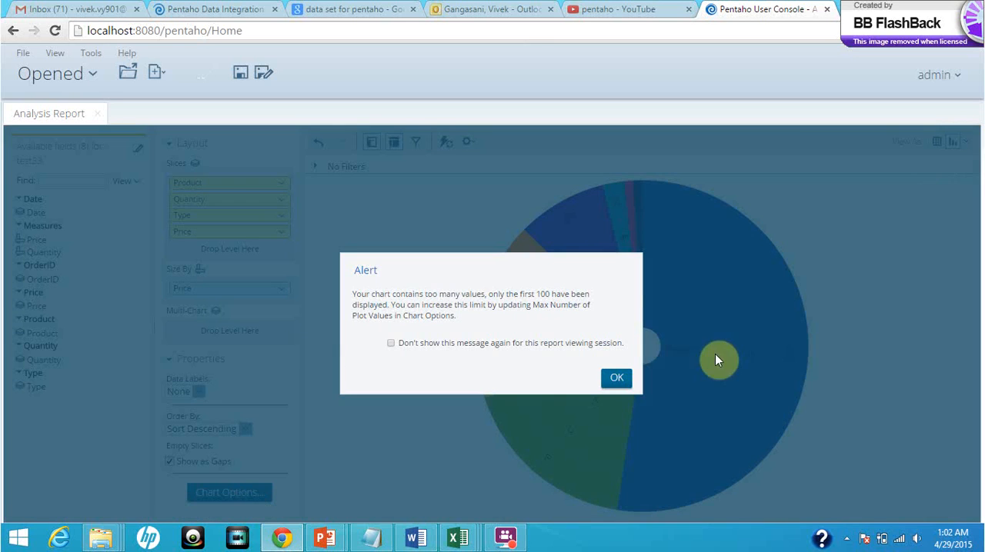
click(615, 379)
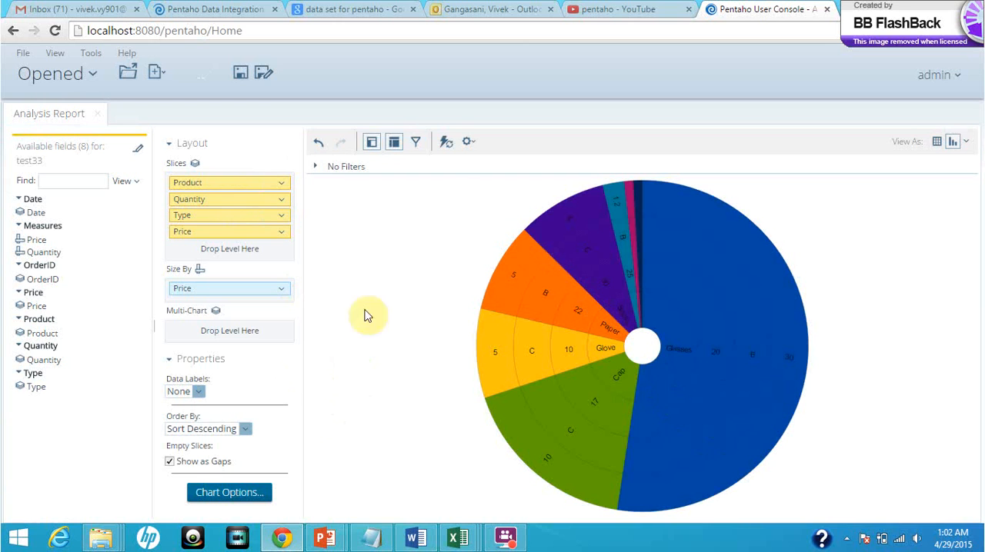
mouse_move(666, 384)
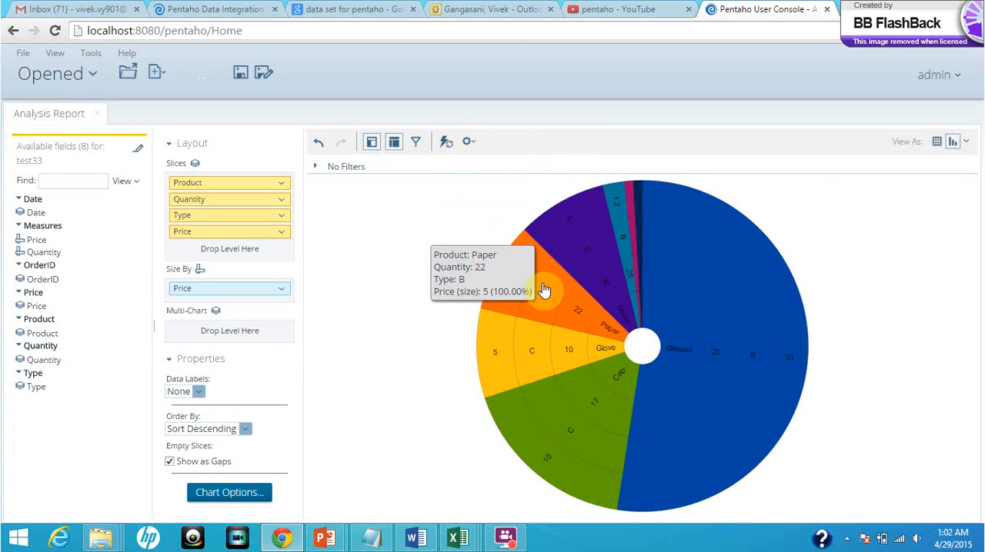
mouse_move(730, 280)
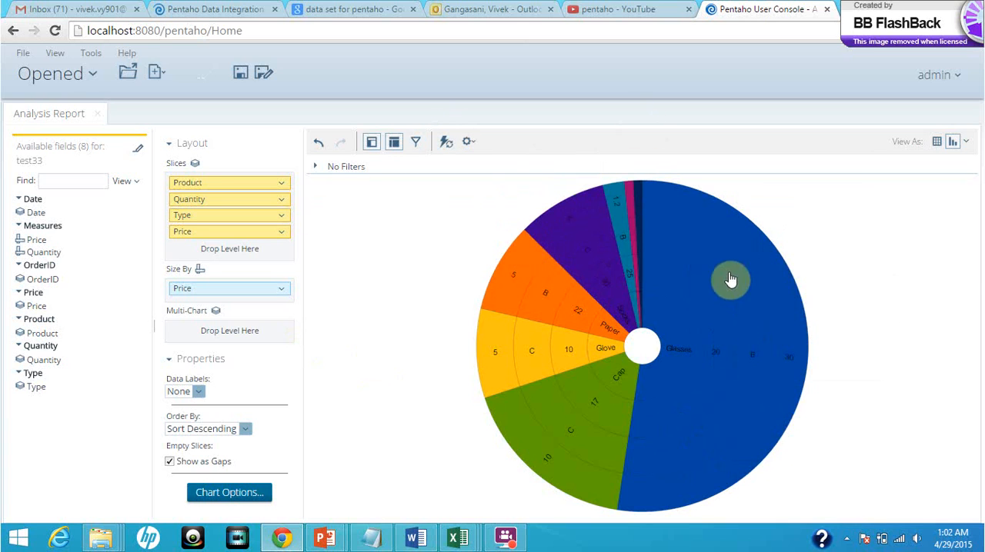
mouse_move(96, 80)
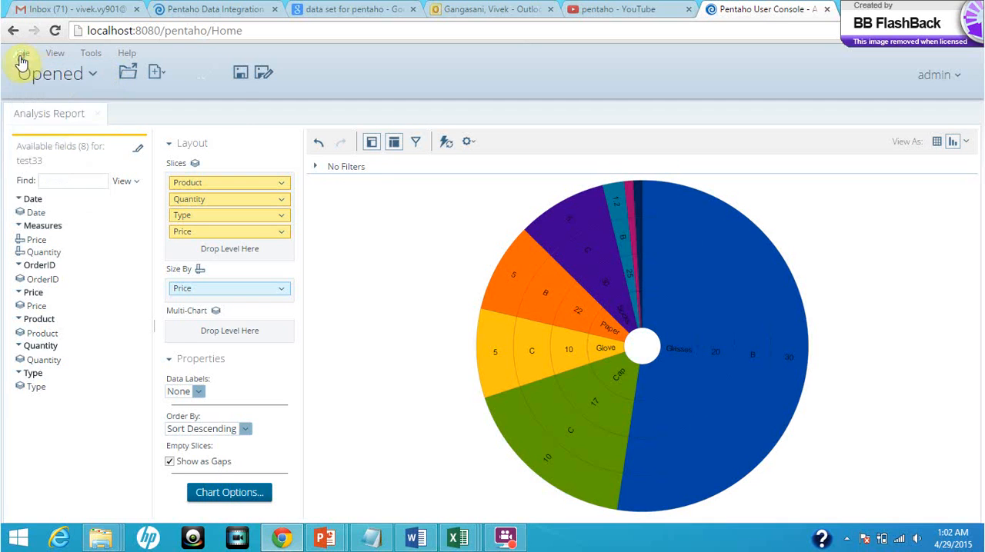
click(22, 52)
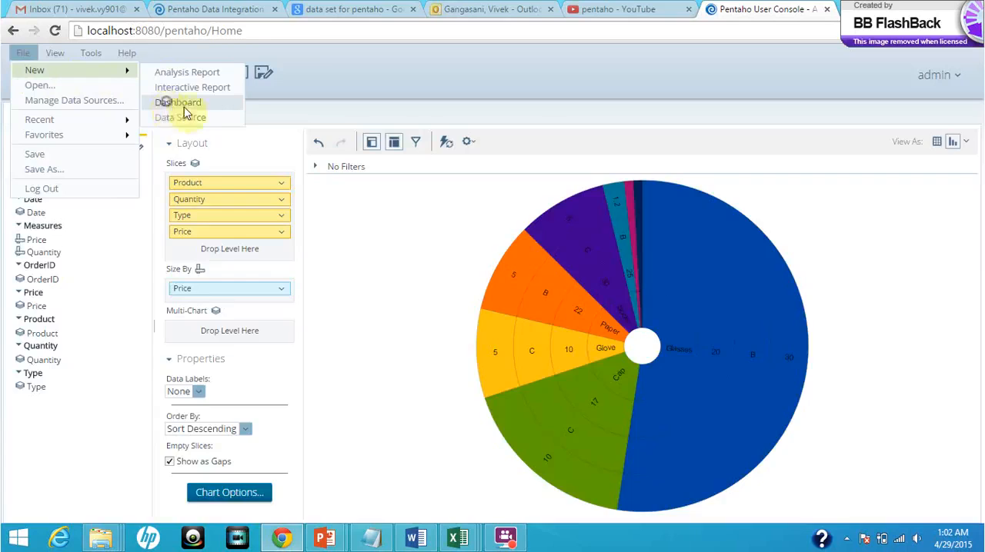
Step: Create a new dashboard and choose a Chart as the Untitled 1 panel's content, listing data sources including test33
click(179, 102)
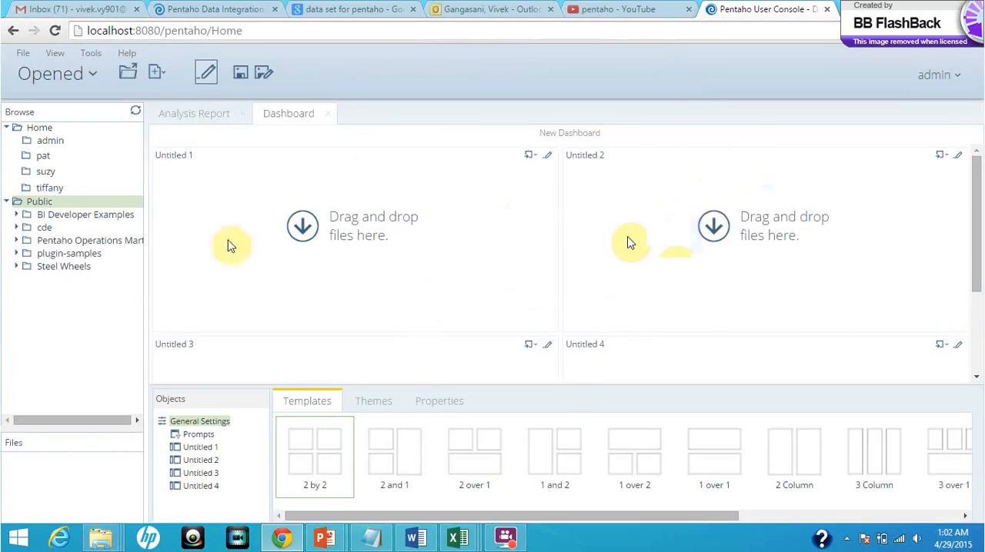
mouse_move(335, 223)
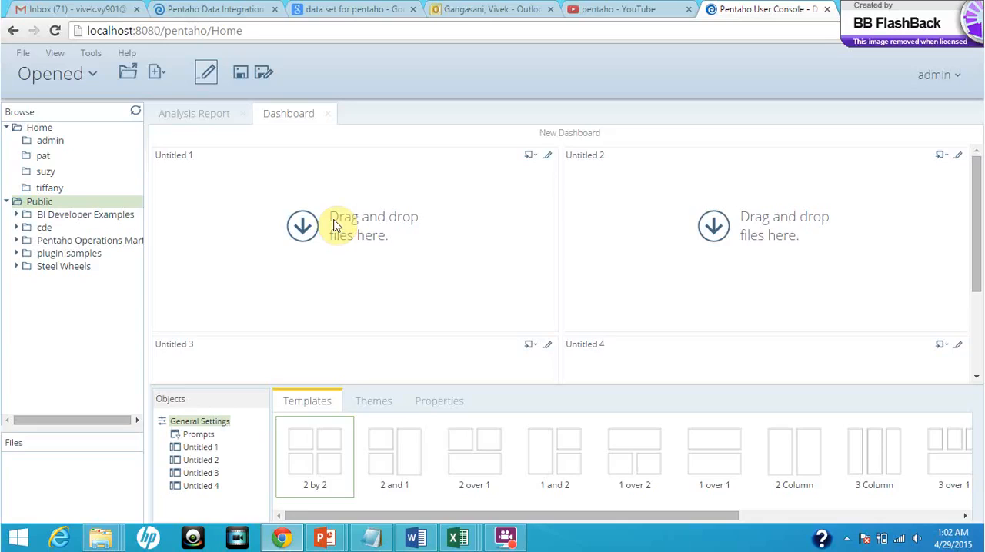
mouse_move(646, 234)
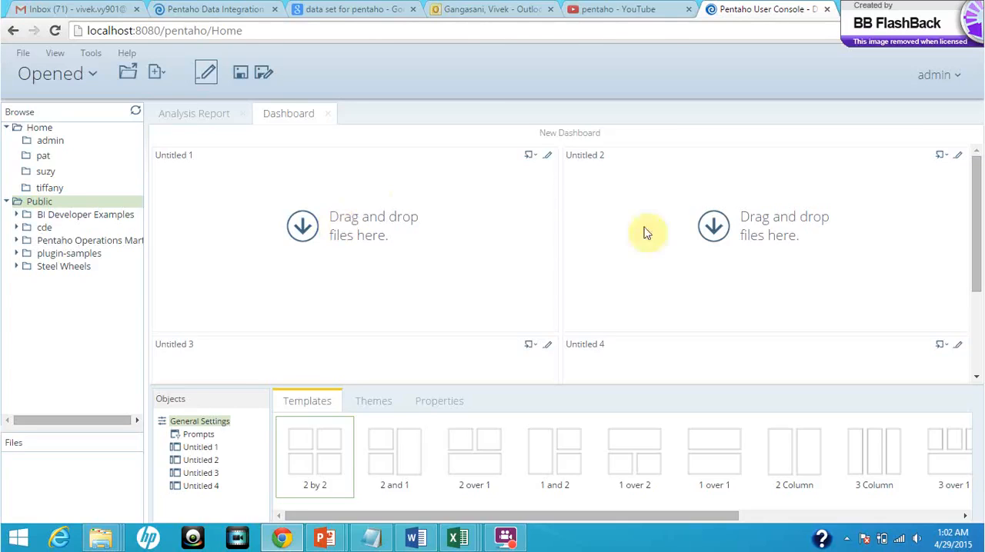
mouse_move(477, 206)
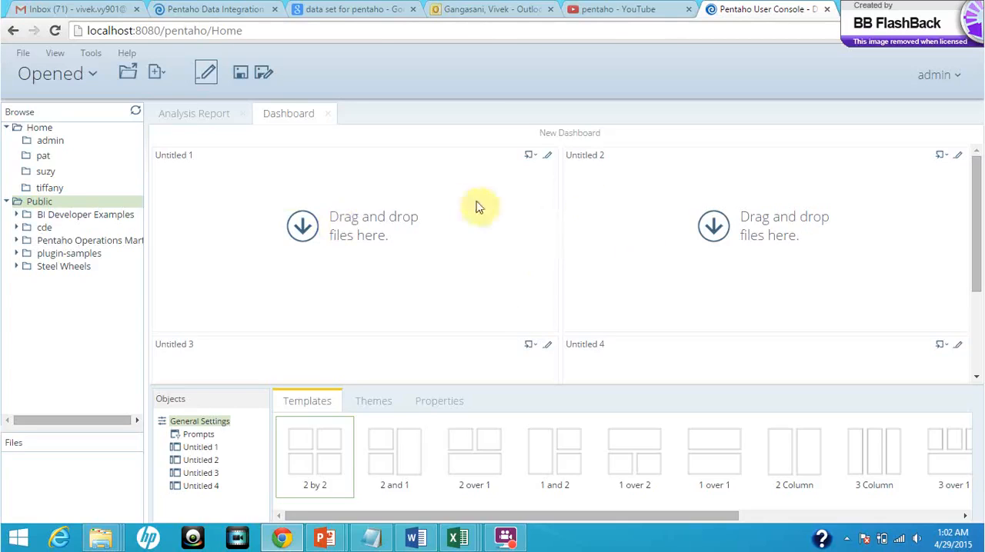
mouse_move(516, 213)
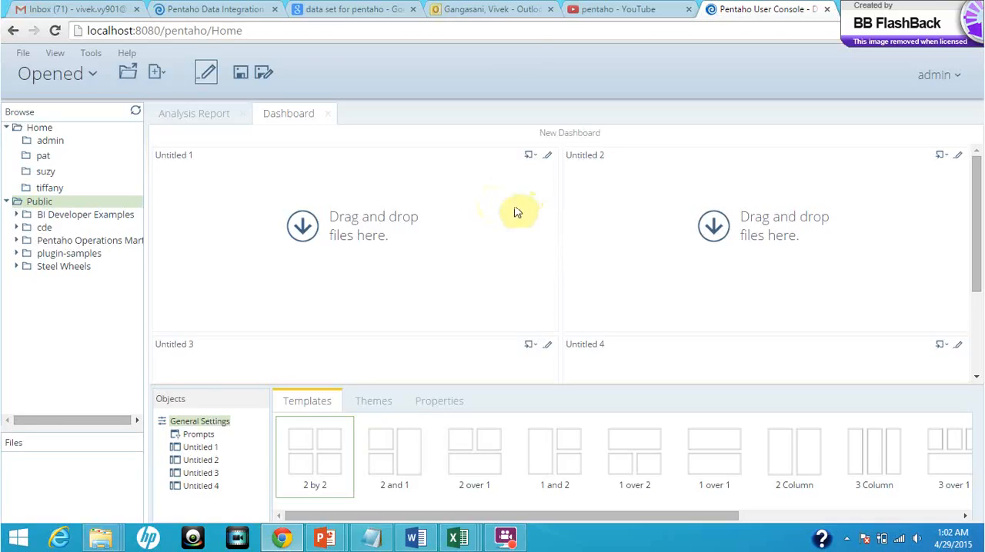
mouse_move(531, 157)
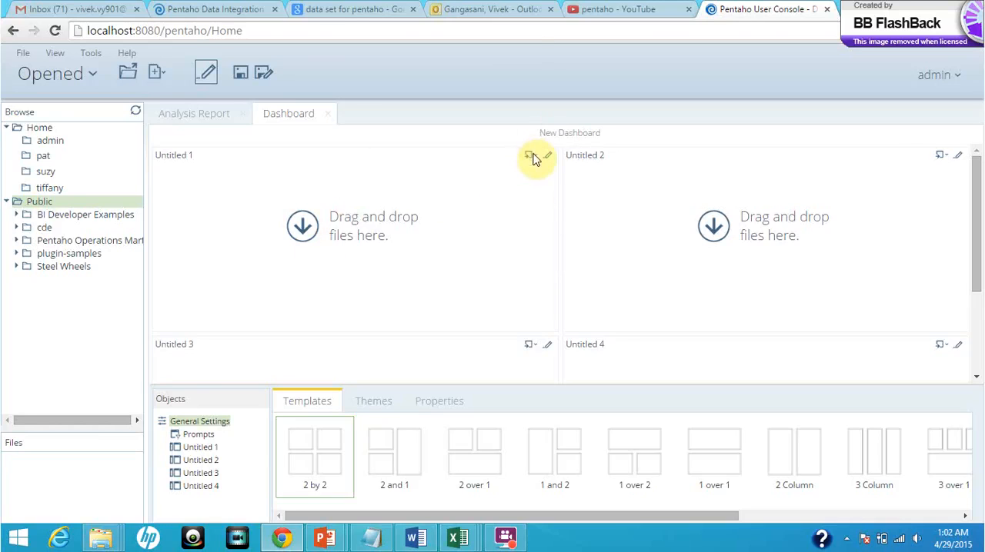
mouse_move(529, 155)
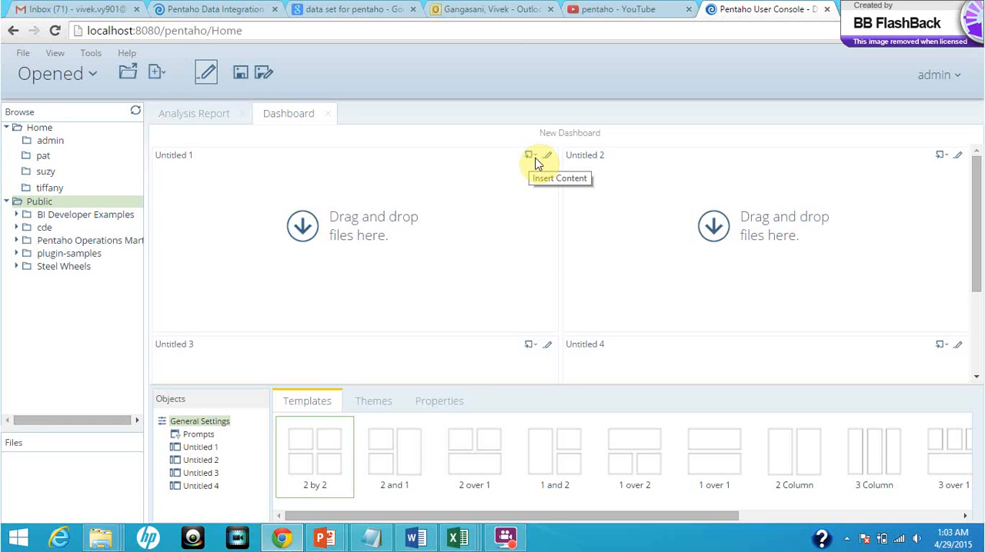
click(529, 154)
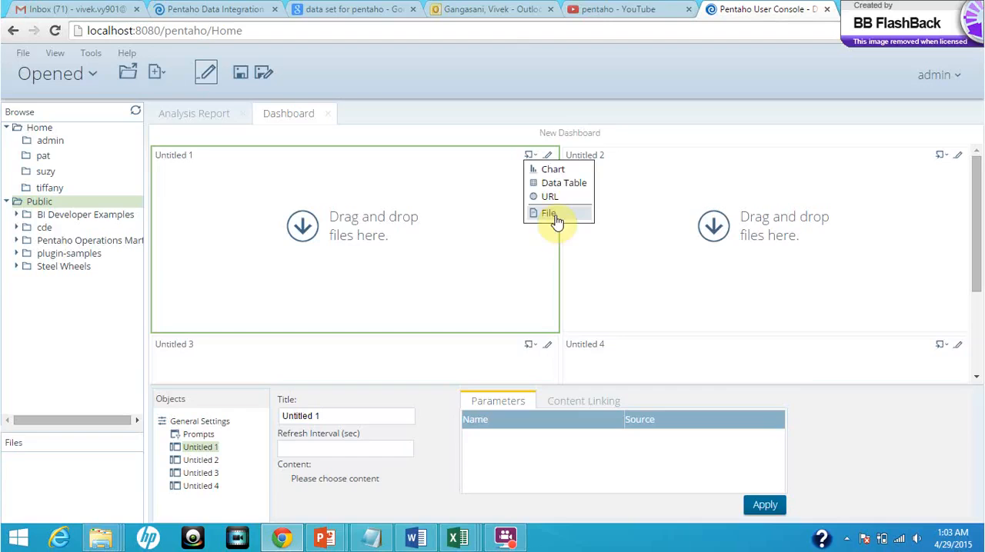
click(548, 212)
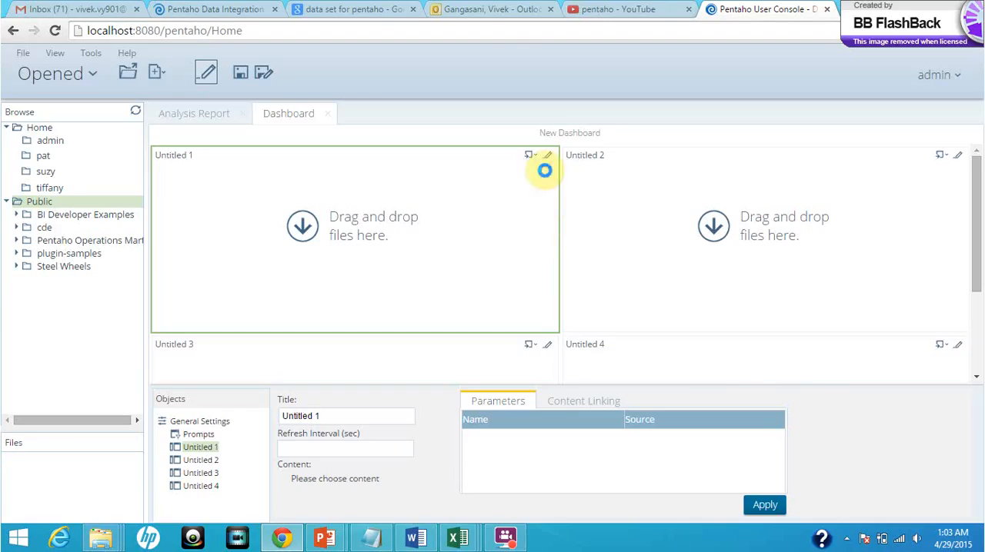
click(529, 154)
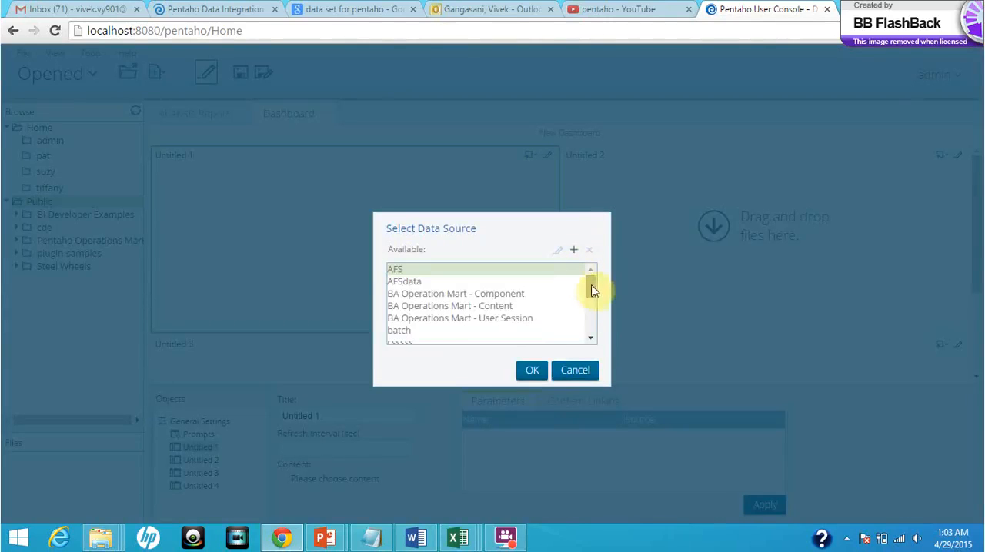
scroll(down, 3)
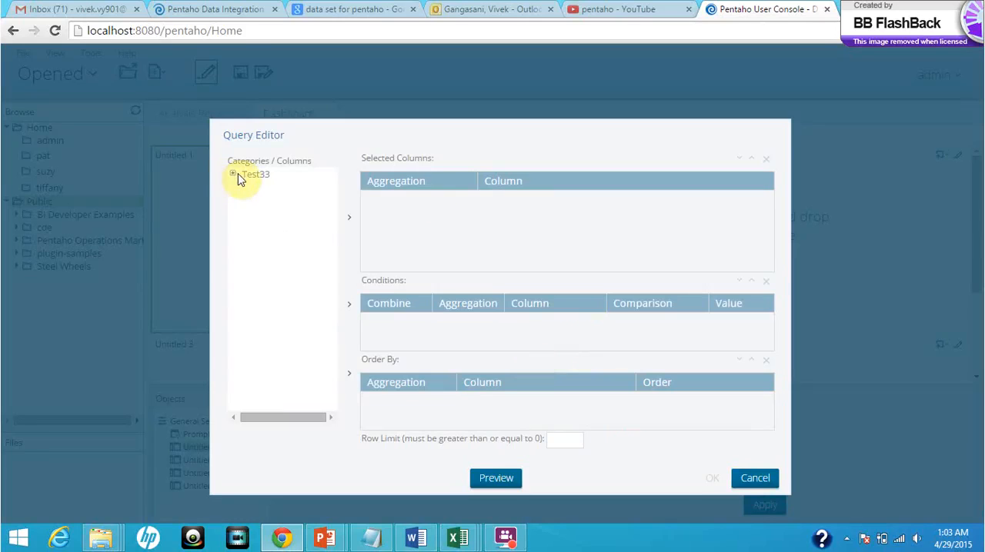
Step: Select Price, OrderID and a second Price column from test33, summing the second Price
click(234, 174)
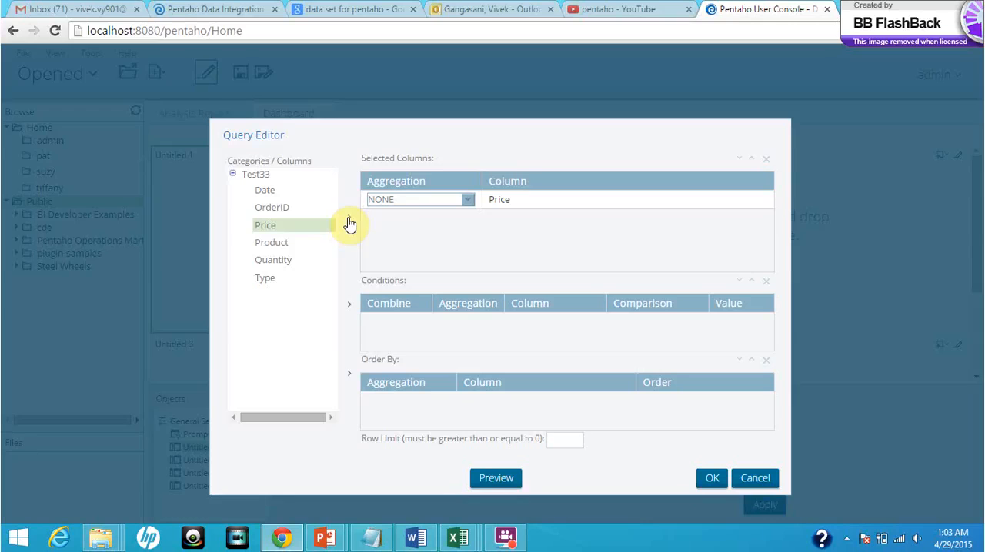
mouse_move(292, 222)
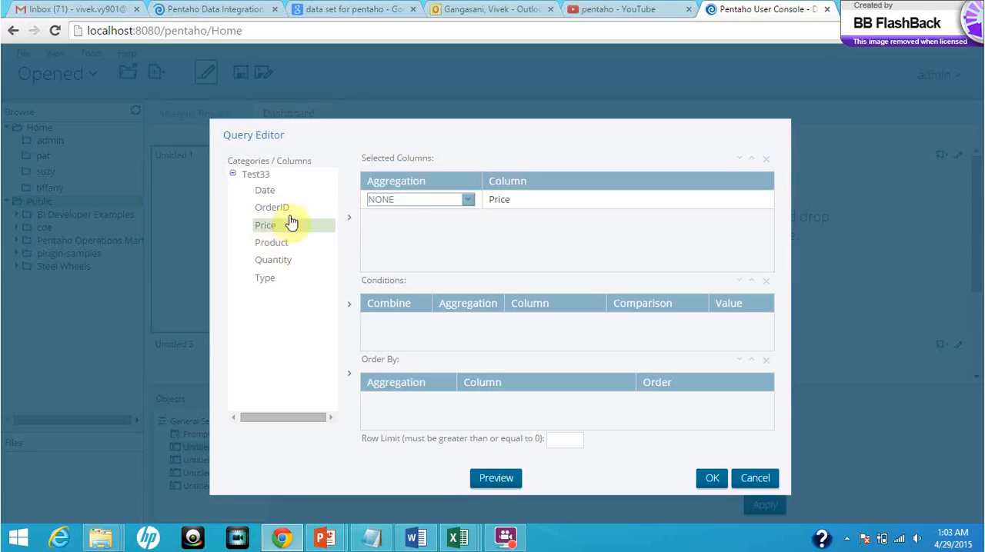
mouse_move(290, 256)
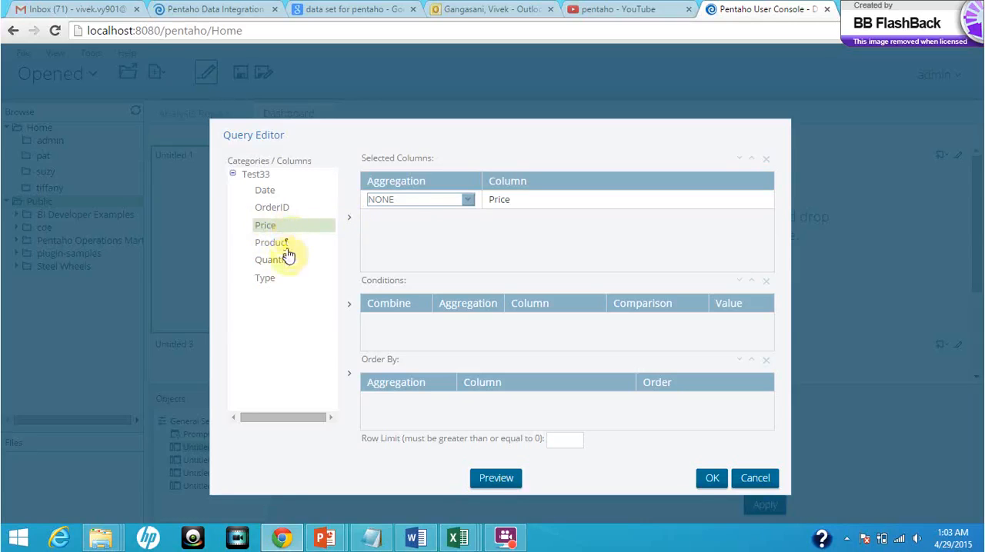
mouse_move(293, 209)
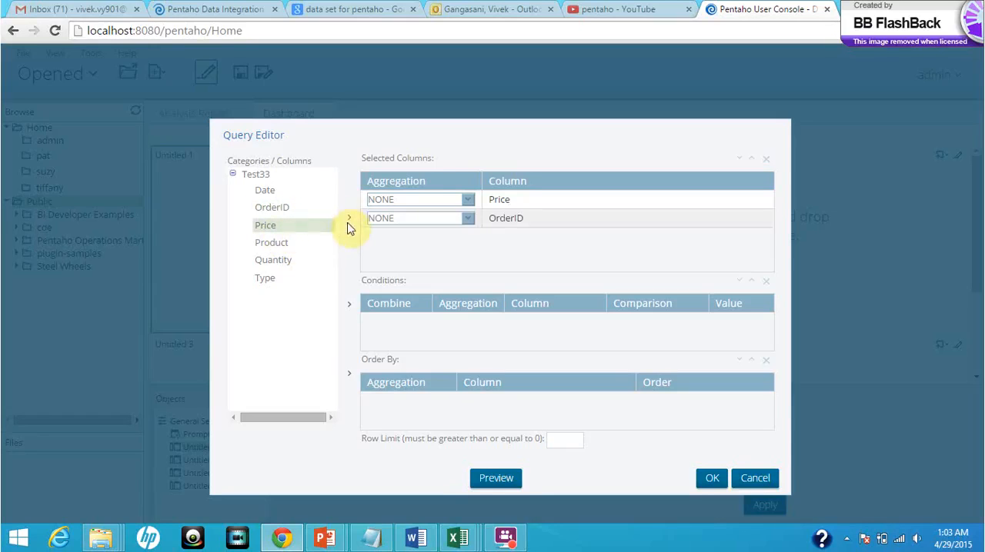
double_click(265, 225)
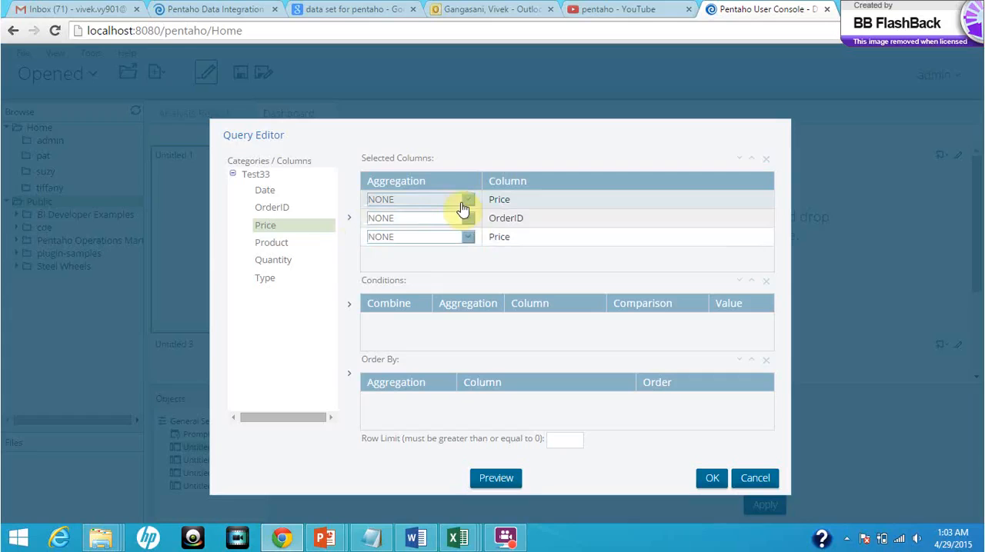
click(467, 219)
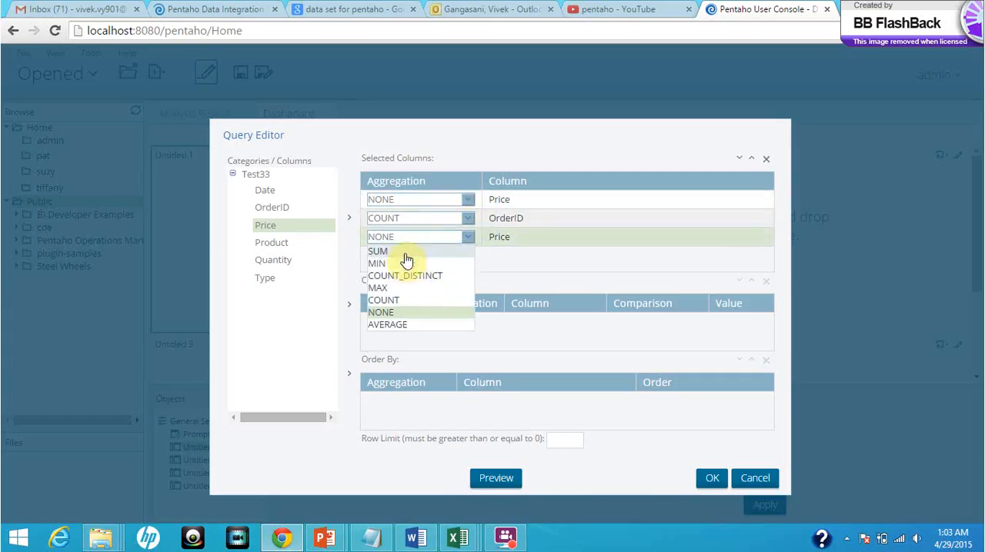
click(378, 251)
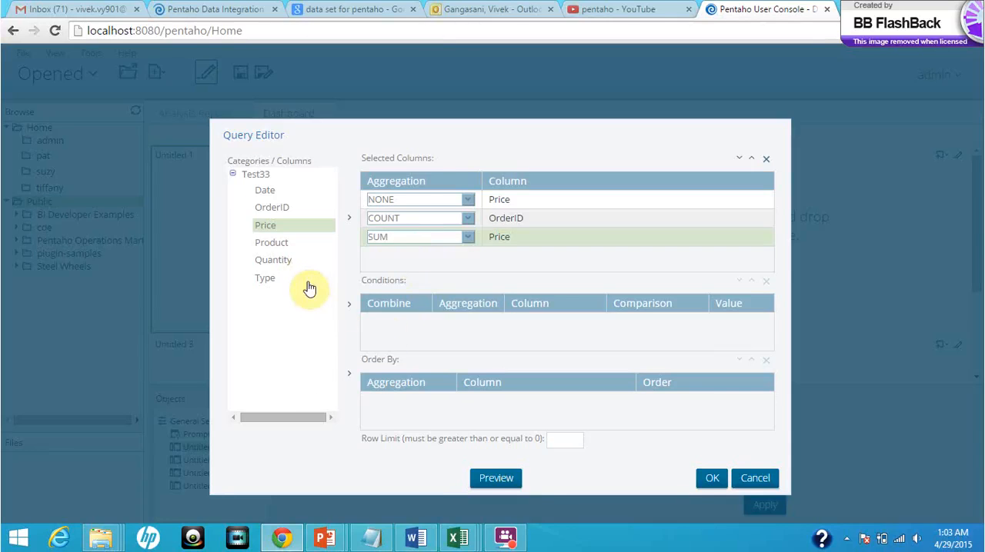
mouse_move(292, 269)
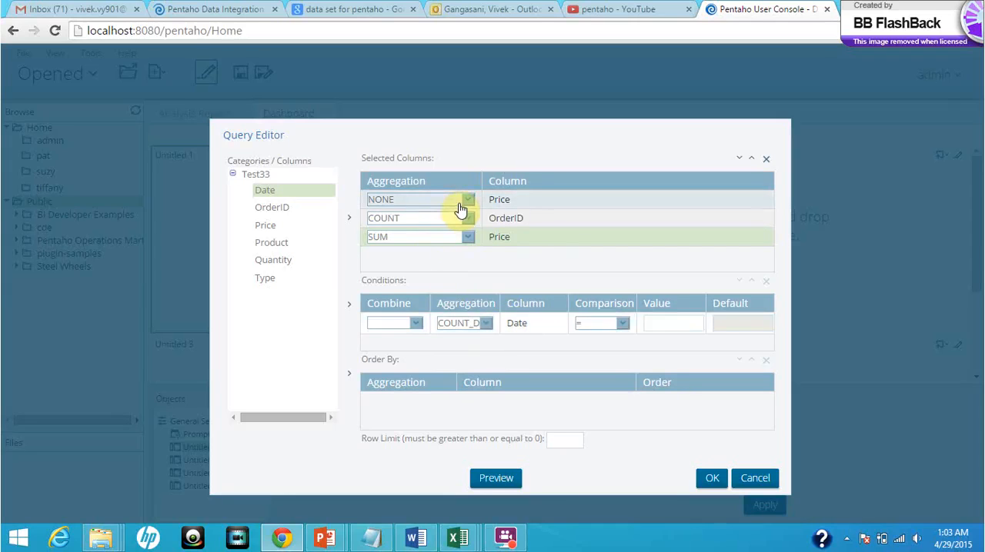
Step: Add a Date 'is not null' condition, preview the query results and close the preview
click(622, 321)
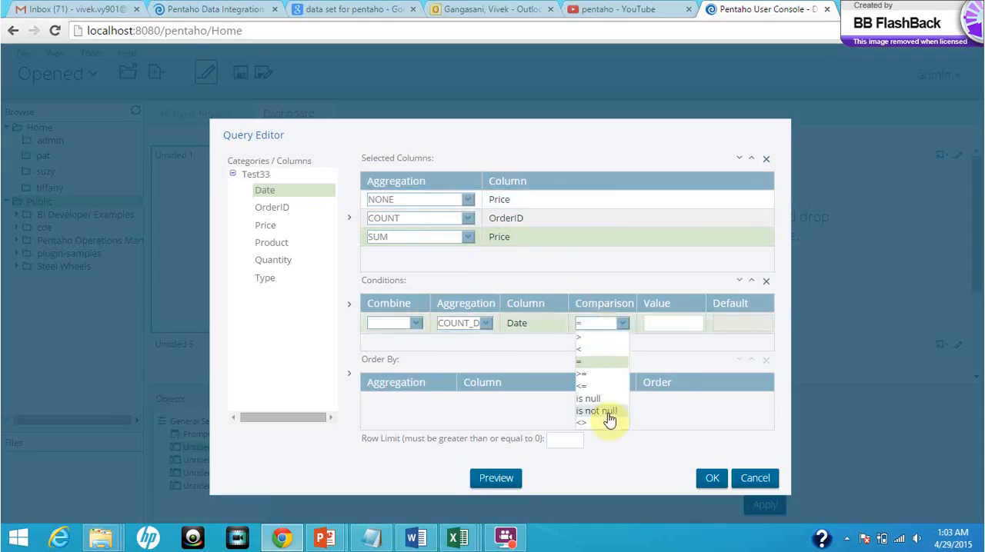
click(597, 410)
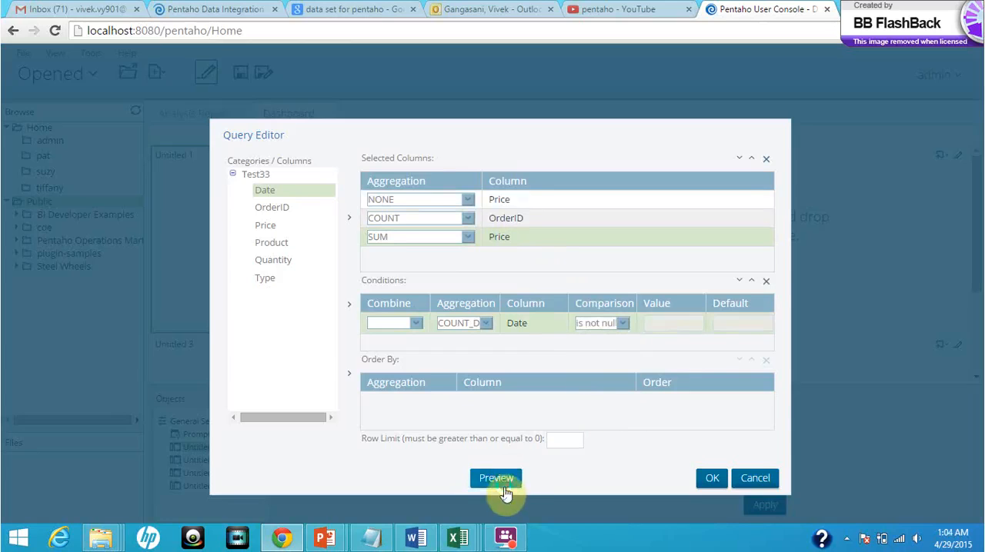
click(496, 476)
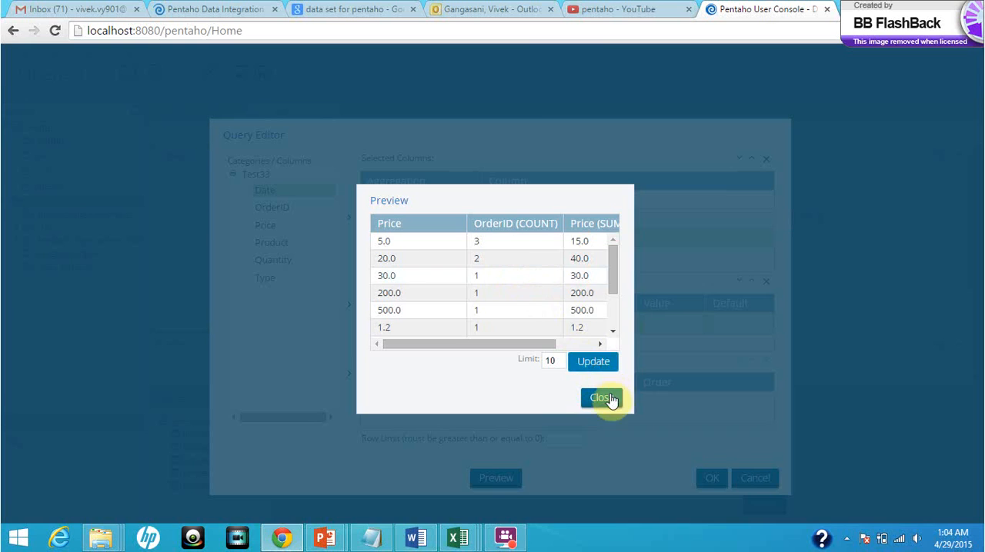
click(603, 397)
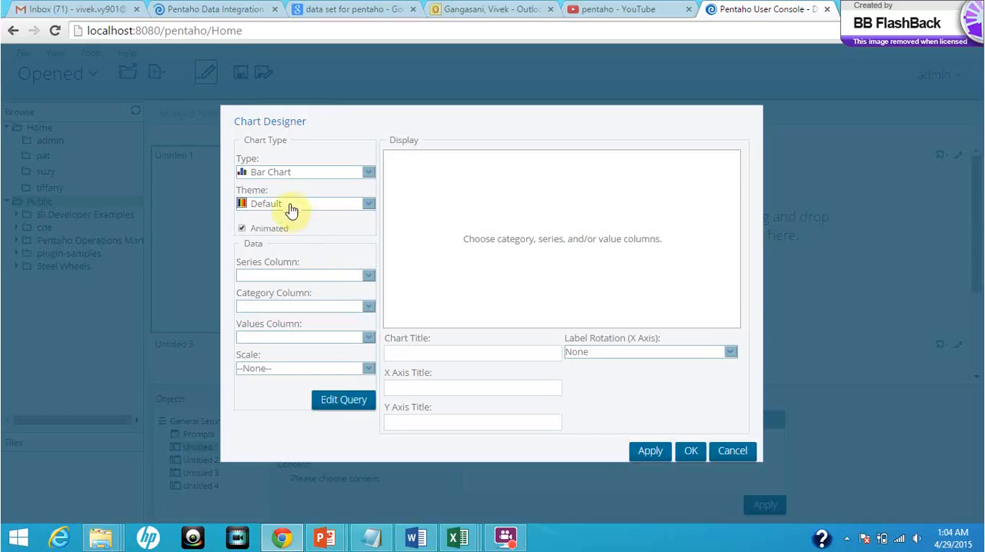
mouse_move(286, 277)
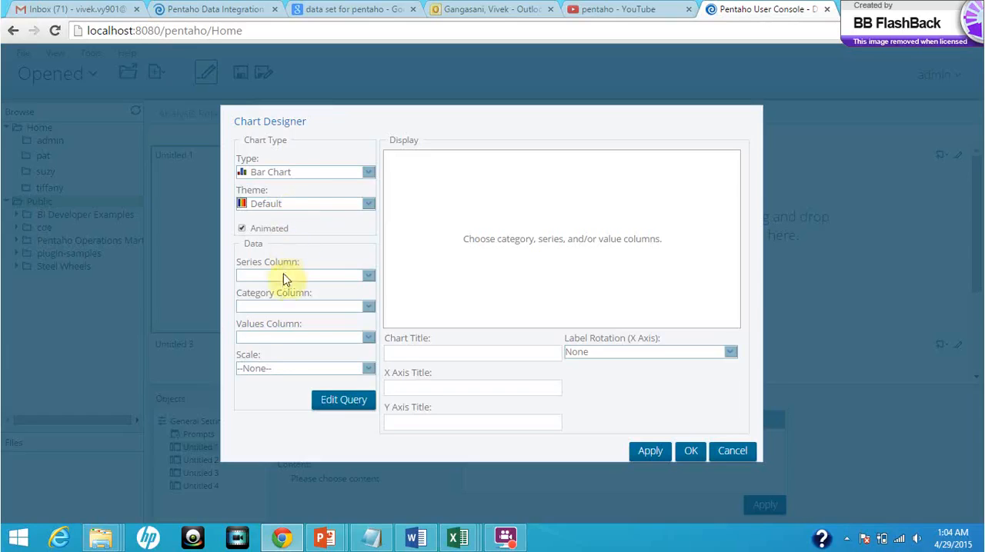
Step: Use Price as series and OrderID count as category and values, then apply the bar chart to the panel
click(305, 276)
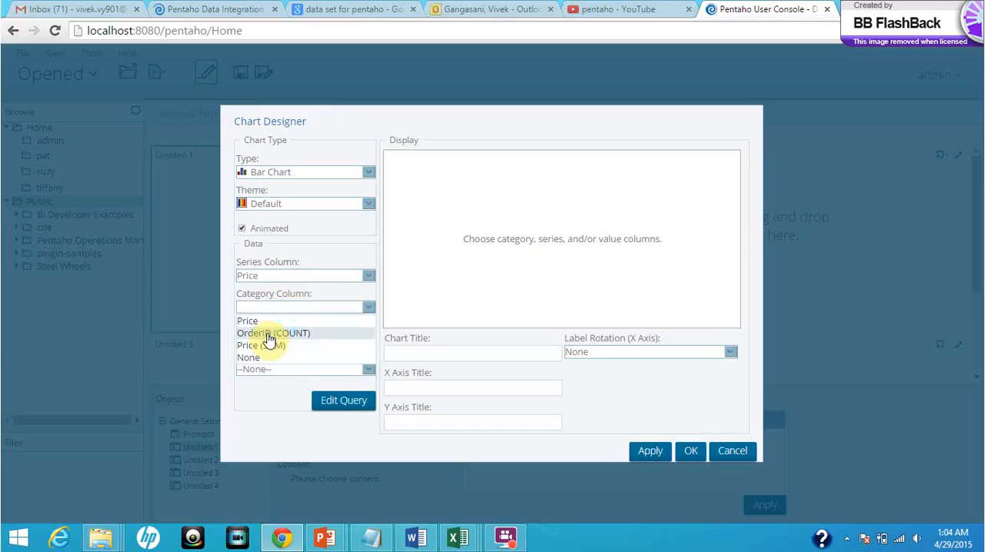
click(274, 332)
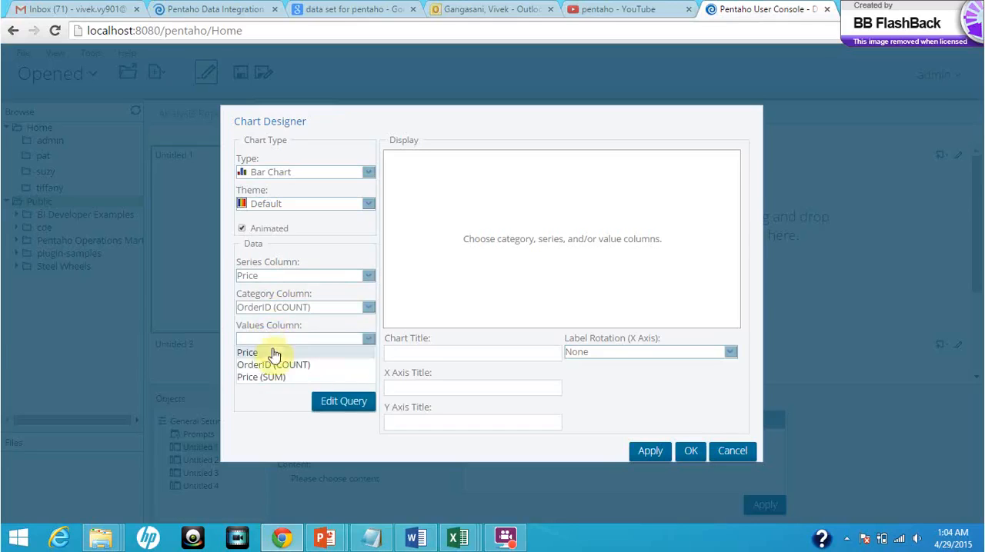
click(273, 364)
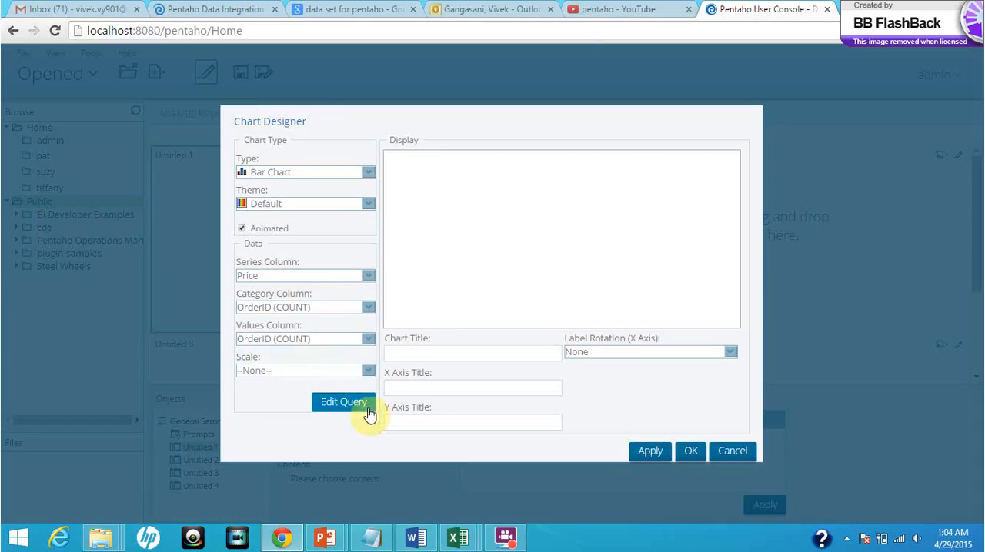
click(343, 403)
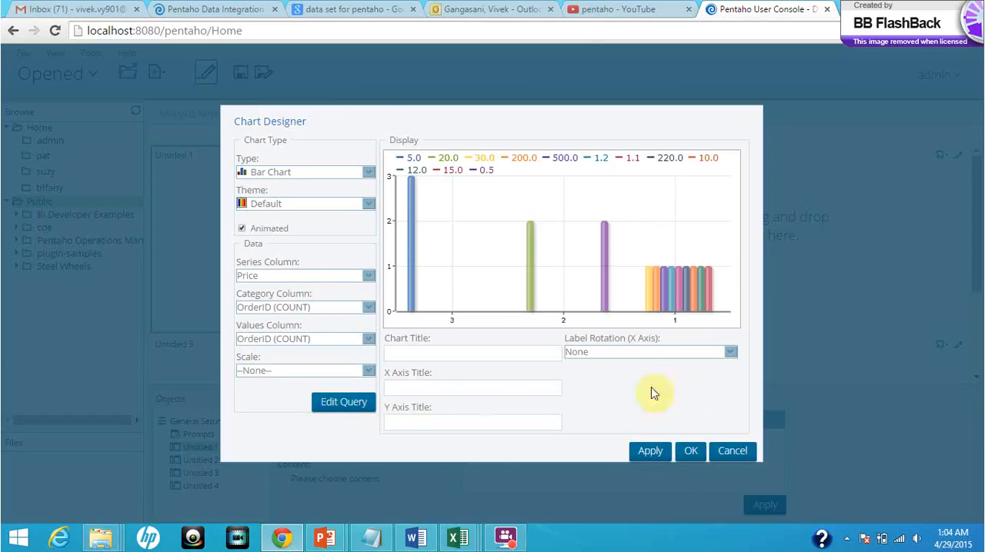
mouse_move(346, 254)
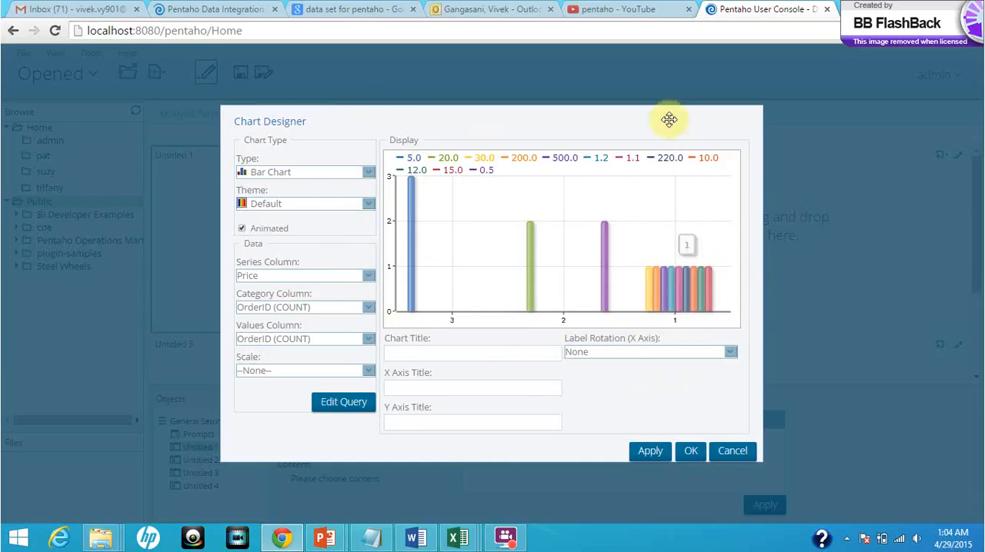
mouse_move(471, 340)
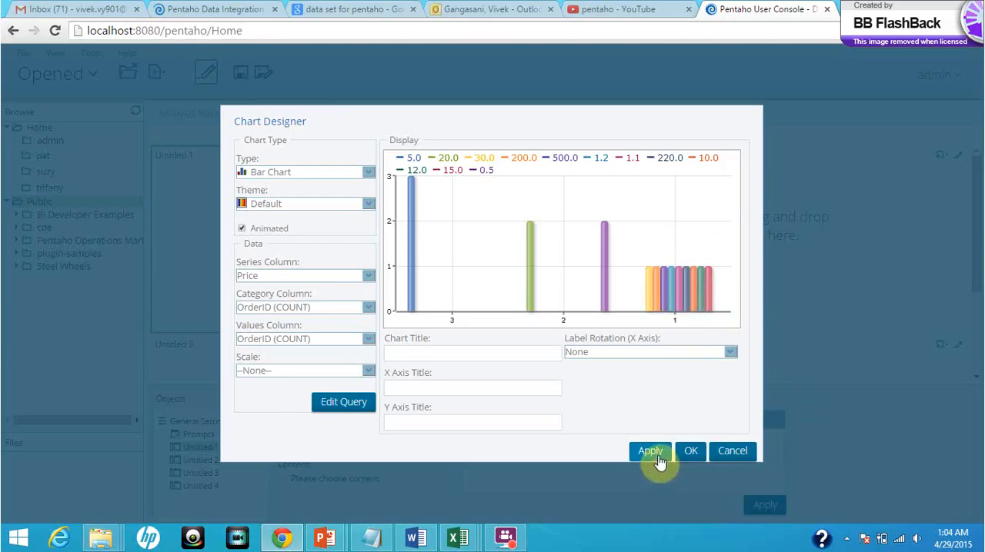
click(689, 450)
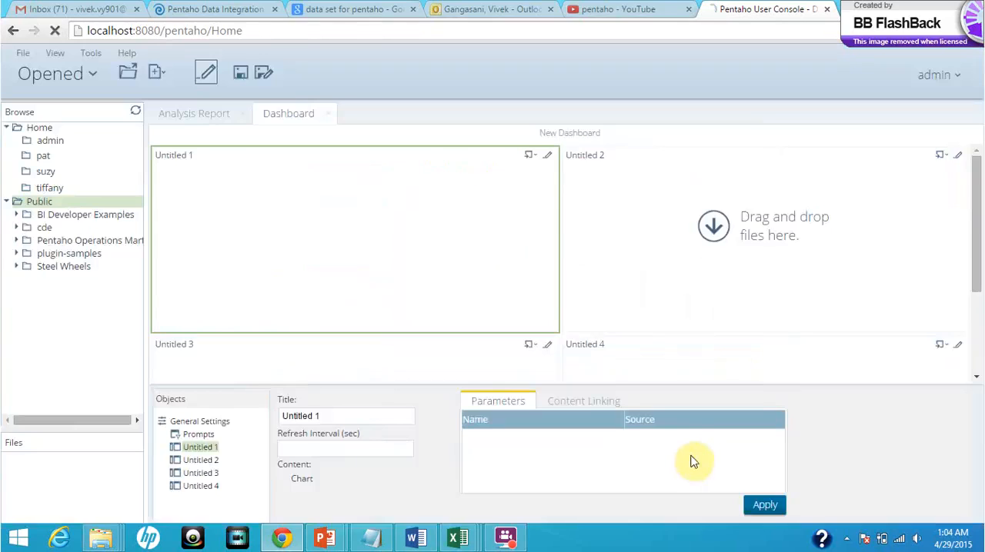
click(763, 504)
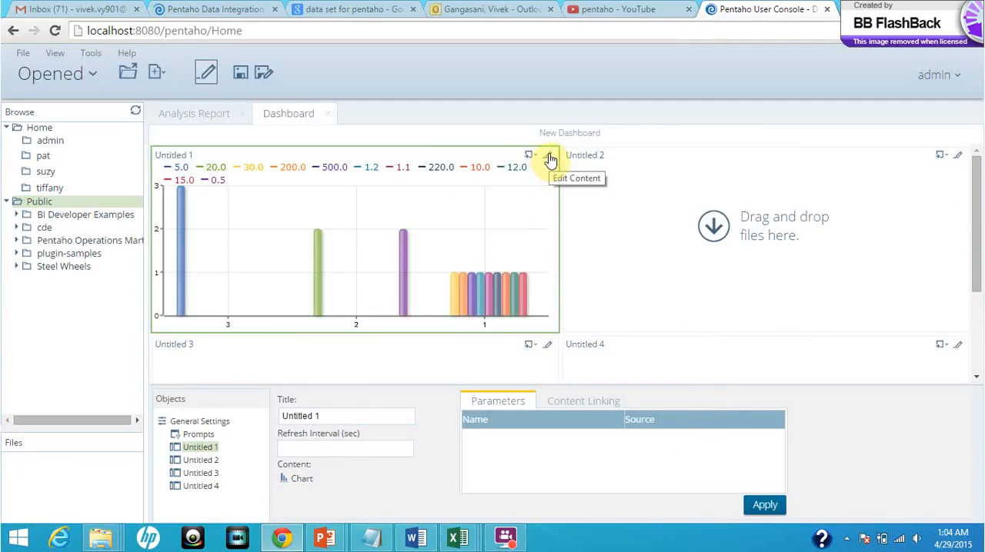
click(529, 155)
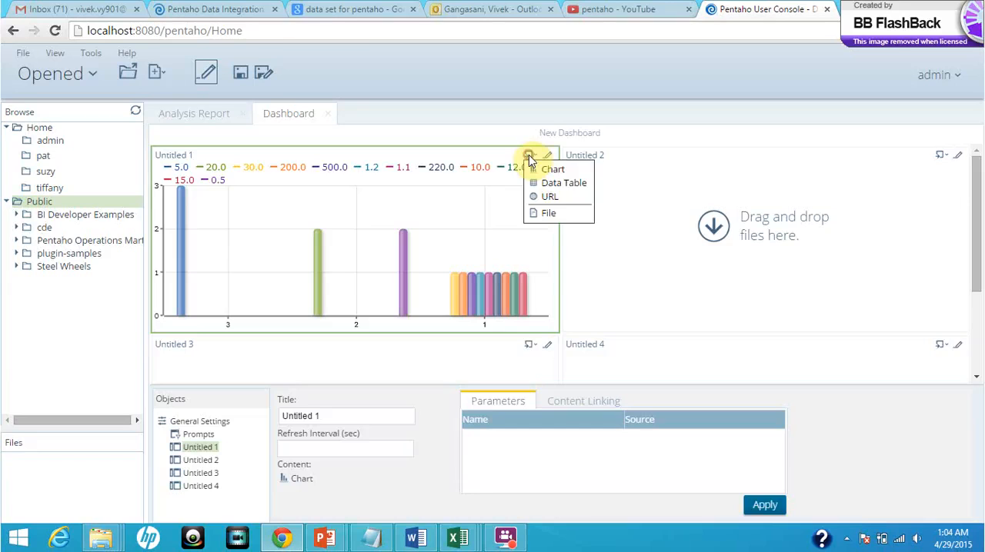
click(551, 169)
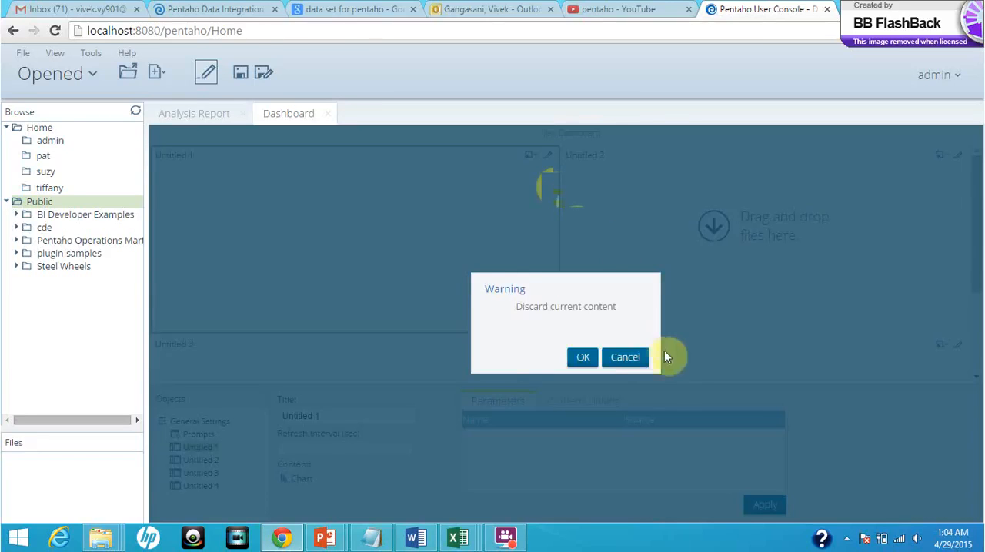
click(582, 357)
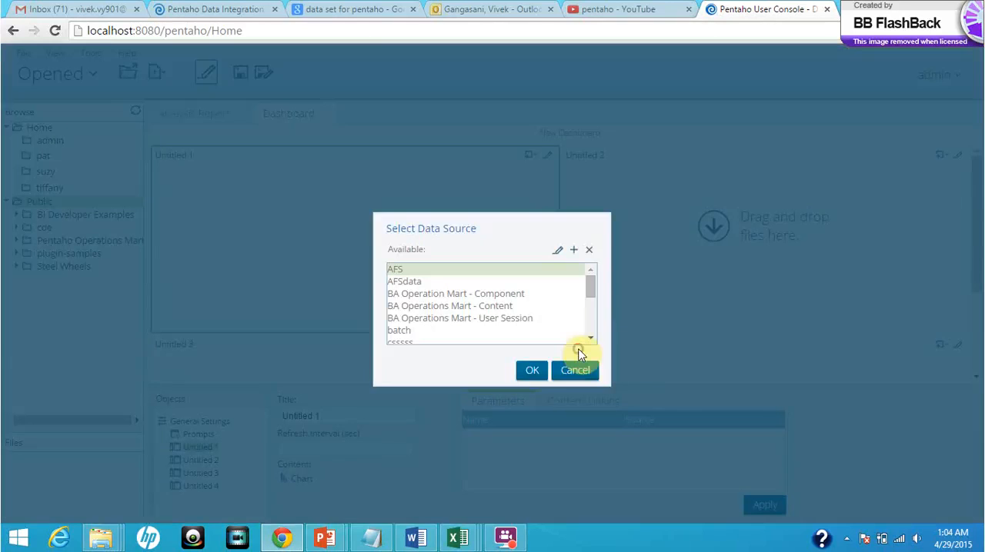
scroll(down, 3)
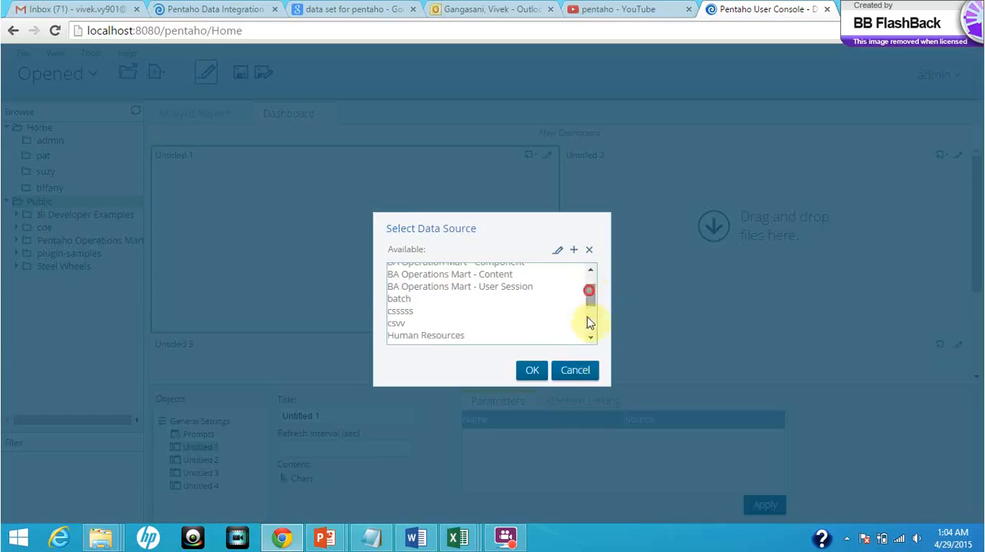
click(533, 369)
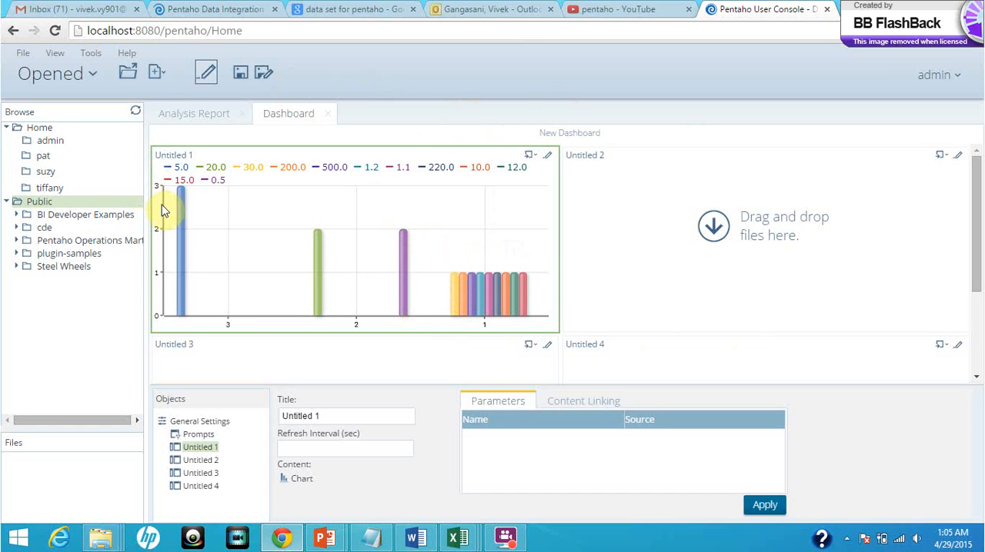
mouse_move(69, 74)
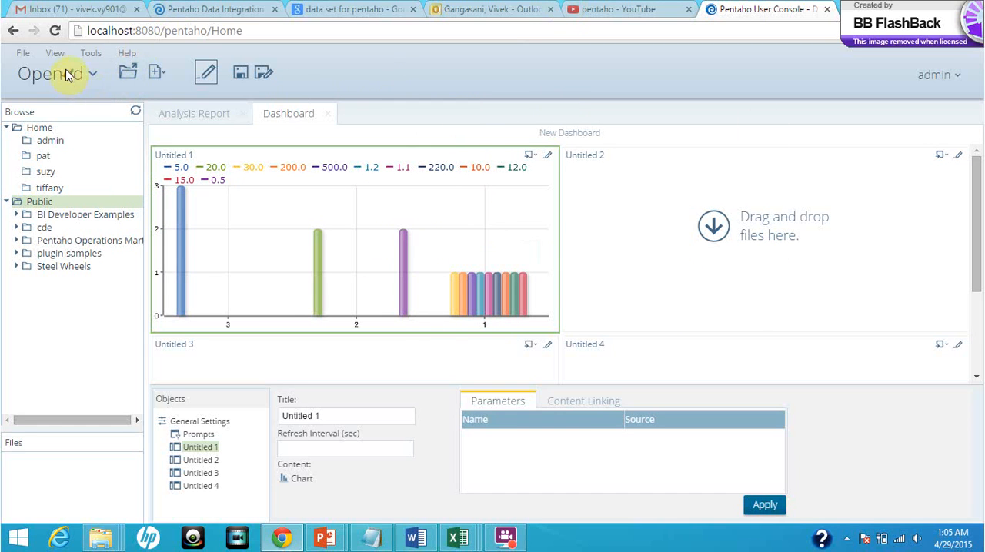
Step: Glance at the perspectives list, then start a new Interactive Report from the File menu
click(59, 74)
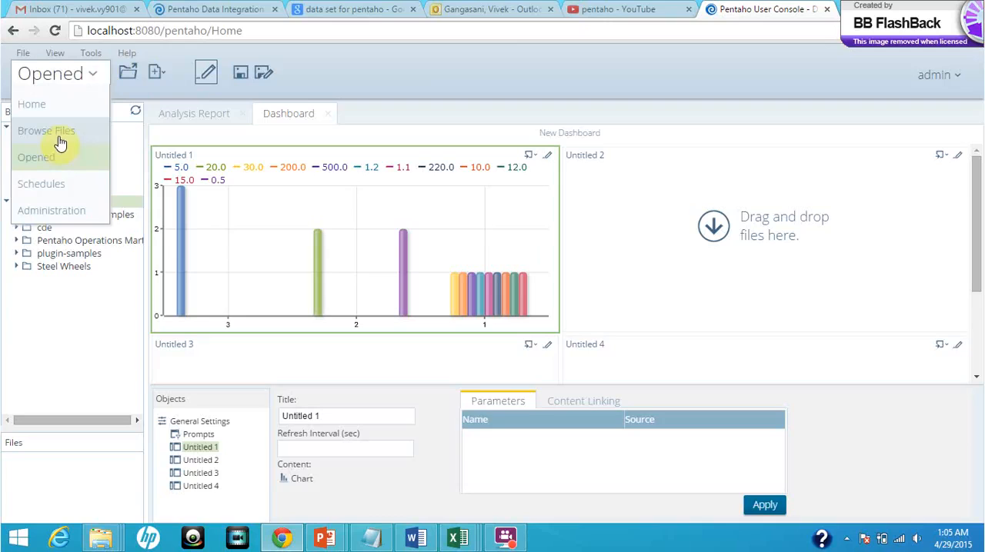
mouse_move(62, 135)
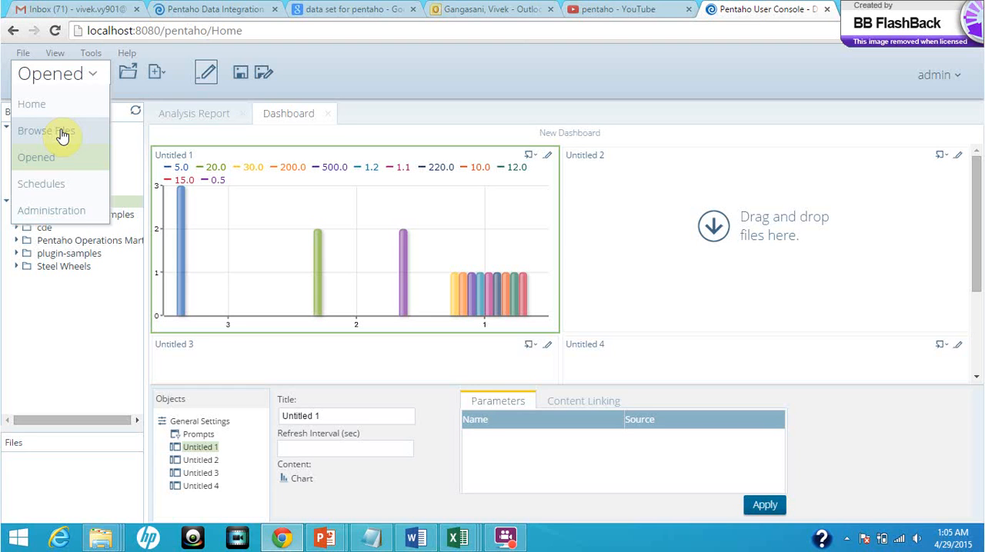
click(46, 131)
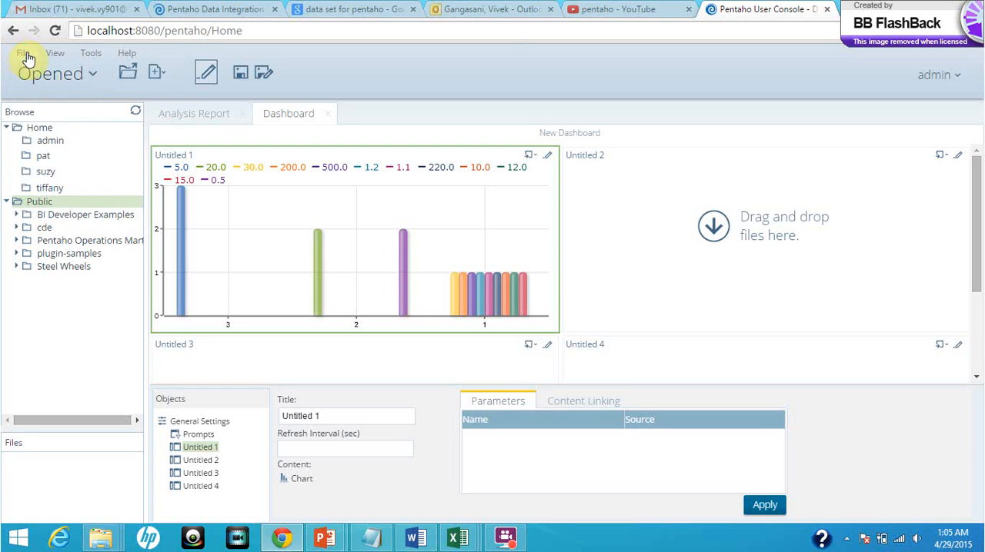
click(23, 52)
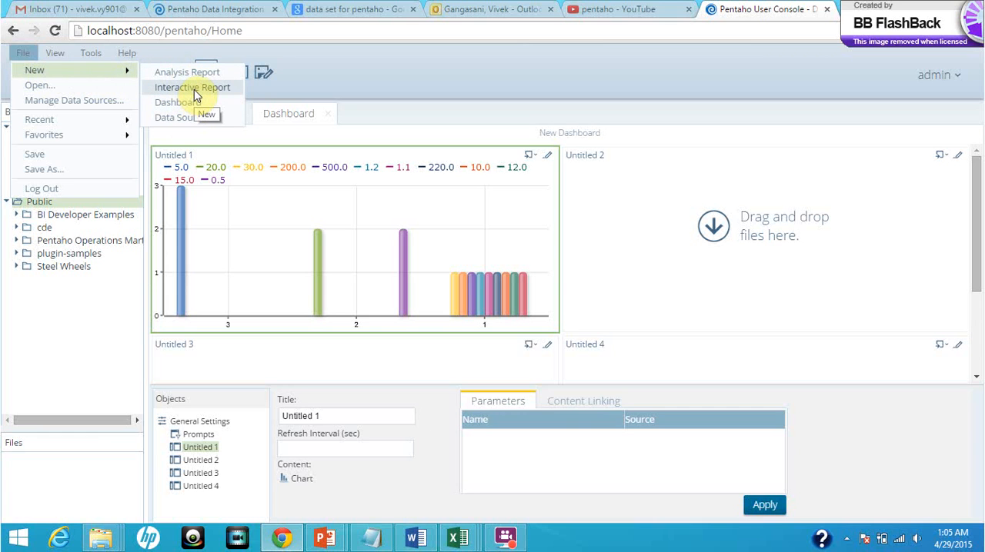
click(192, 88)
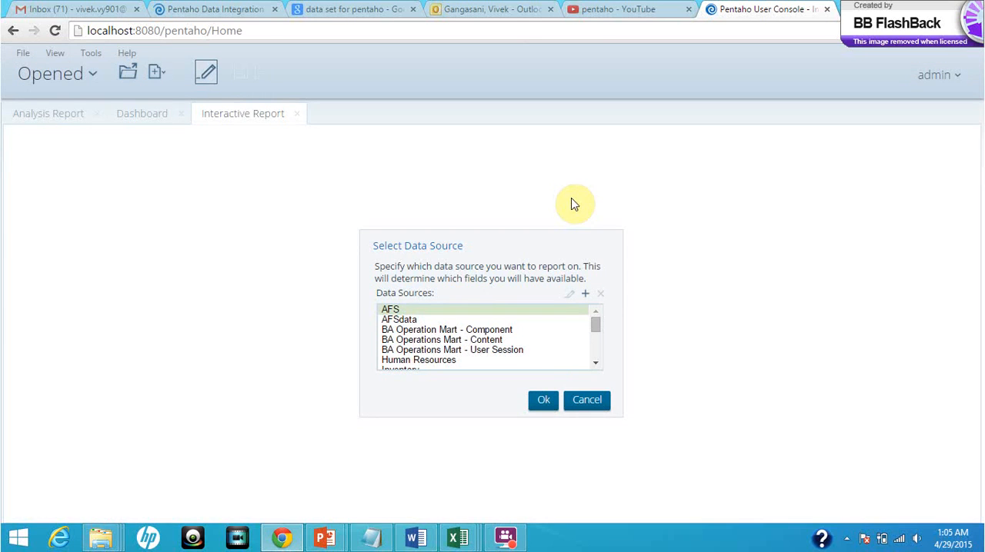
mouse_move(600, 355)
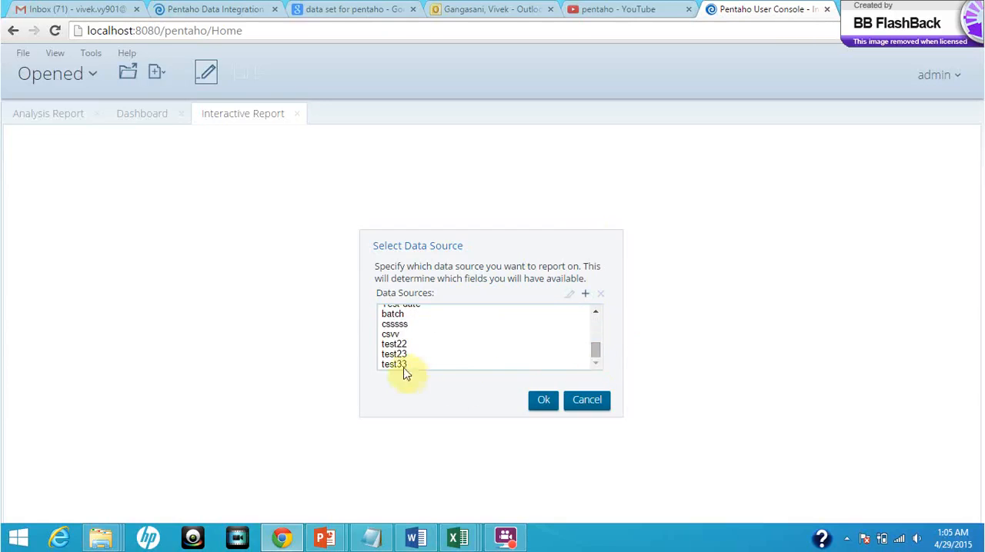
Step: Choose test33 in Select Data Source and confirm it as the report's data source
click(543, 400)
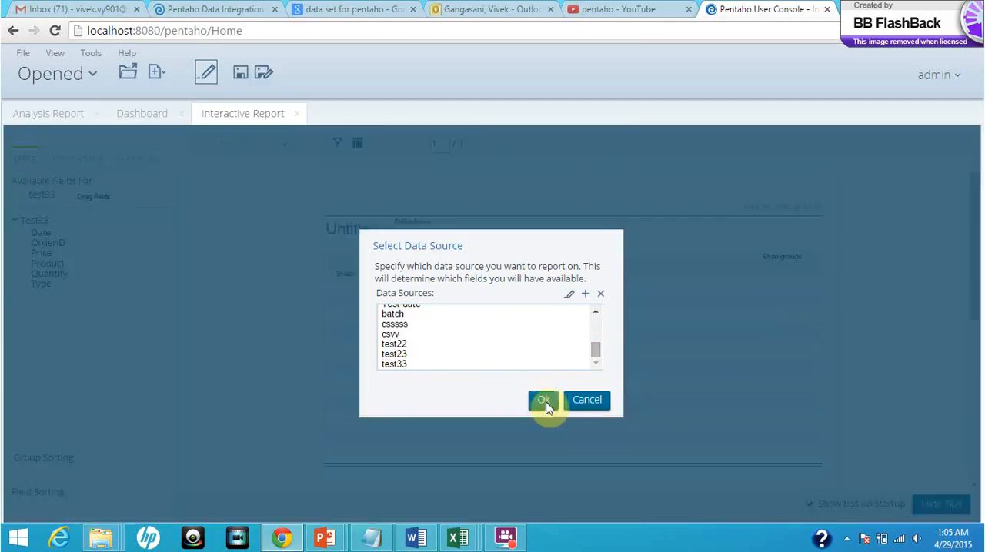
click(543, 400)
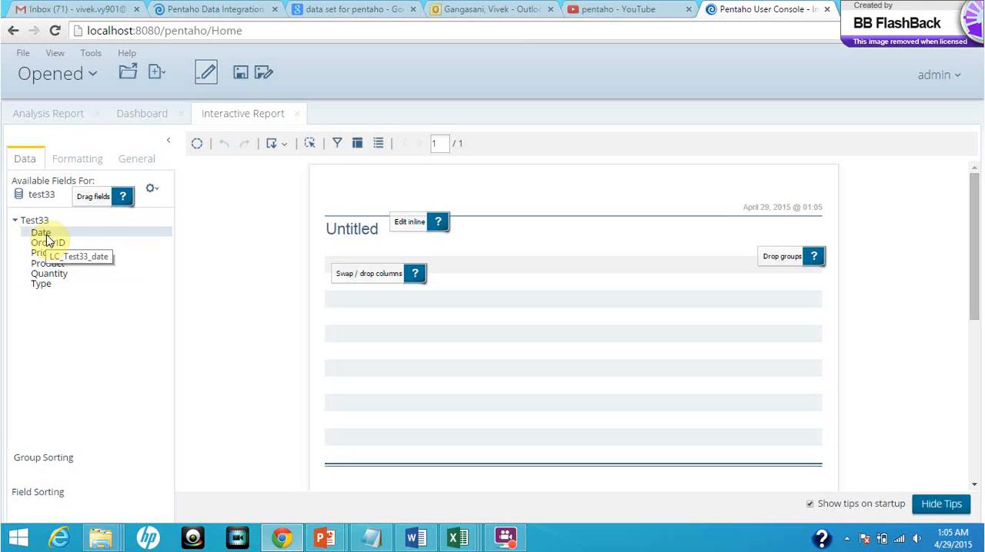
Step: Drag the Product, Type, OrderID and Date fields onto the report canvas as columns
drag(40, 233, 501, 271)
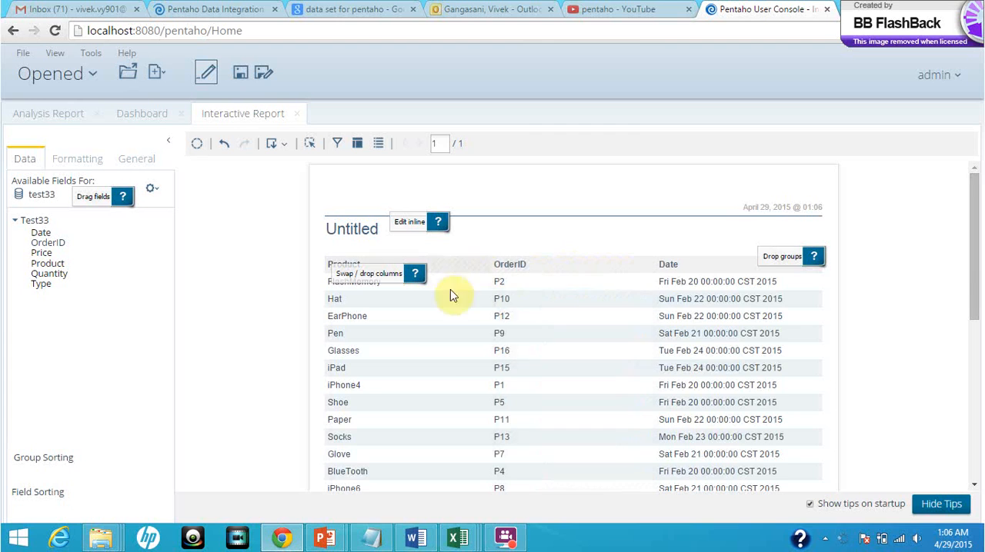
scroll(down, 3)
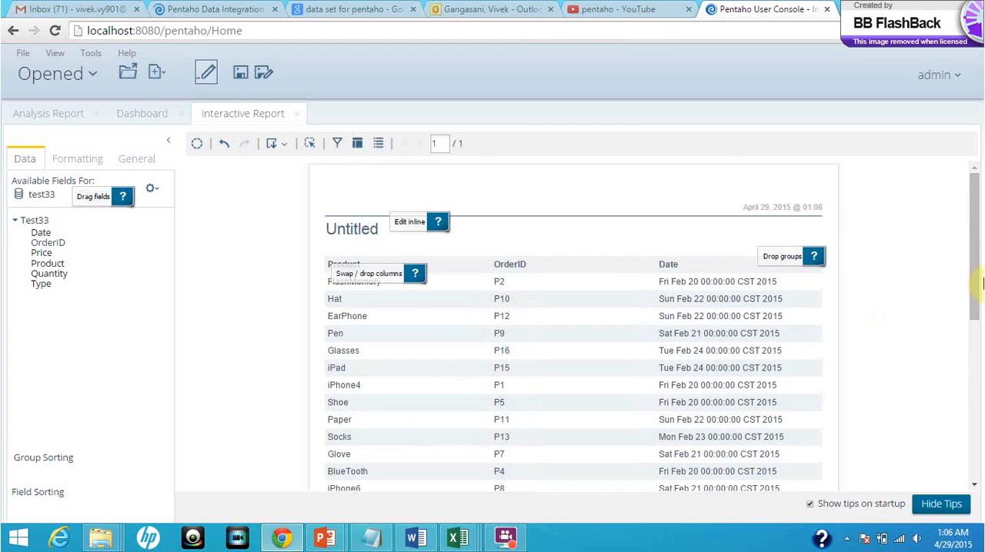
scroll(down, 3)
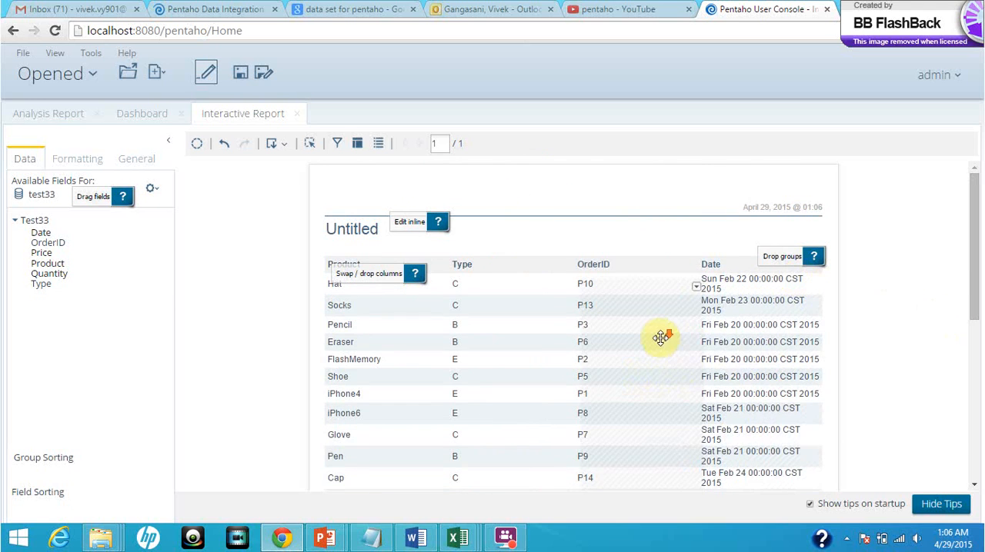
scroll(down, 3)
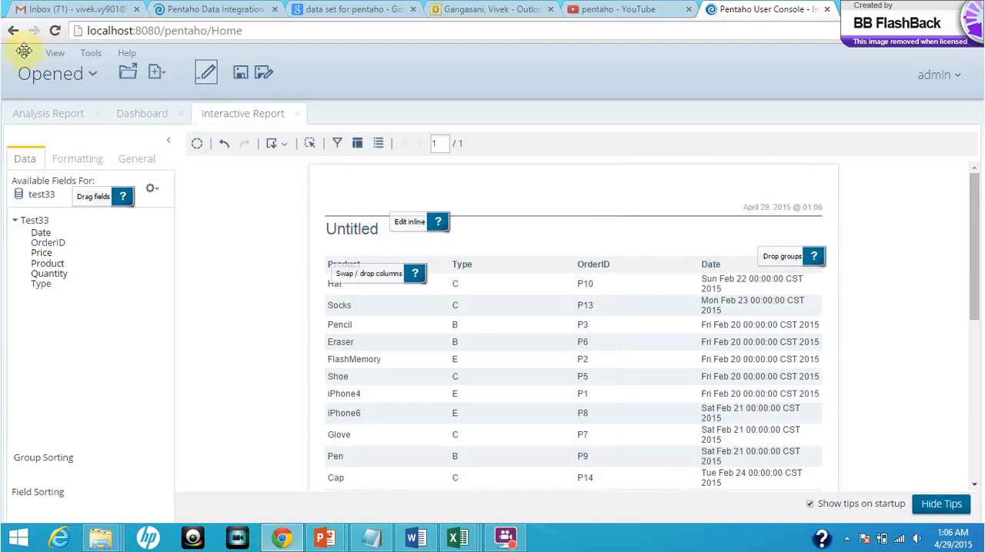
click(53, 74)
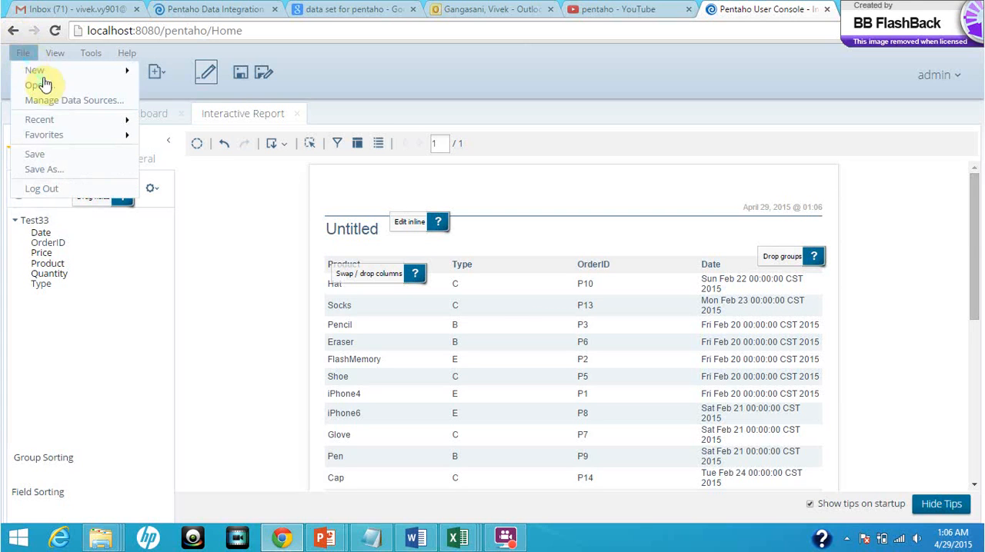
mouse_move(34, 71)
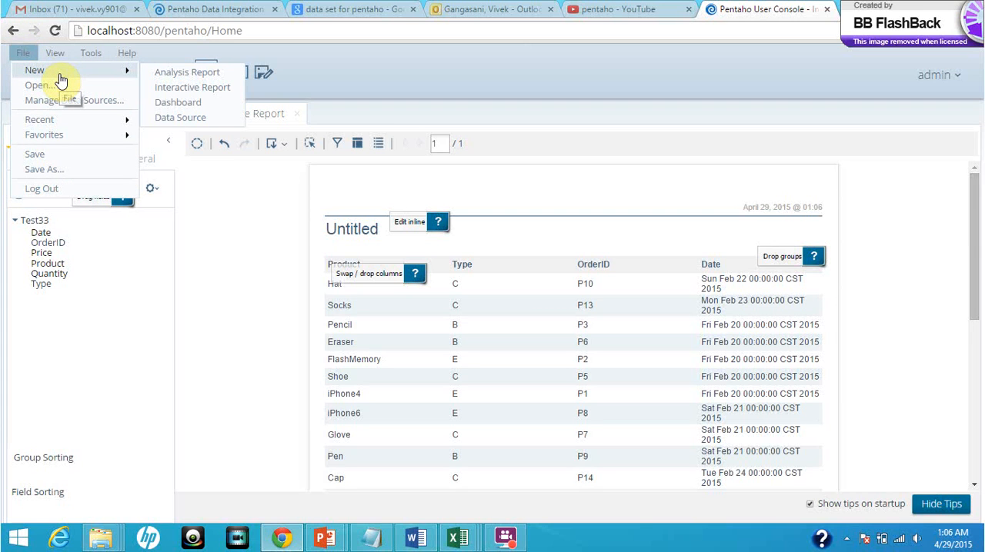